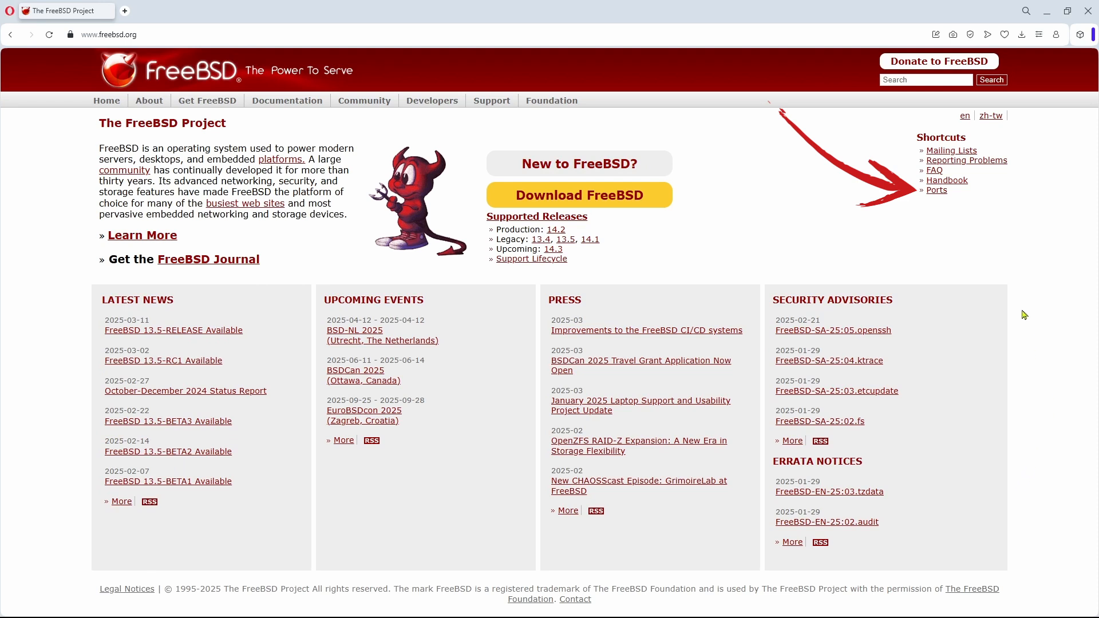
- Search the FreeBSD ports index for lsof and follow the lsof-4.99.4_2,8 result into its cgit listing
click(937, 190)
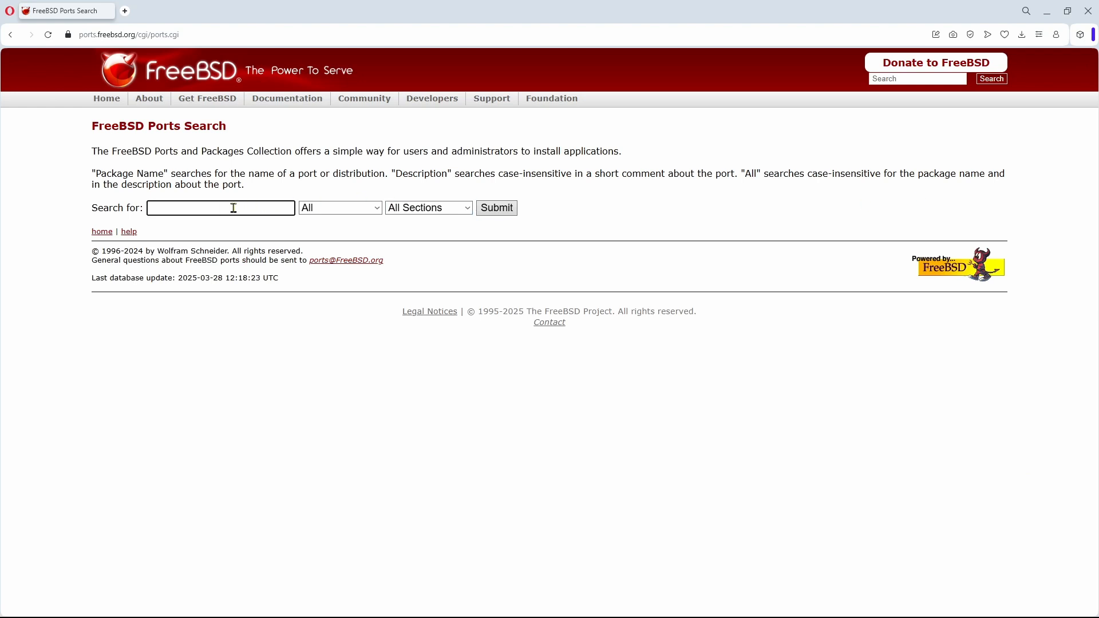
text(lsof)
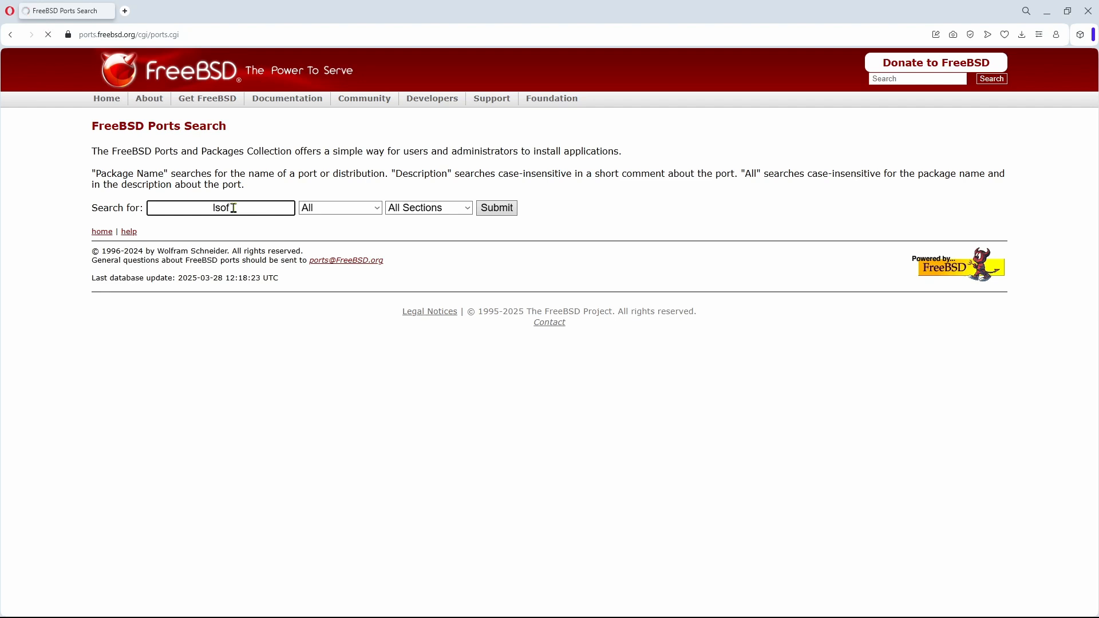
click(496, 207)
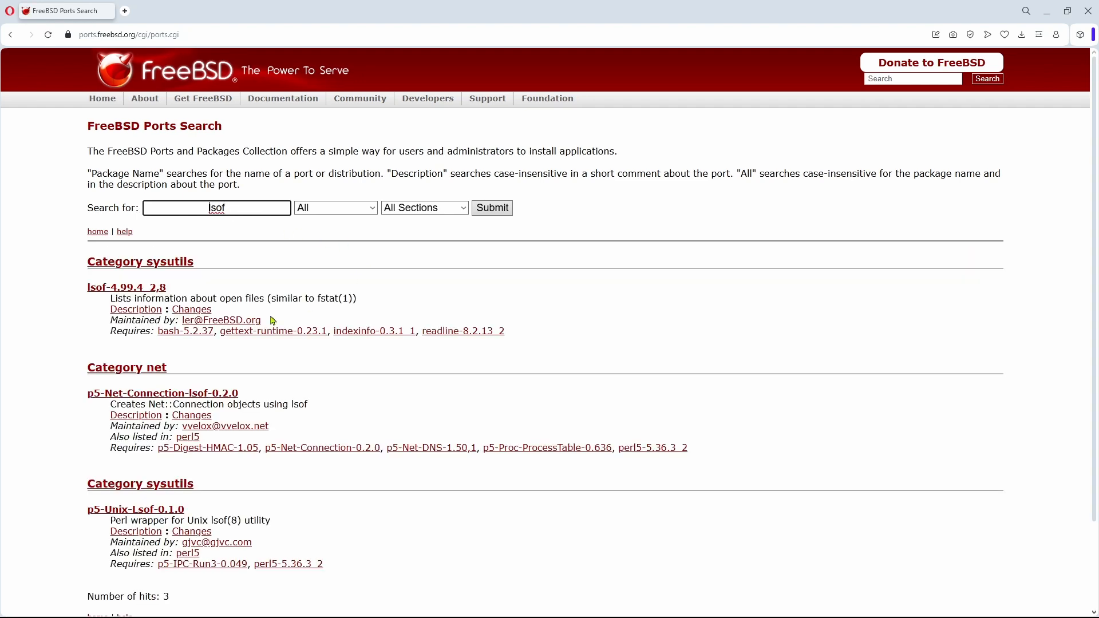
drag(111, 298, 272, 298)
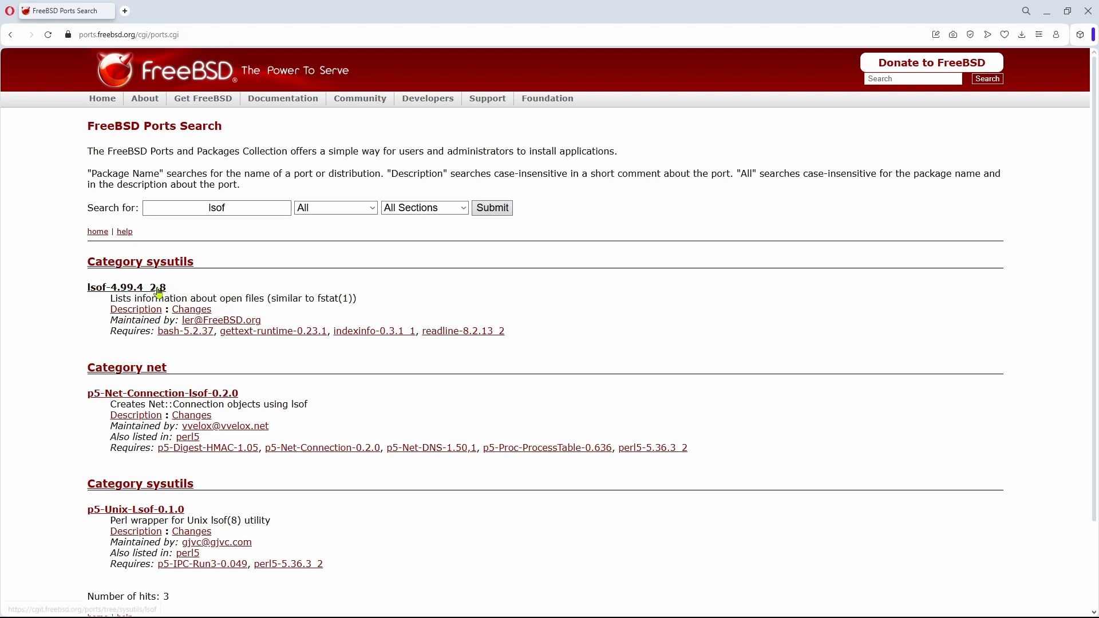
click(126, 288)
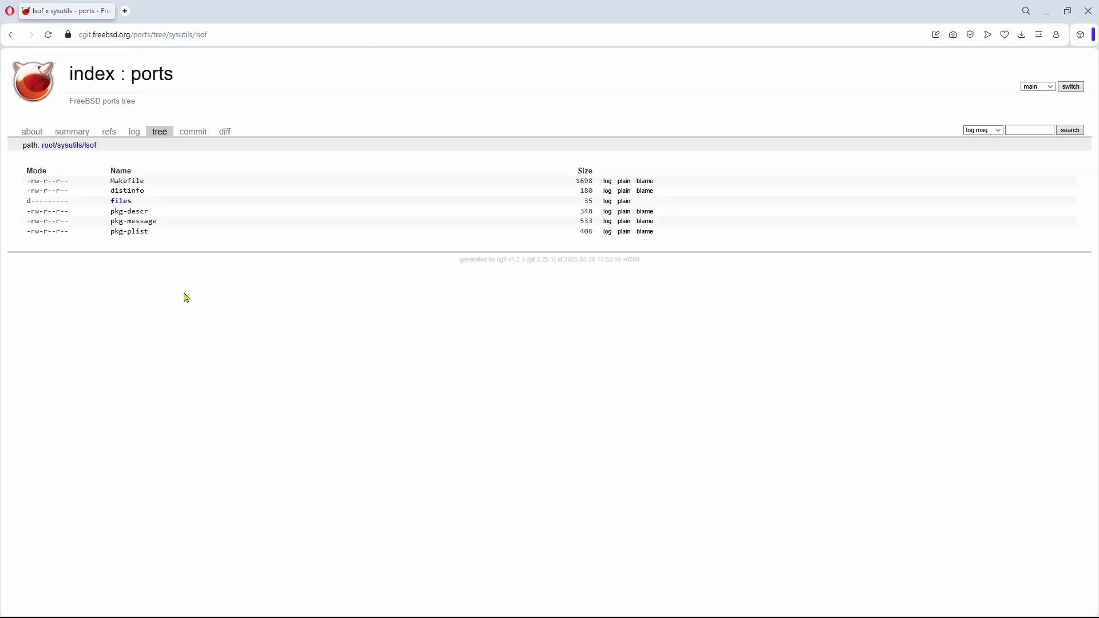
mouse_move(208, 268)
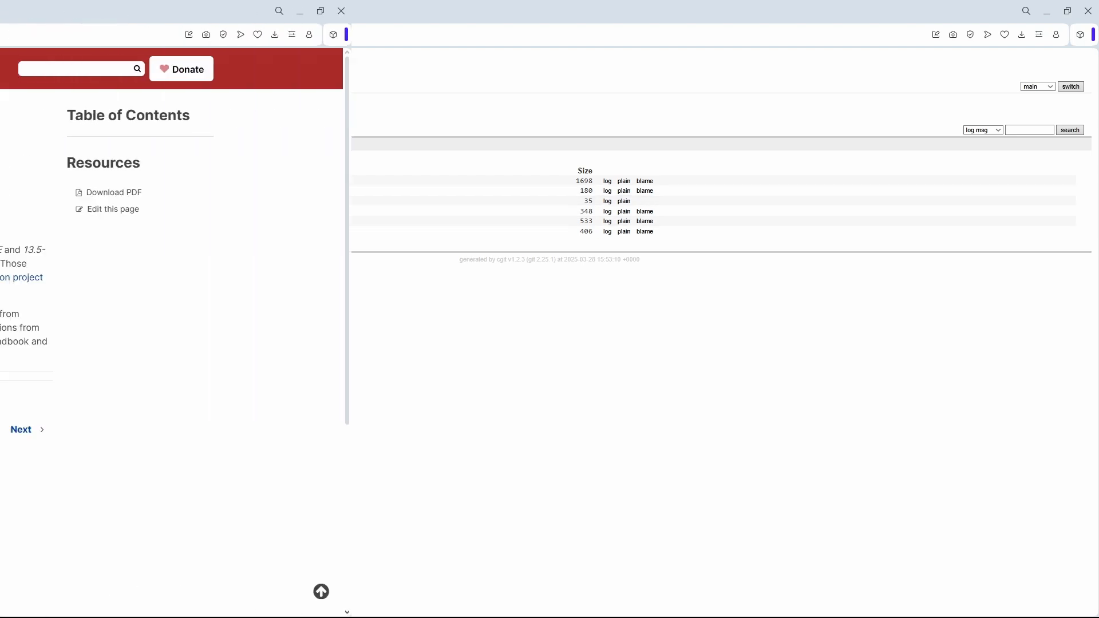
- Switch to the Handbook and navigate into Chapter 4, Installing Applications: Packages and Ports
click(163, 11)
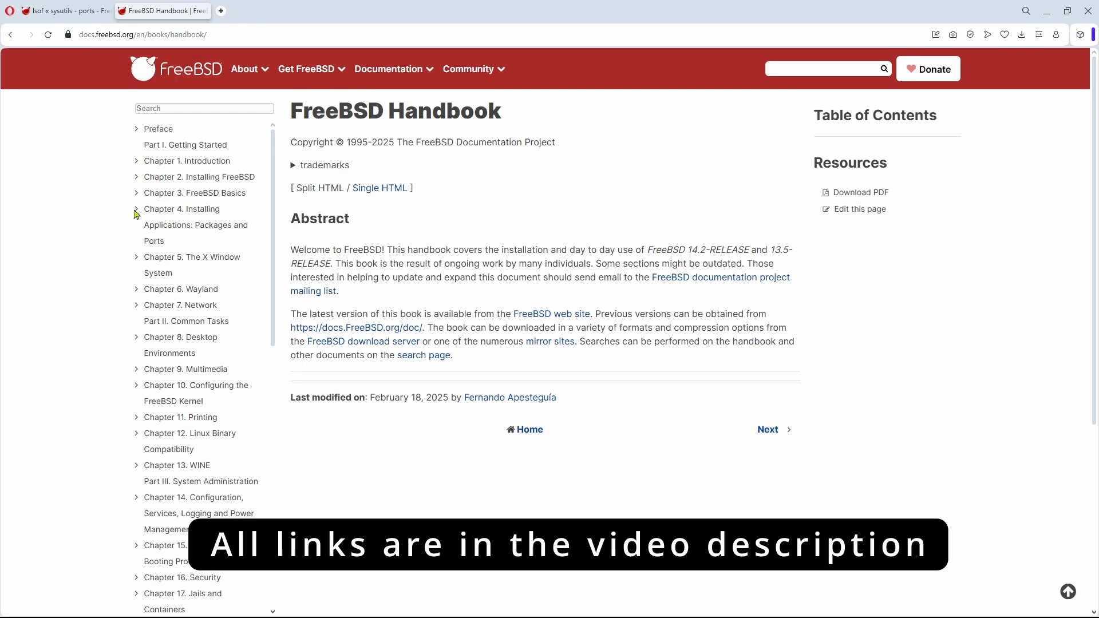
click(136, 212)
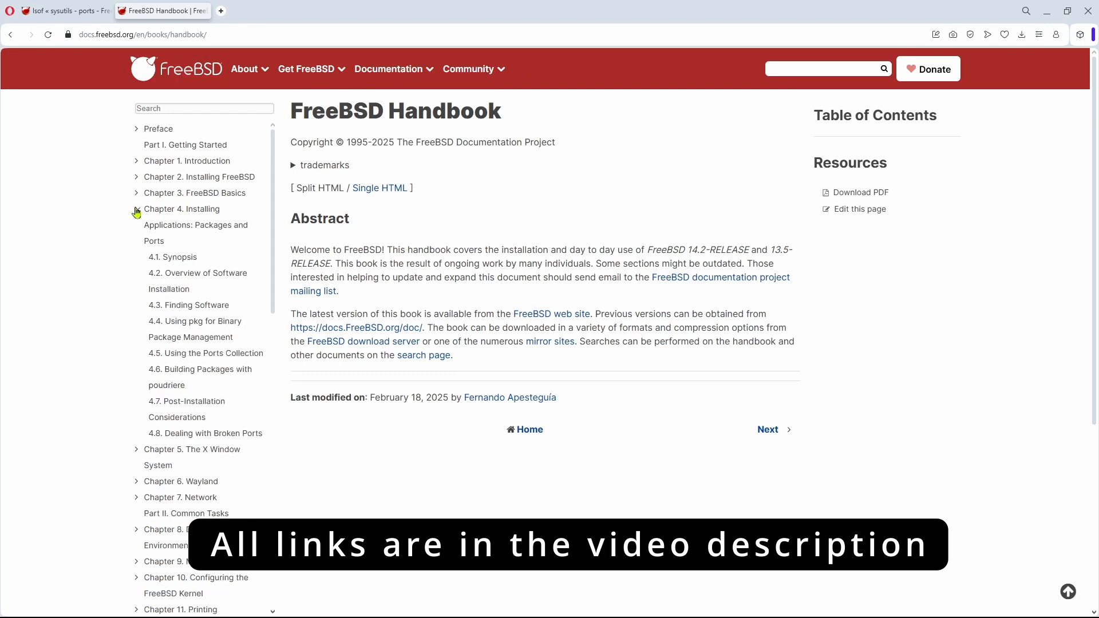
click(182, 209)
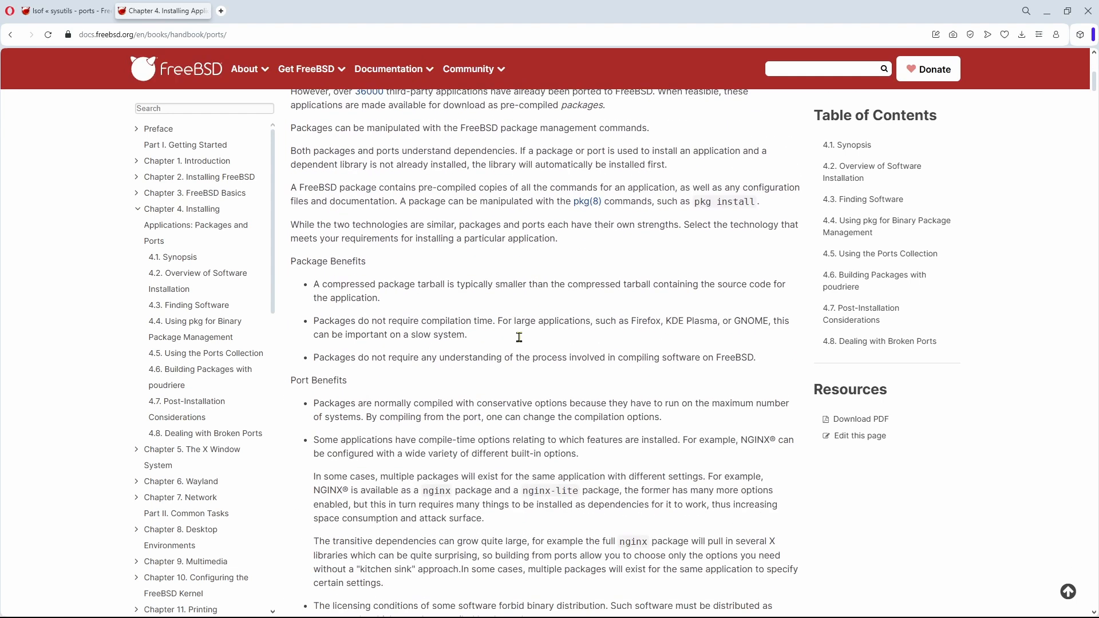
- Scroll to section 4.3 Finding Software and bring up link options on the FreshPorts reference
scroll(down, 3)
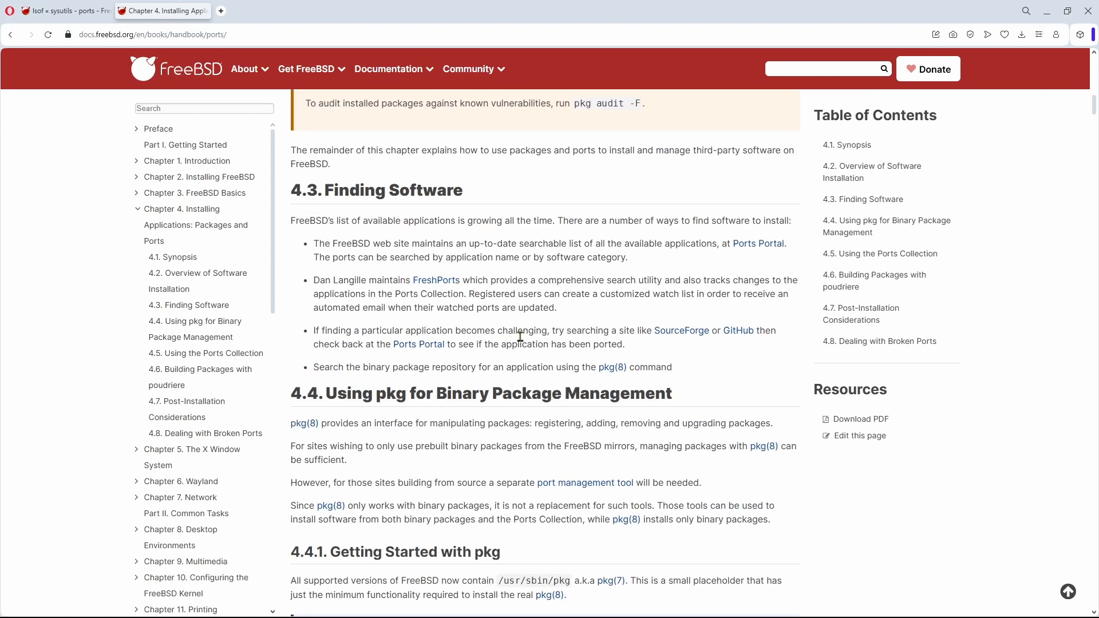
scroll(down, 3)
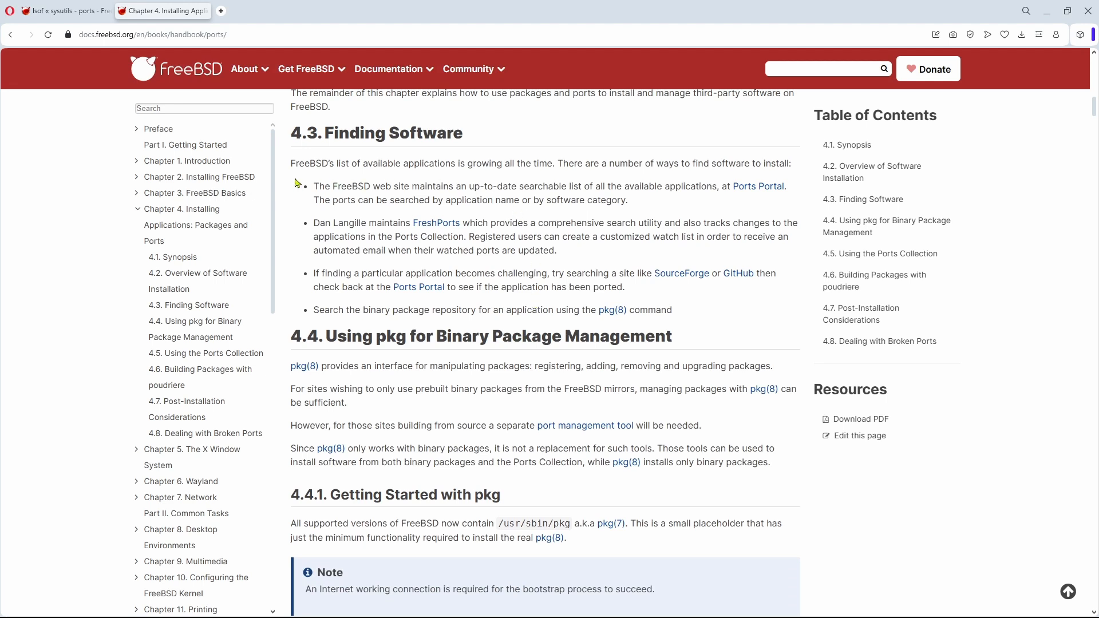
mouse_move(758, 191)
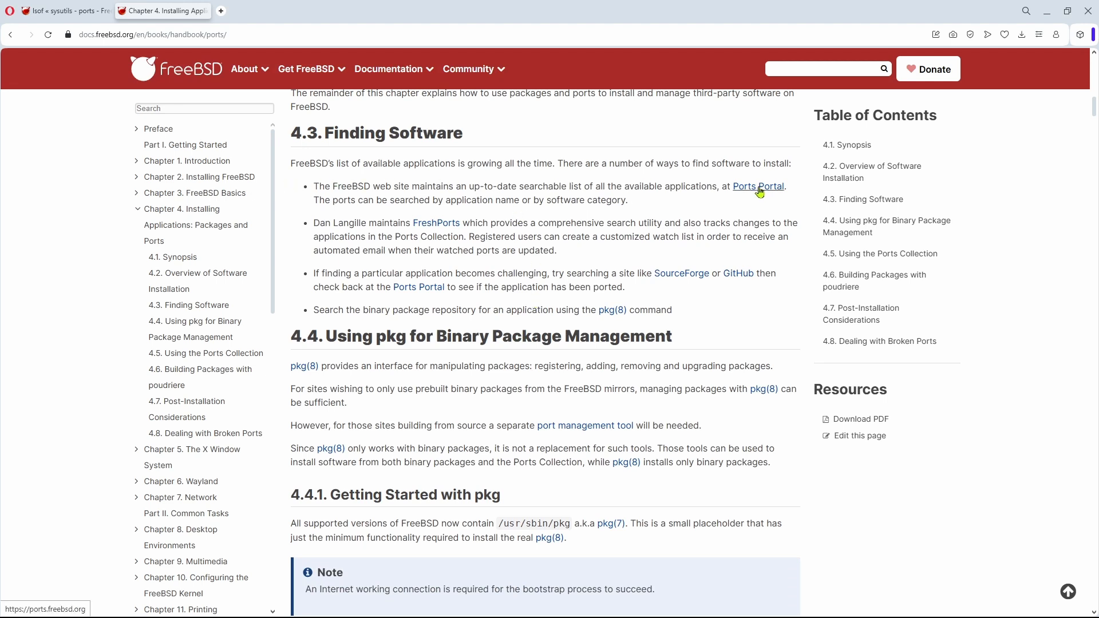
click(757, 186)
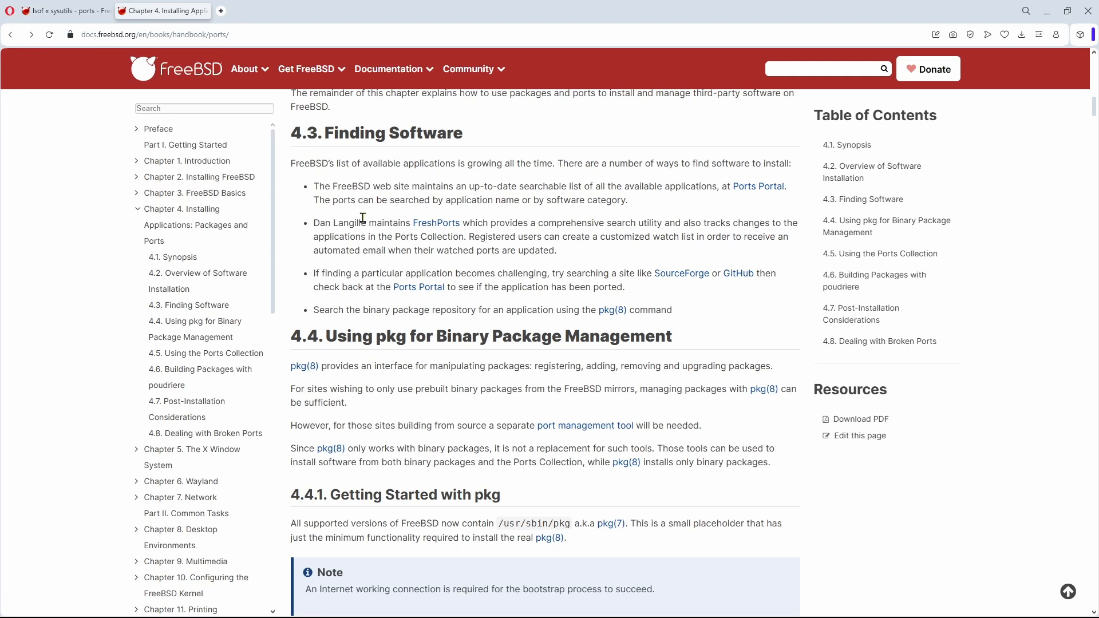
mouse_move(435, 224)
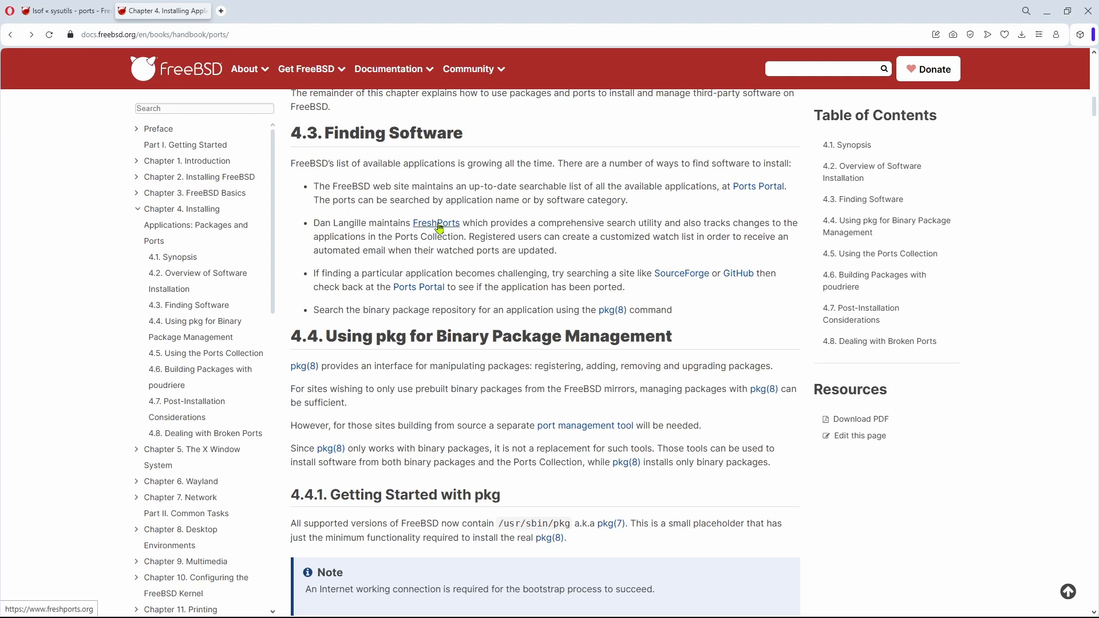
right_click(435, 224)
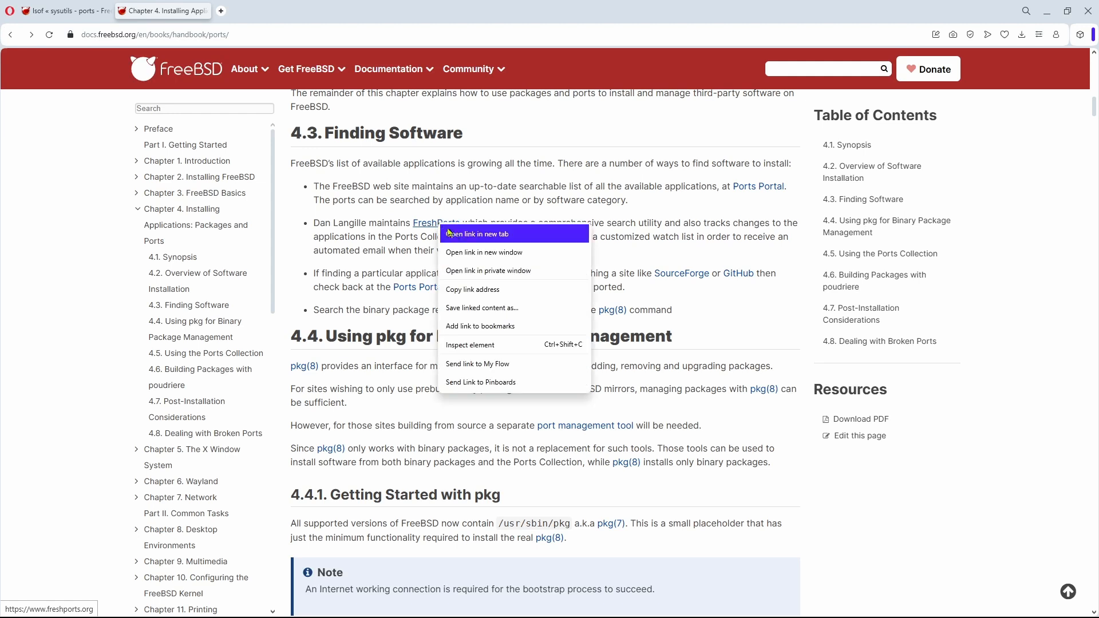
- Open FreshPorts in a new tab and run a keyword search for lsof
click(477, 233)
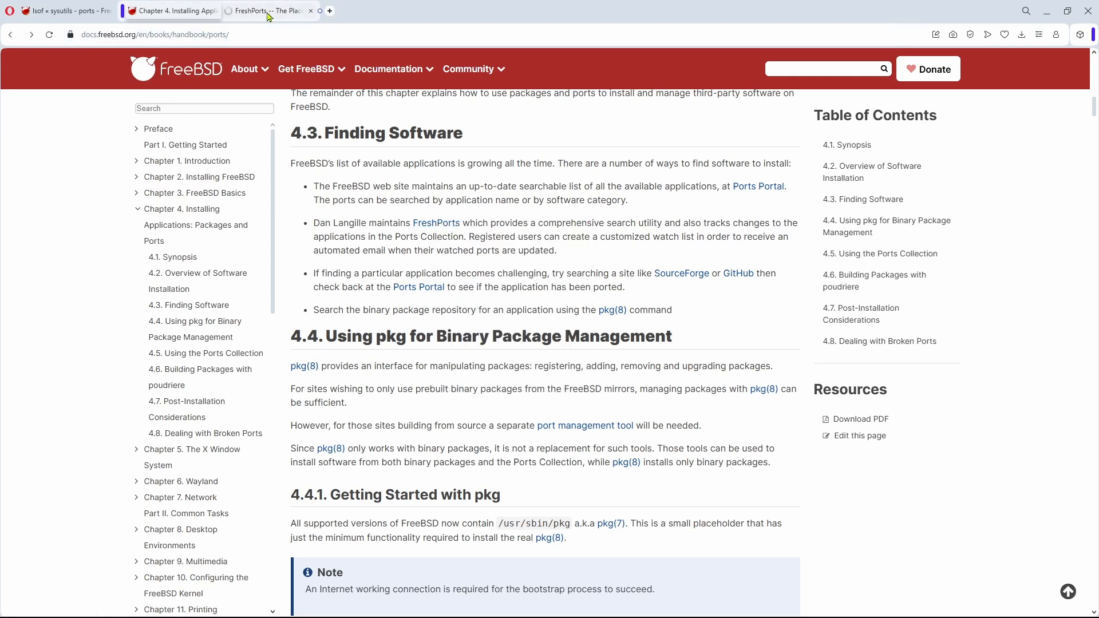
click(267, 11)
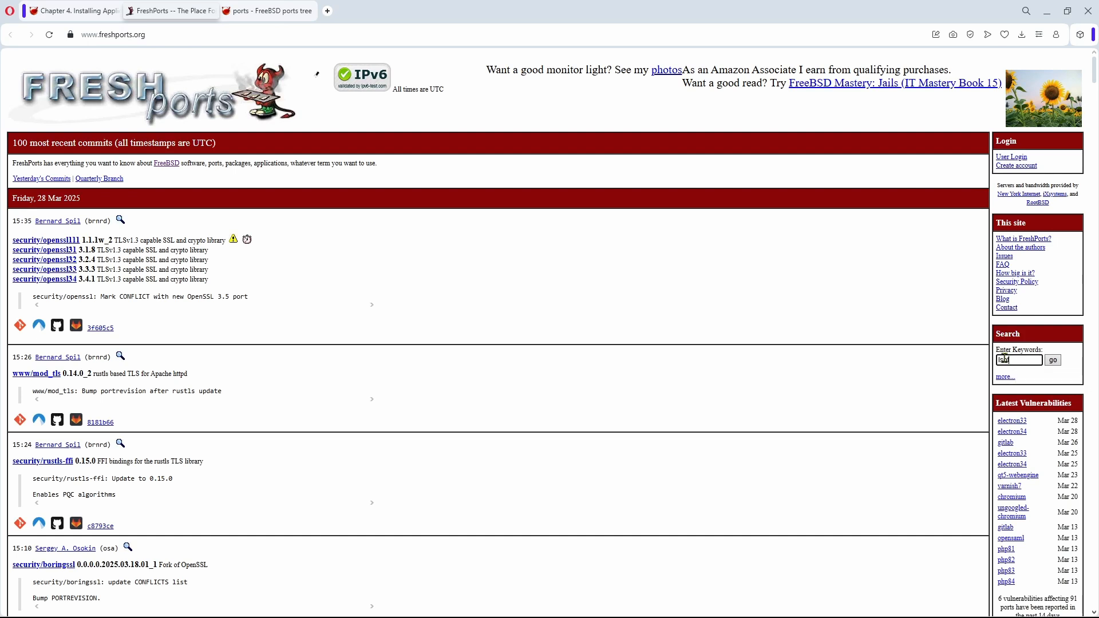
click(1052, 359)
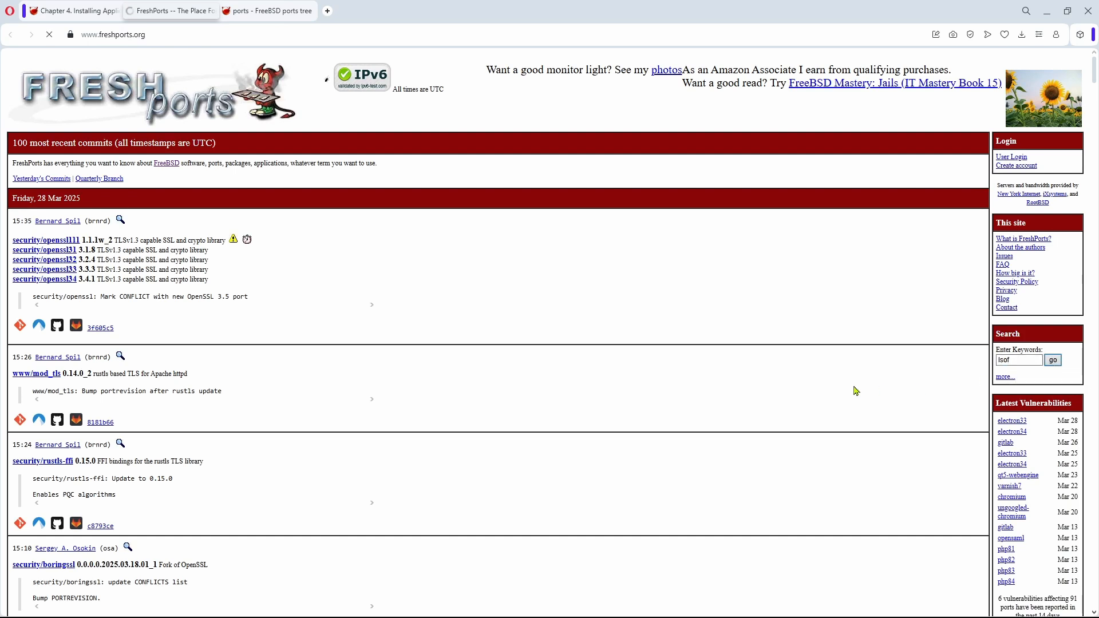
click(1051, 360)
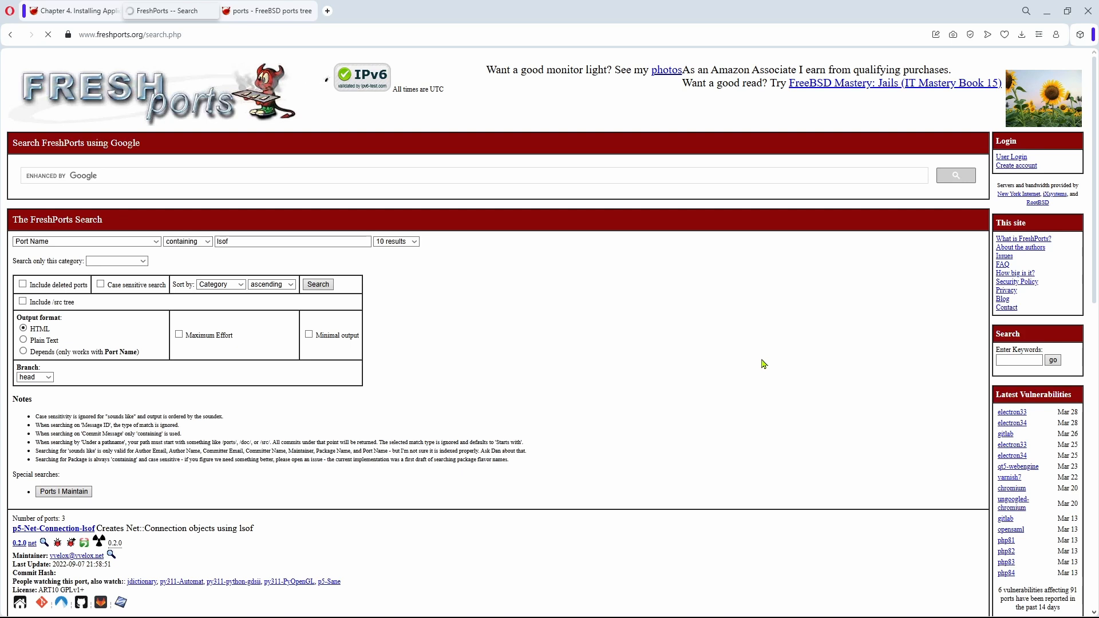
- Open the sysutils/lsof details page and review its description and make install clean command
scroll(down, 3)
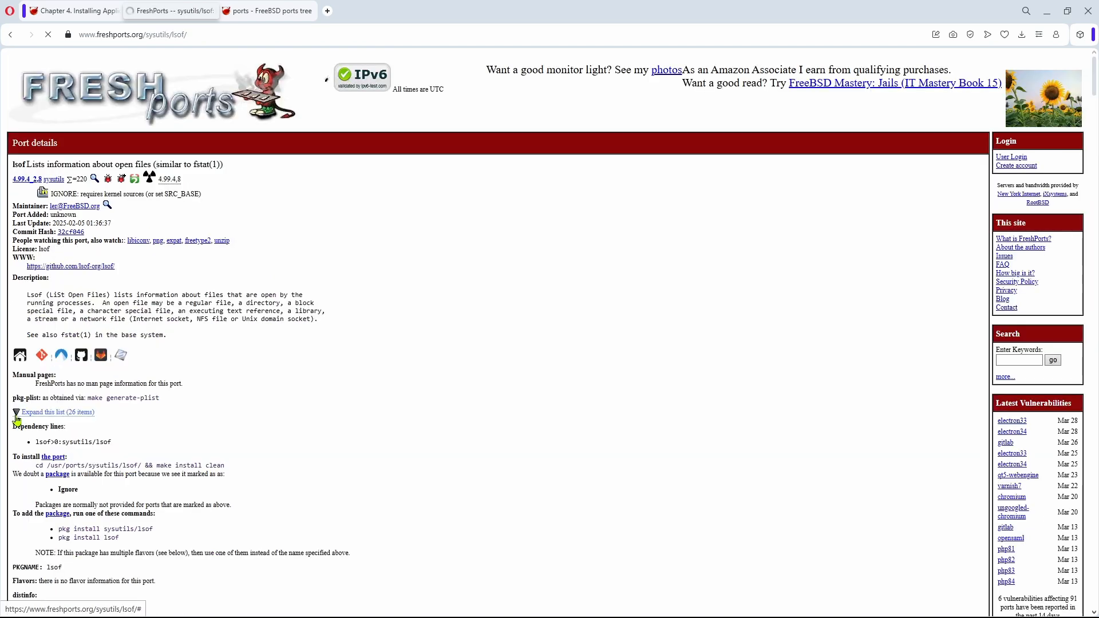
click(16, 411)
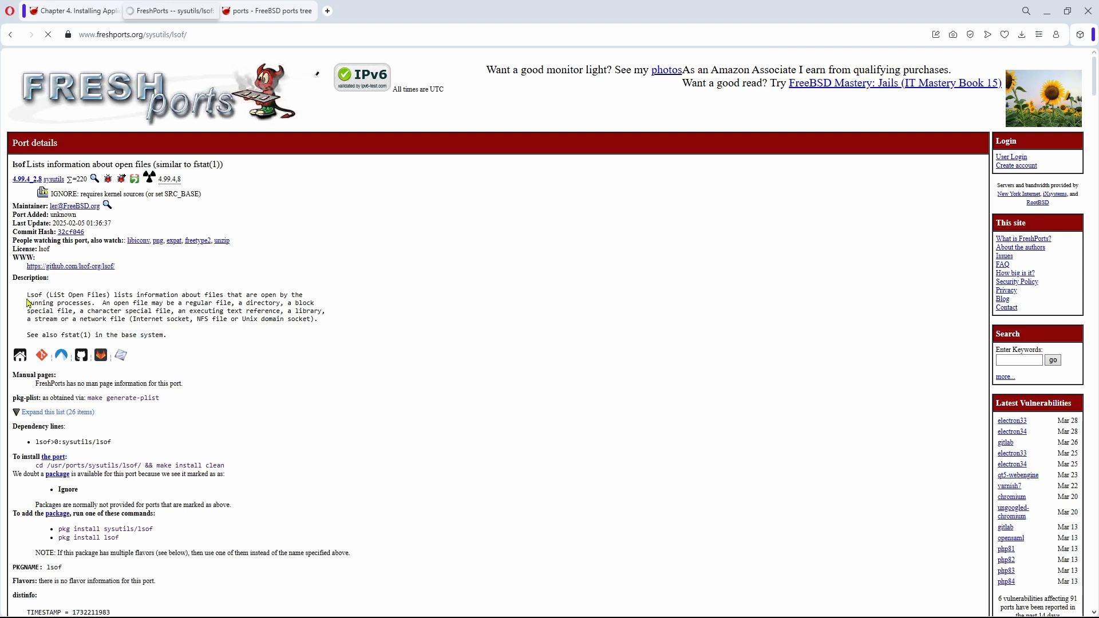
drag(26, 295, 318, 320)
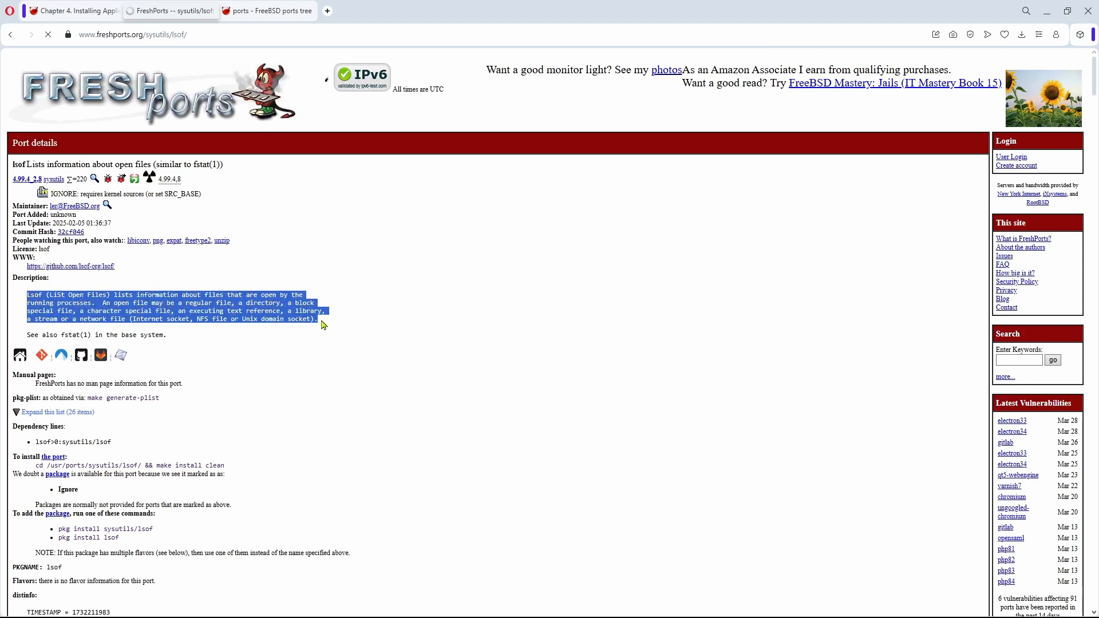
scroll(down, 3)
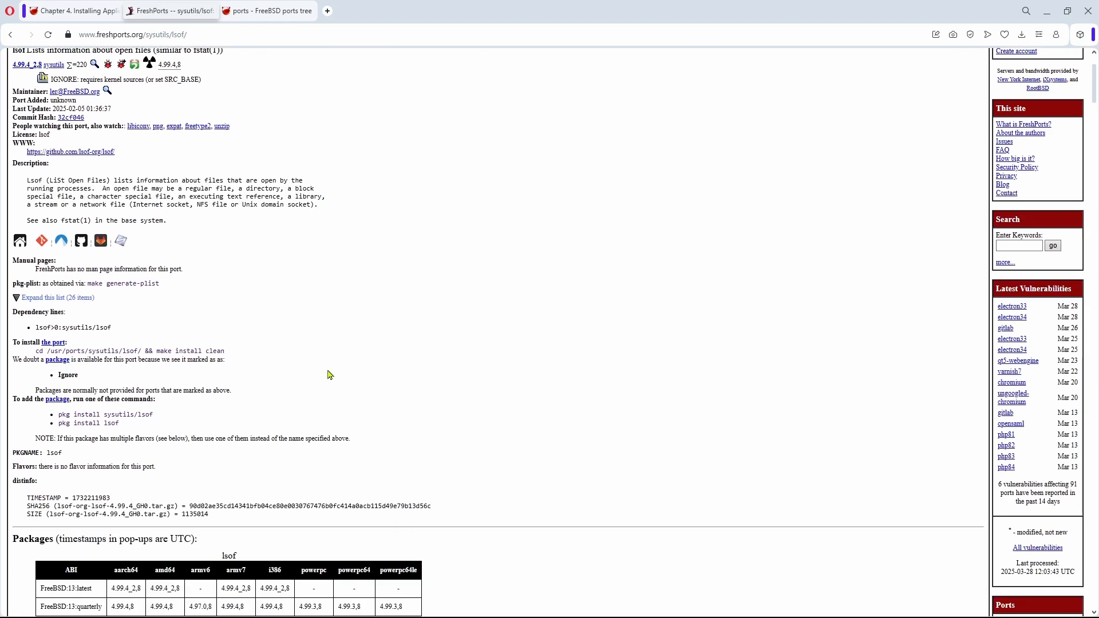
mouse_move(313, 357)
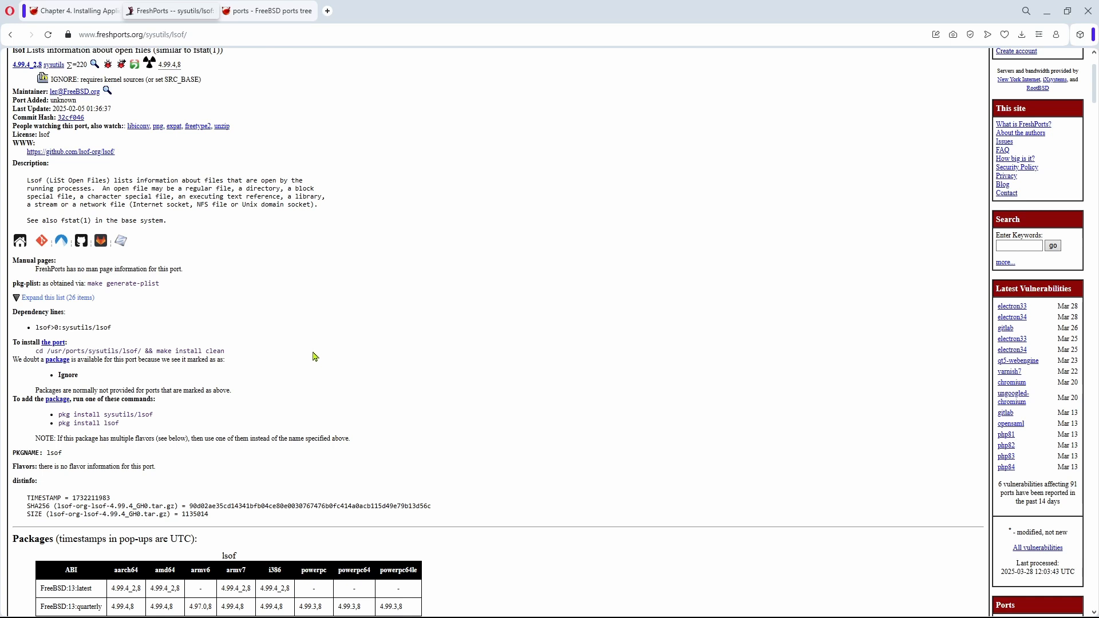
mouse_move(234, 332)
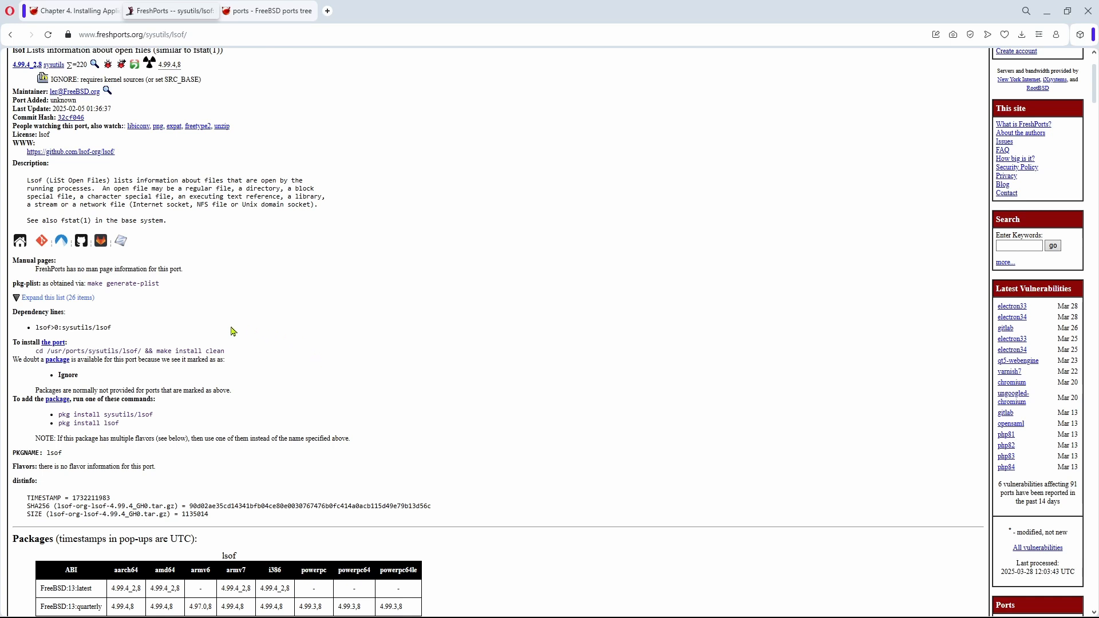
mouse_move(207, 339)
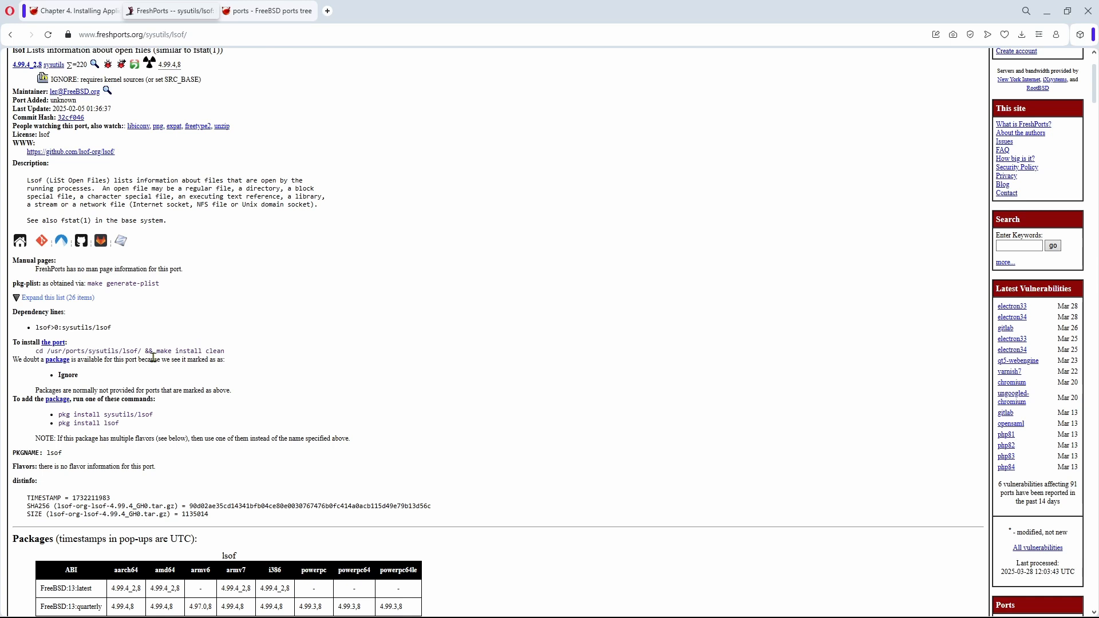
drag(13, 398, 152, 398)
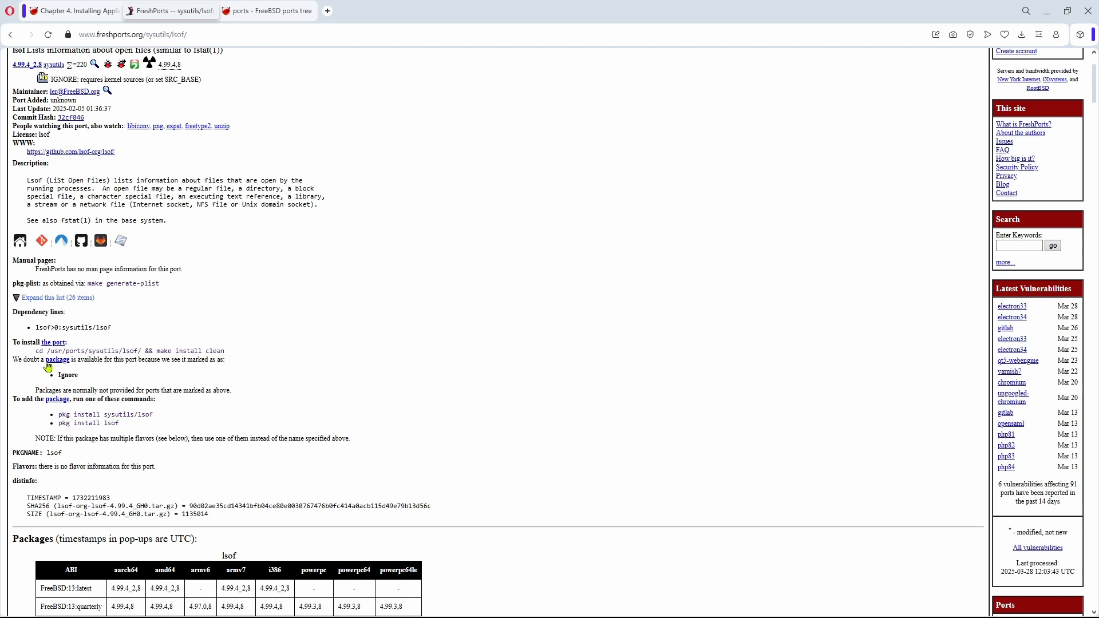
double_click(39, 351)
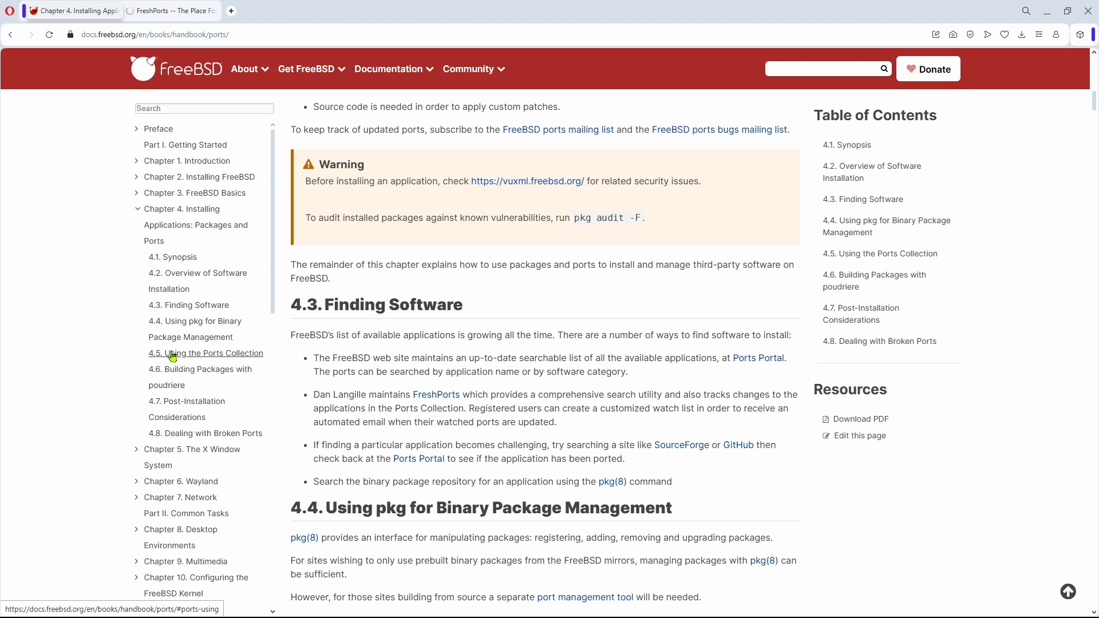
click(207, 354)
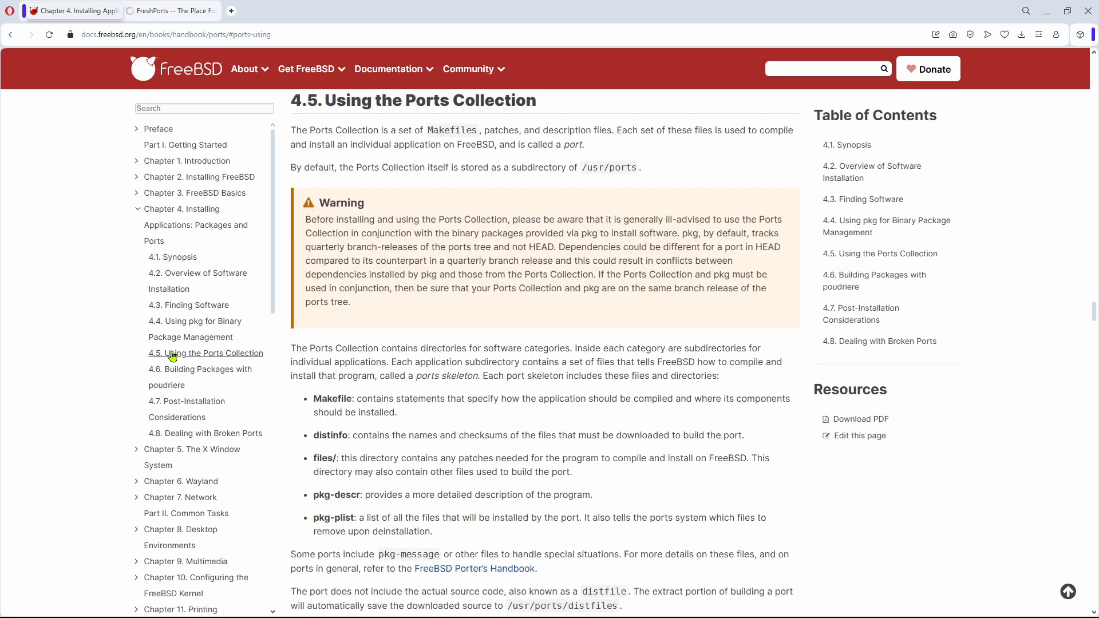
scroll(down, 3)
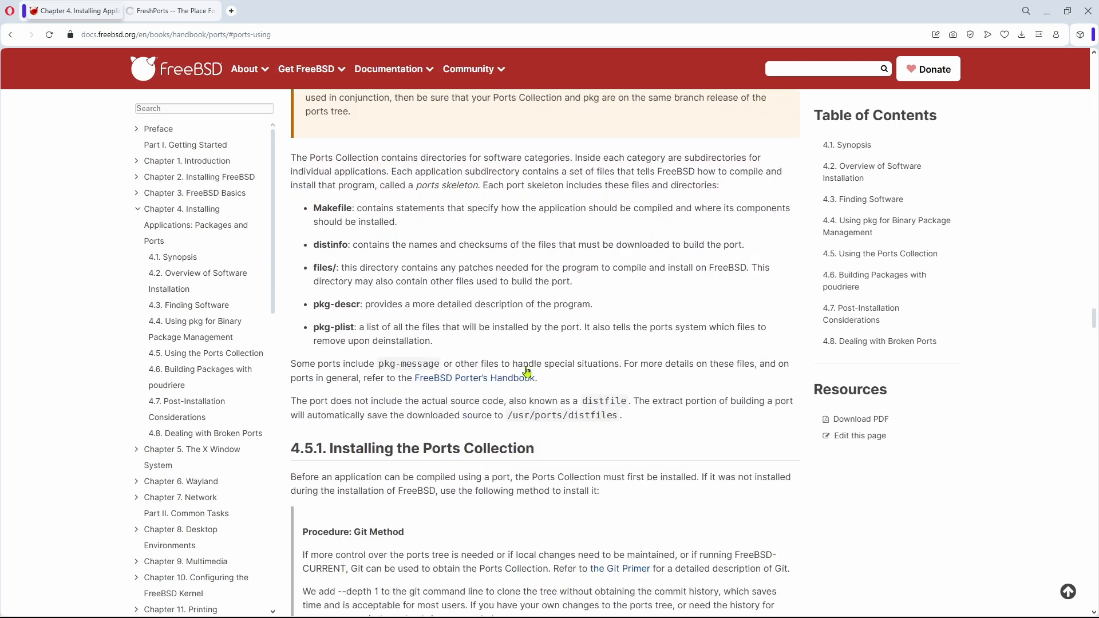
scroll(down, 3)
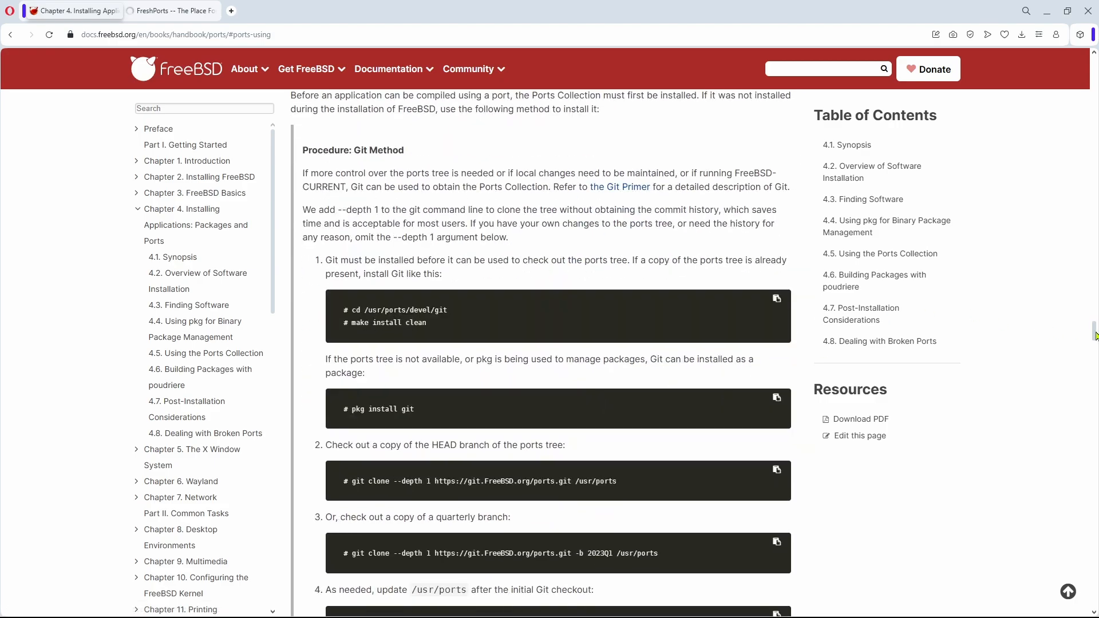
scroll(down, 3)
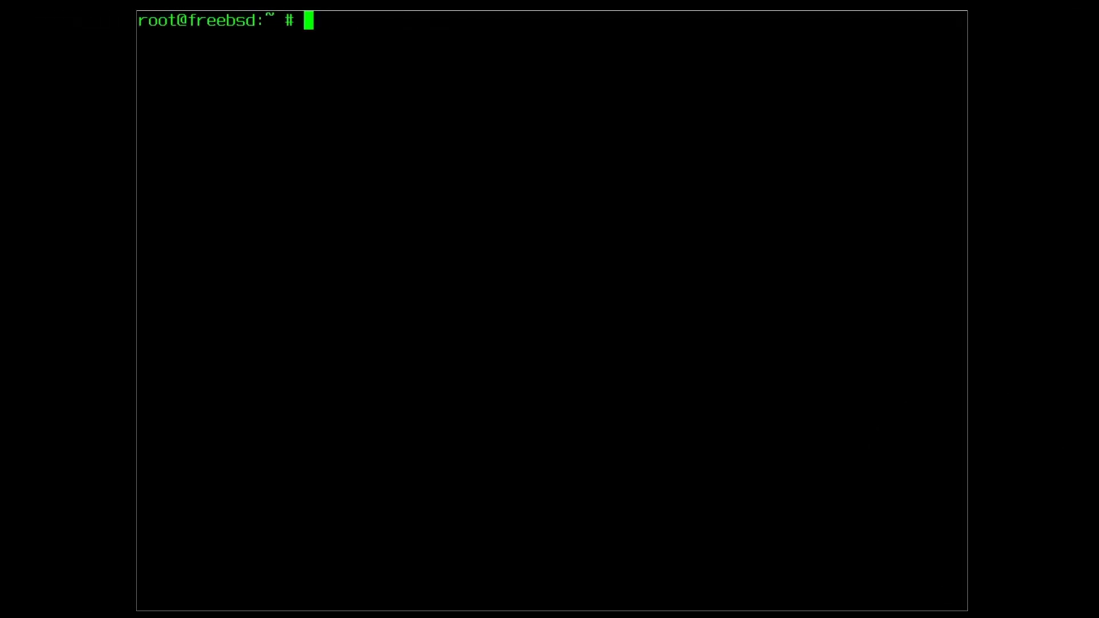
- Run freebsd-version, then pkg install git gcc gmake cmake automake autoconf libtool
text(fr)
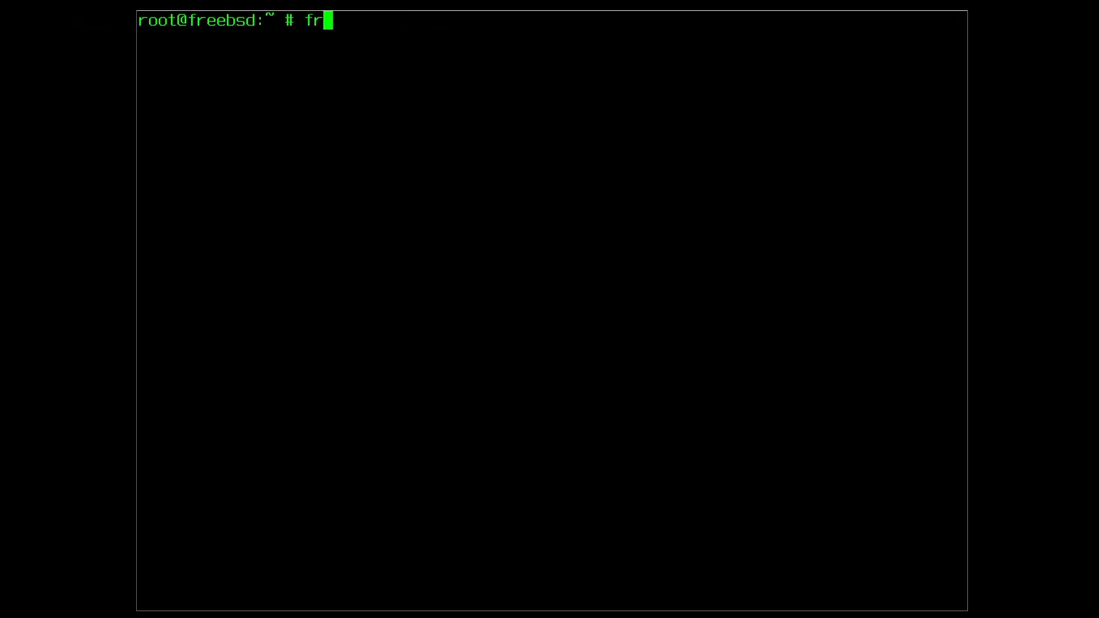
text(eebsd-versi)
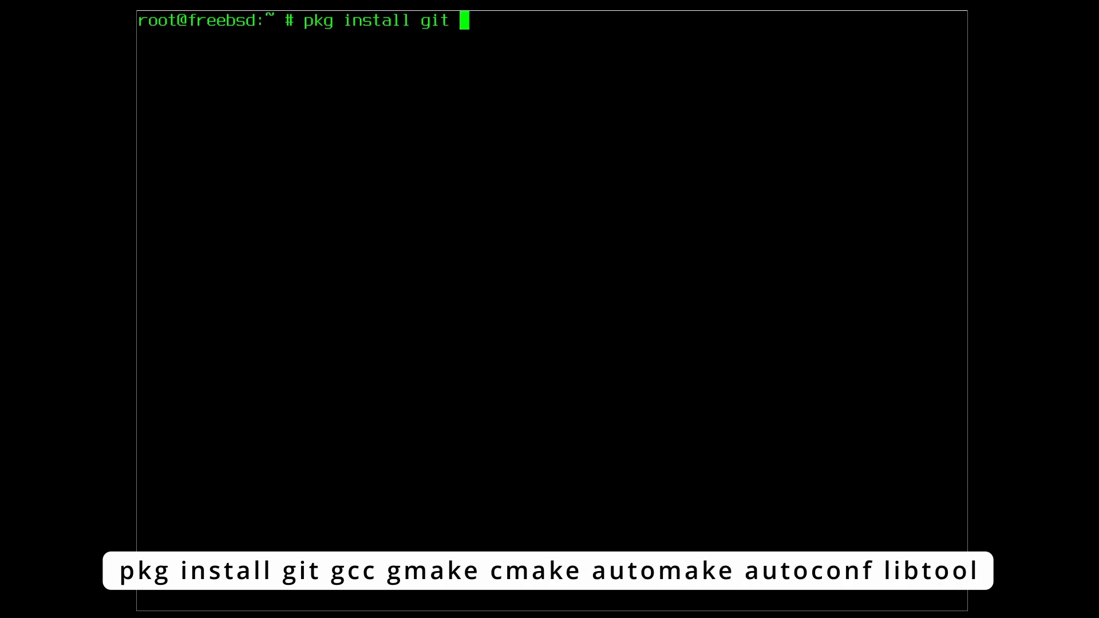
text(gcc gmake cma)
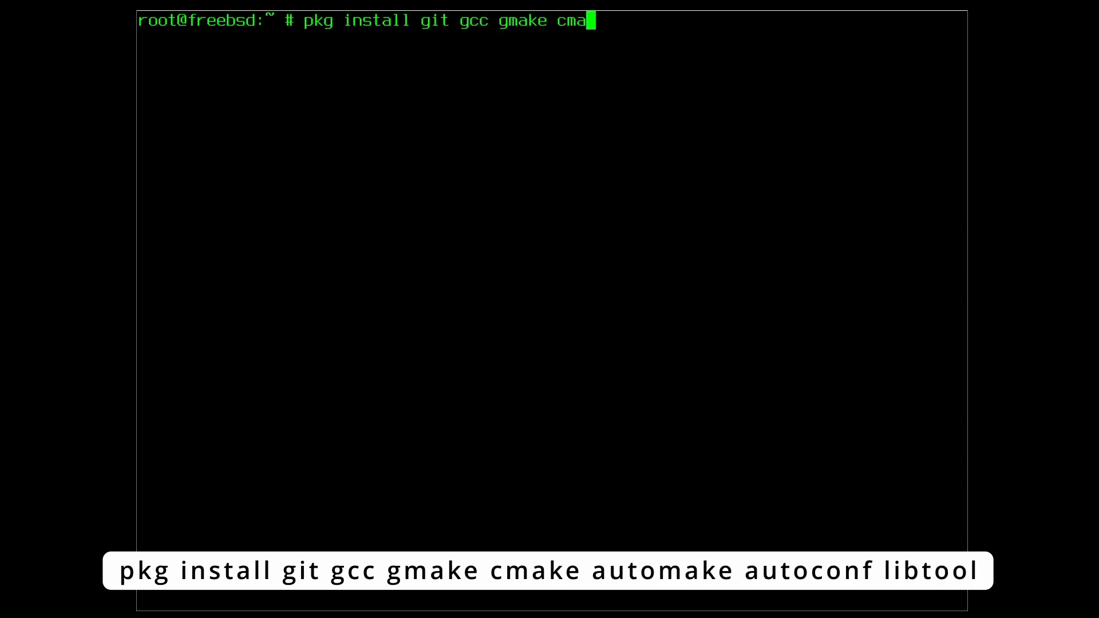
text(ke automake autoconf)
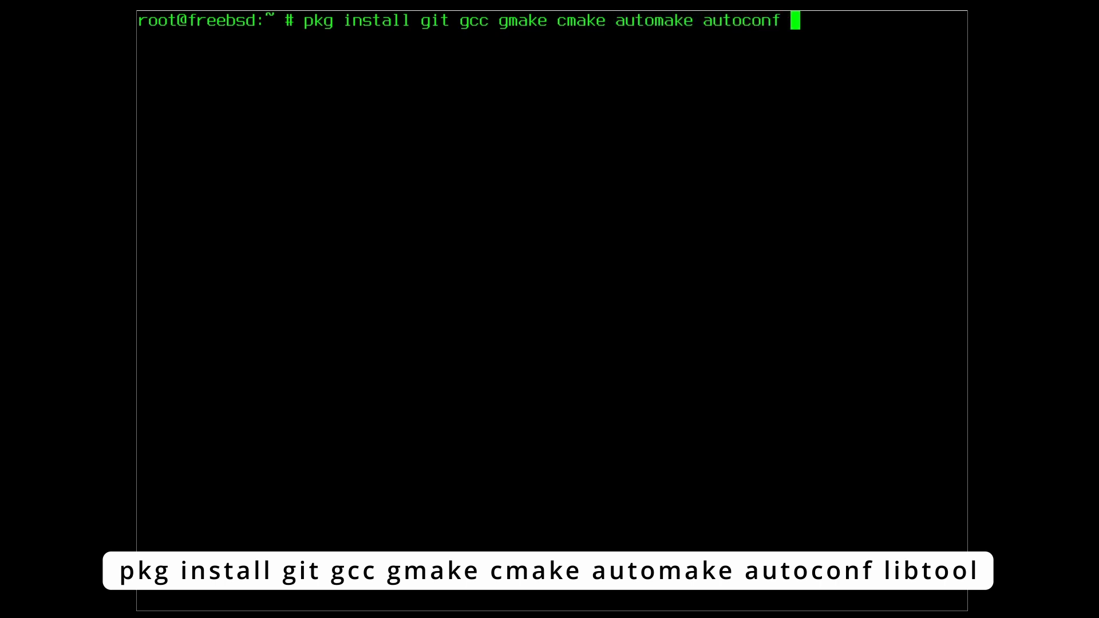
text(libtool)
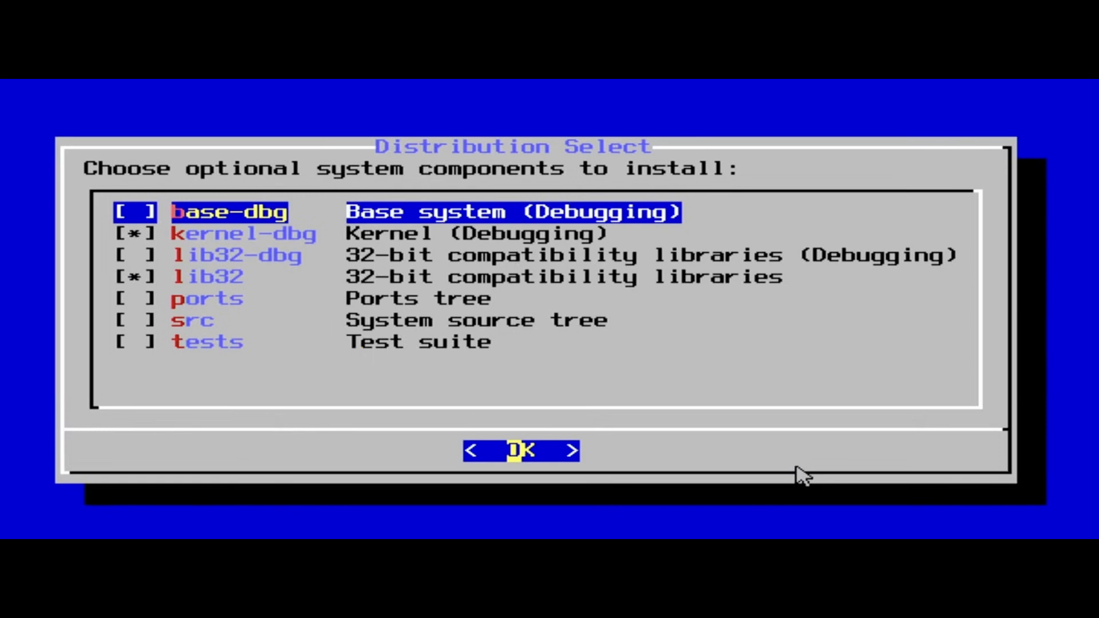
- Change into /usr/ports and list its contents with ls
click(519, 450)
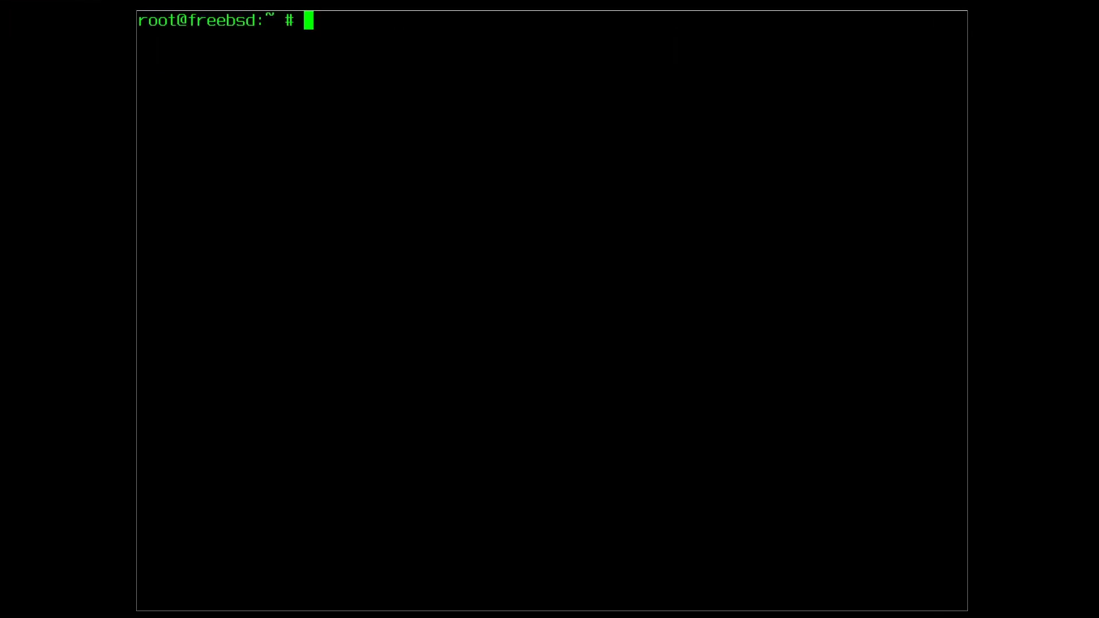
text(cd /usr/ports)
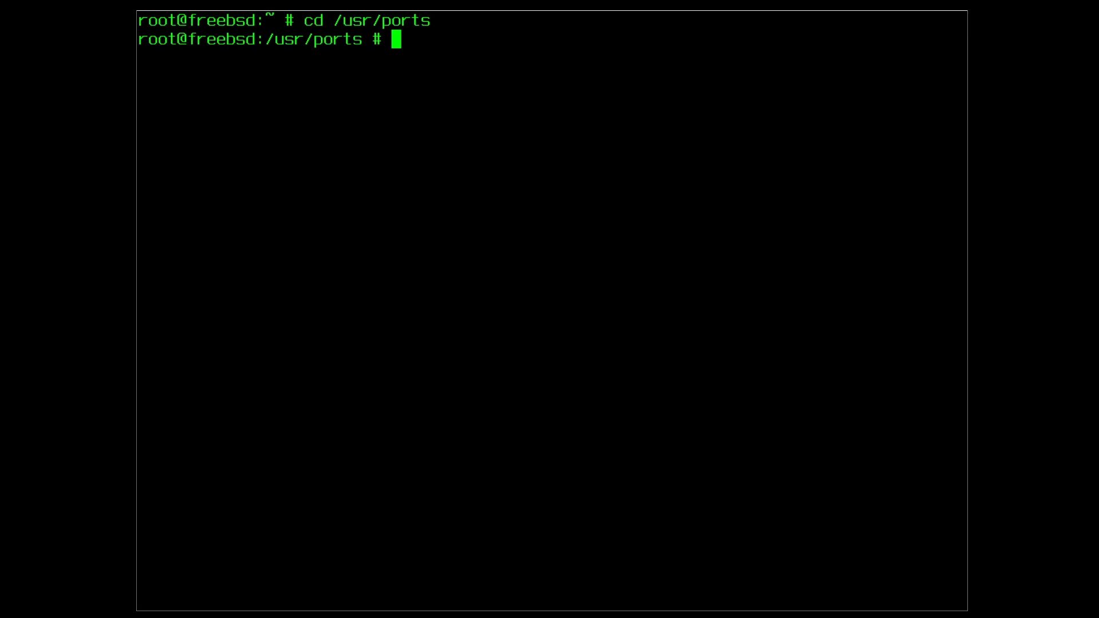
text(ls)
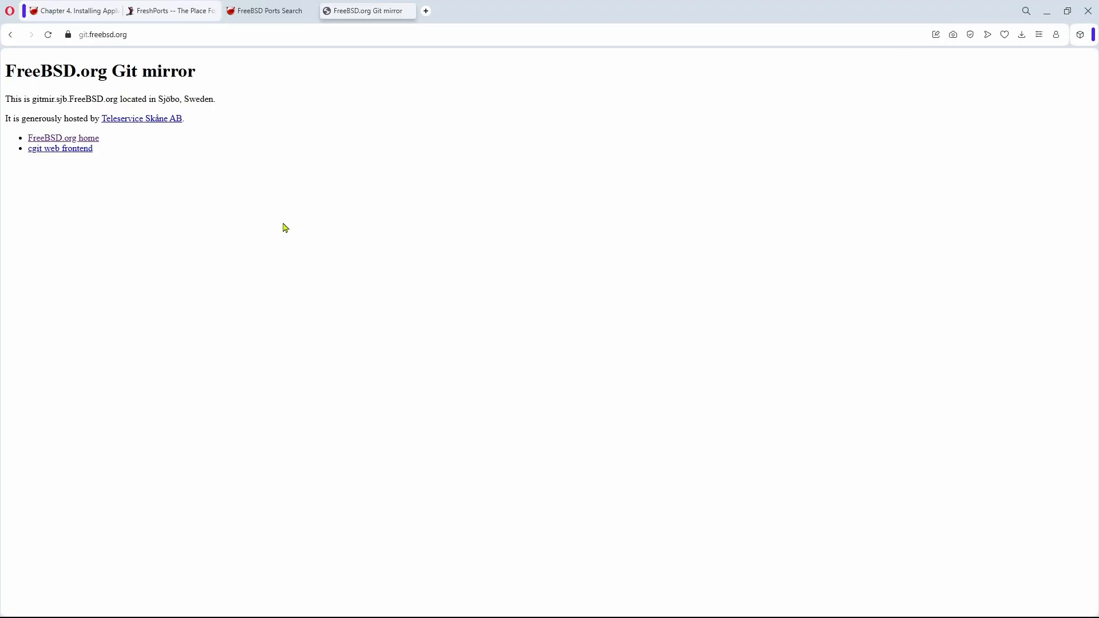
mouse_move(178, 216)
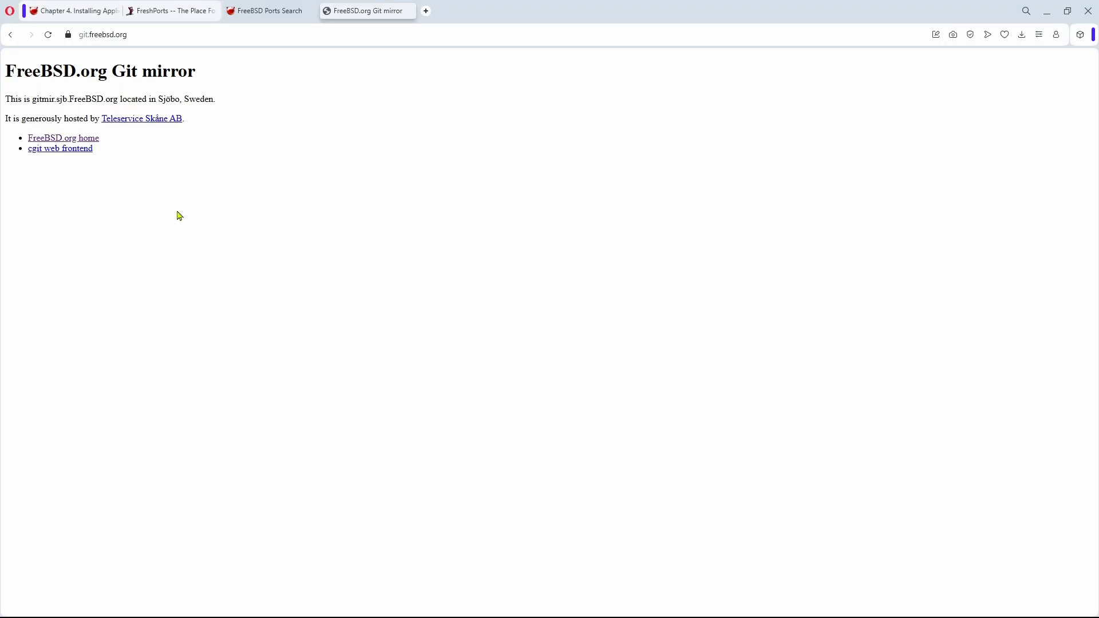
mouse_move(123, 223)
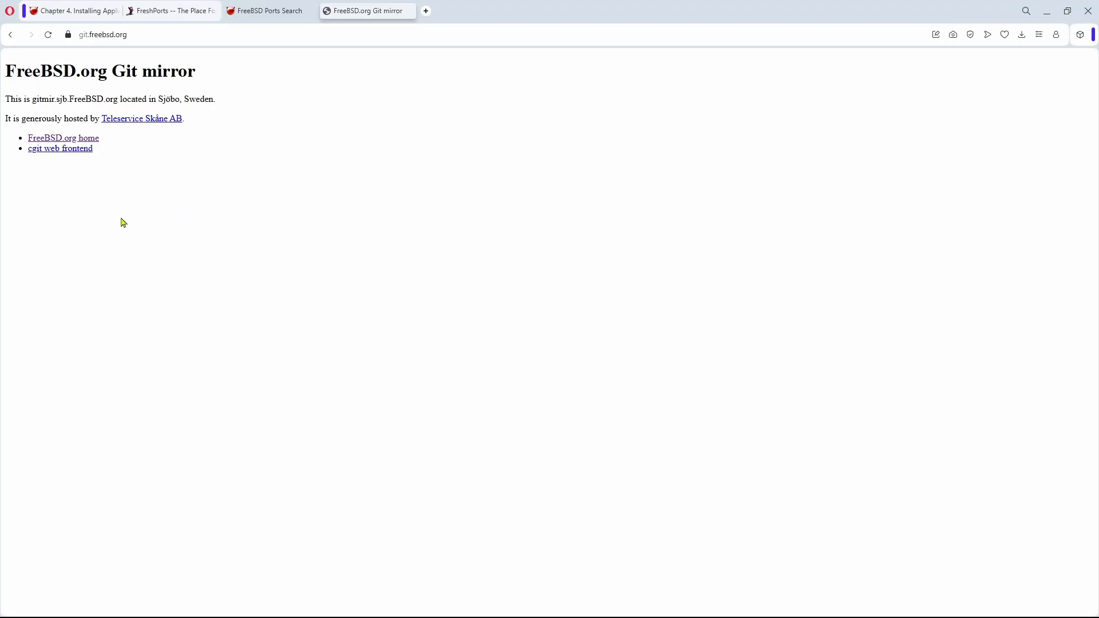
- From the FreeBSD Git front end, open the ports repository summary in cgit
click(63, 138)
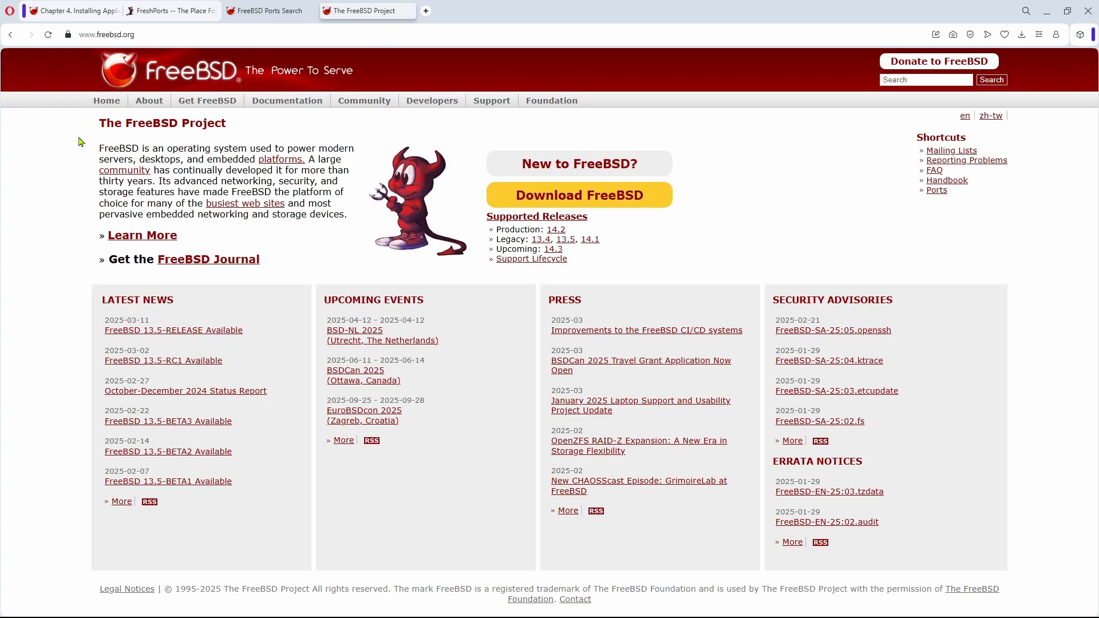
mouse_move(17, 79)
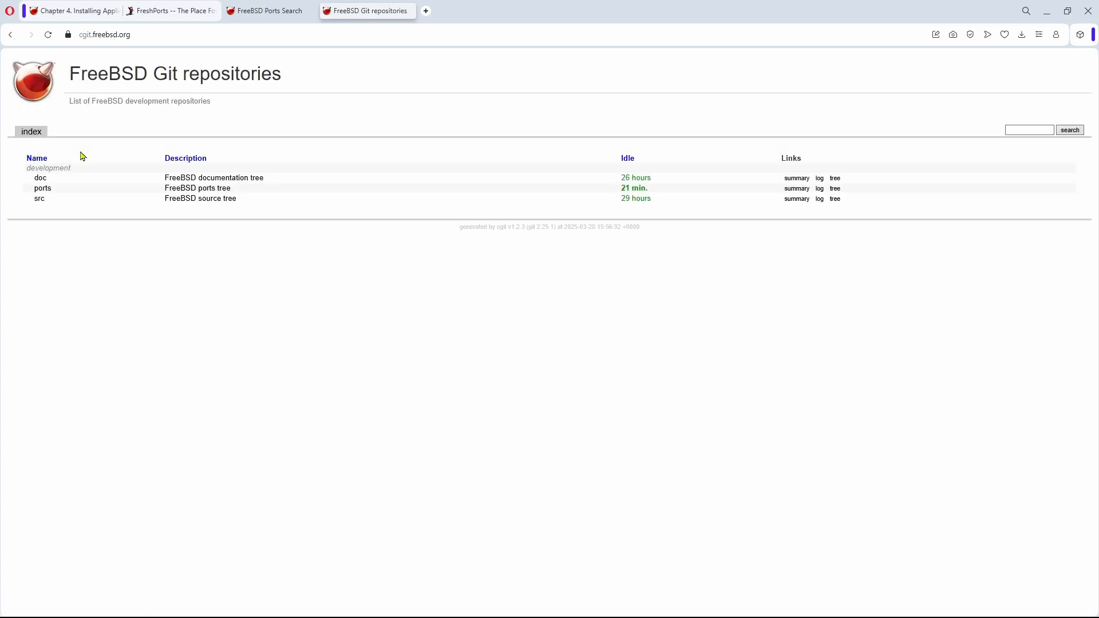
mouse_move(251, 192)
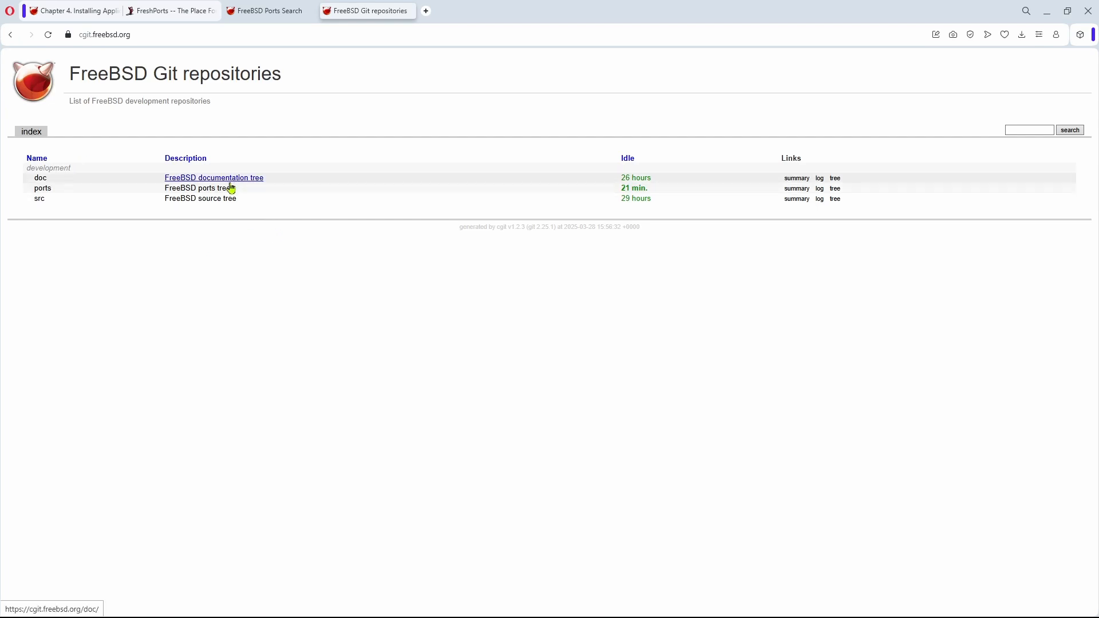
mouse_move(199, 198)
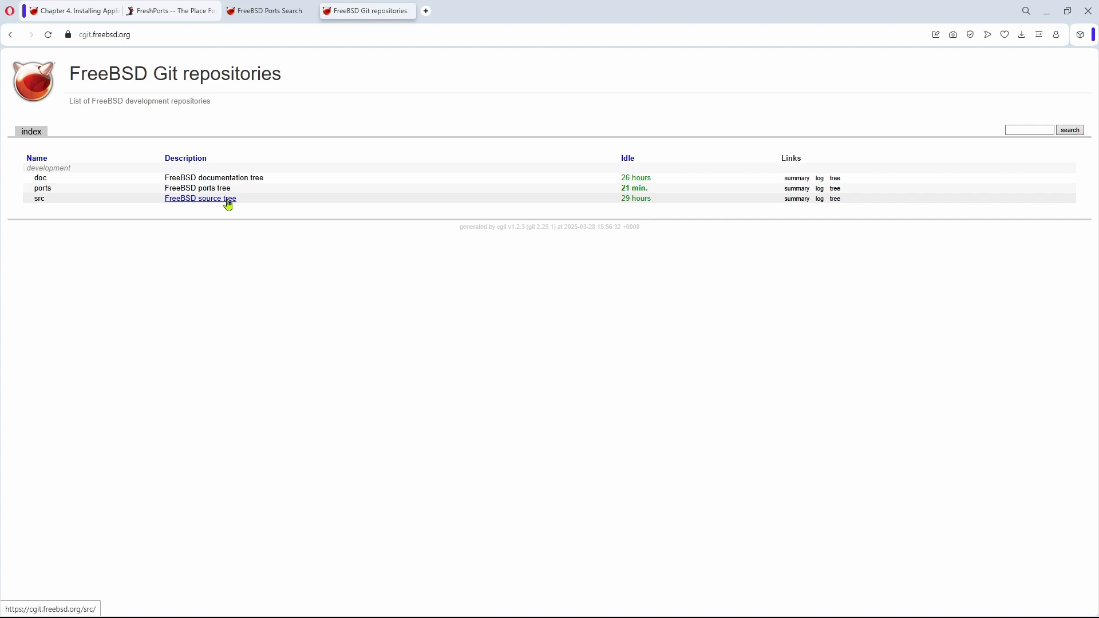
click(198, 188)
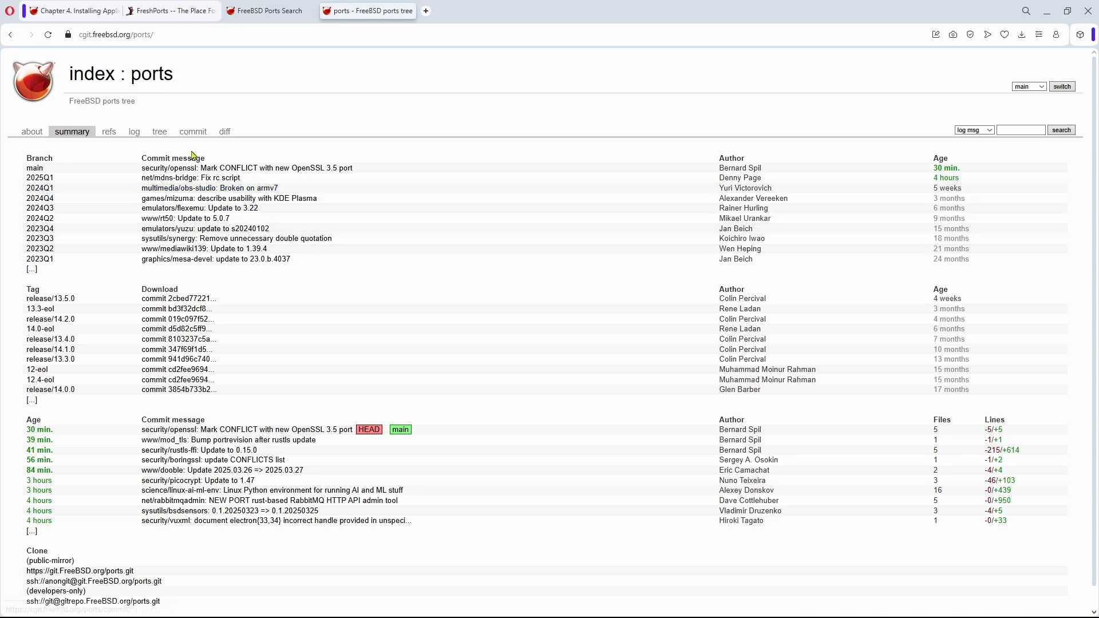
- Browse the ports tree's top-level folders in cgit and scroll through the sysutils category listing
click(160, 132)
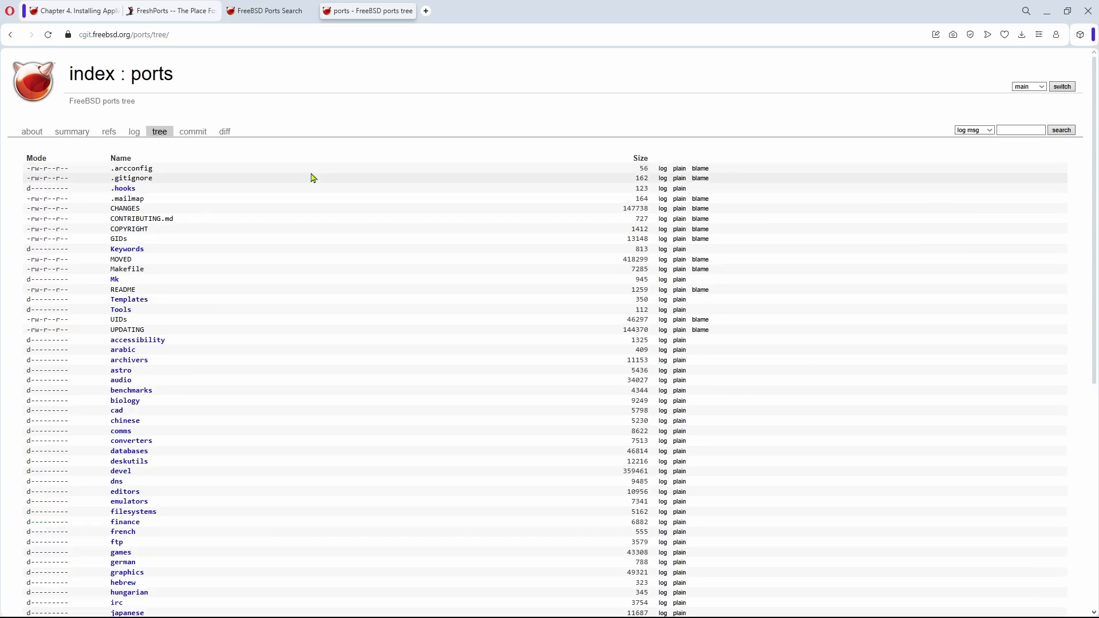
scroll(down, 3)
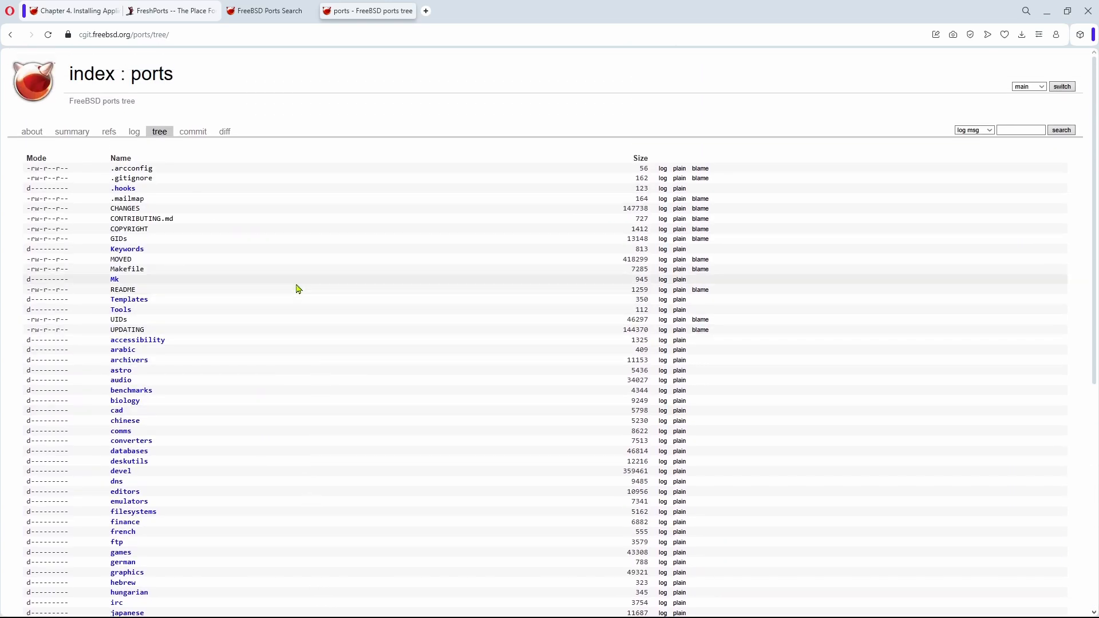
scroll(down, 3)
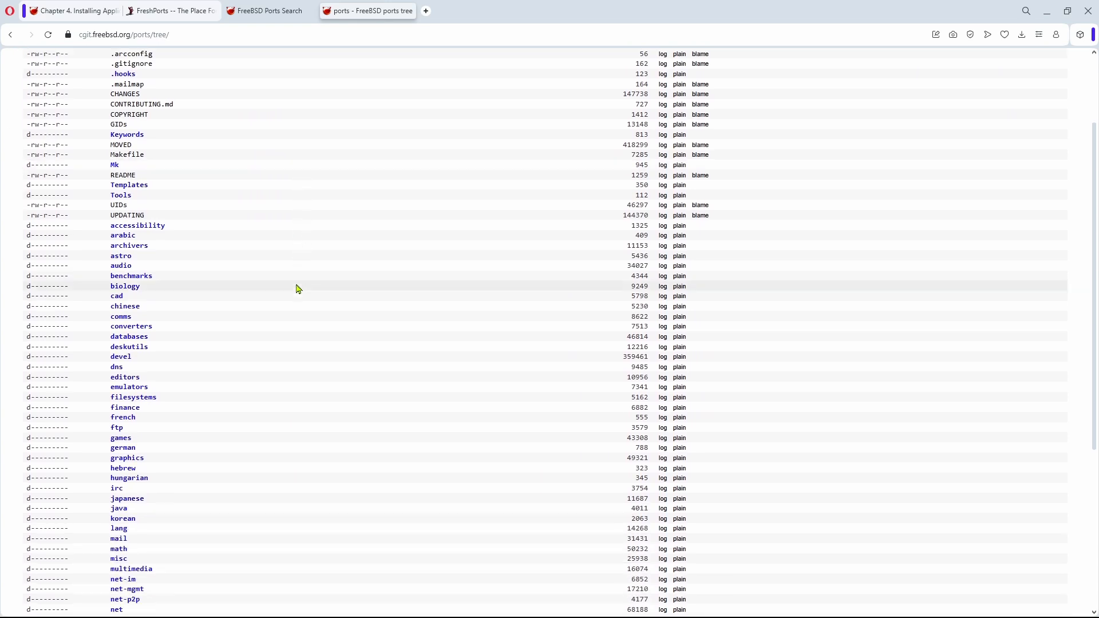
scroll(down, 3)
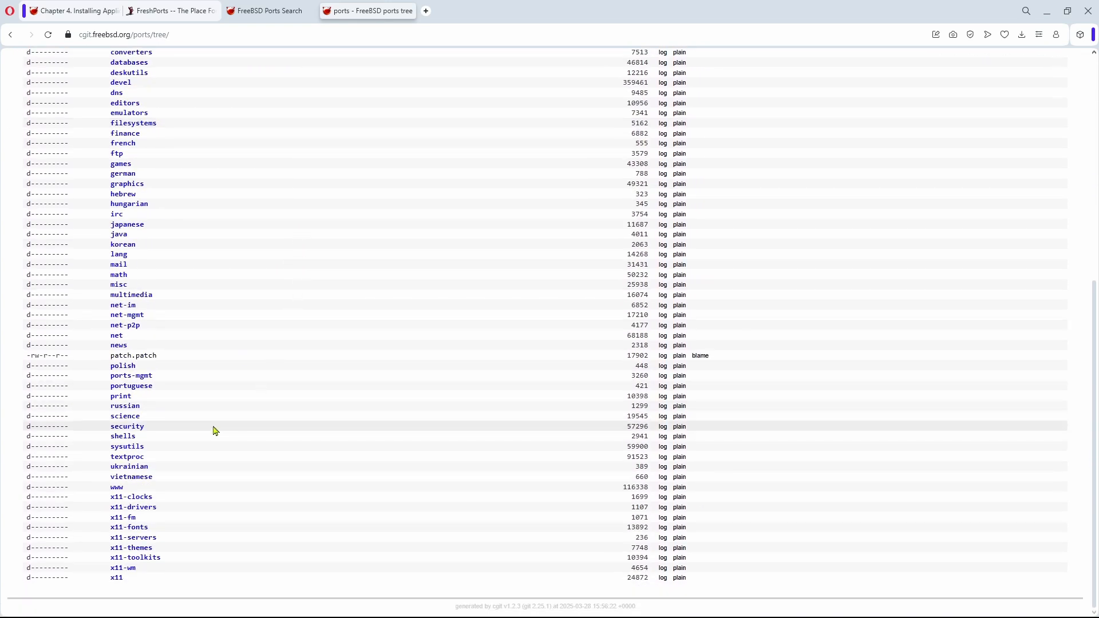
click(127, 447)
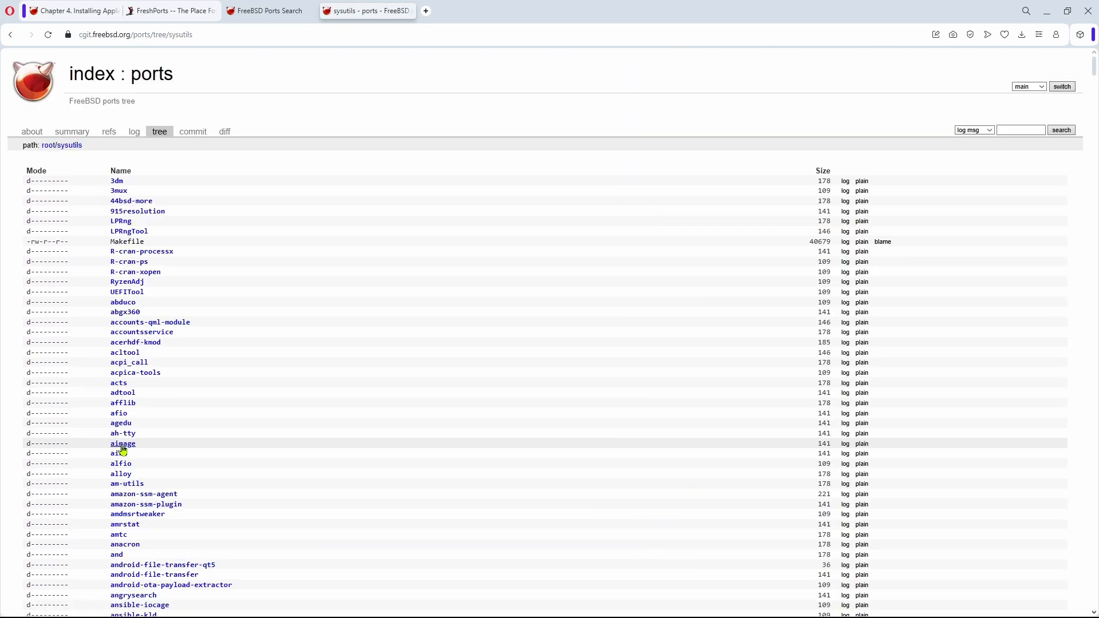
scroll(down, 3)
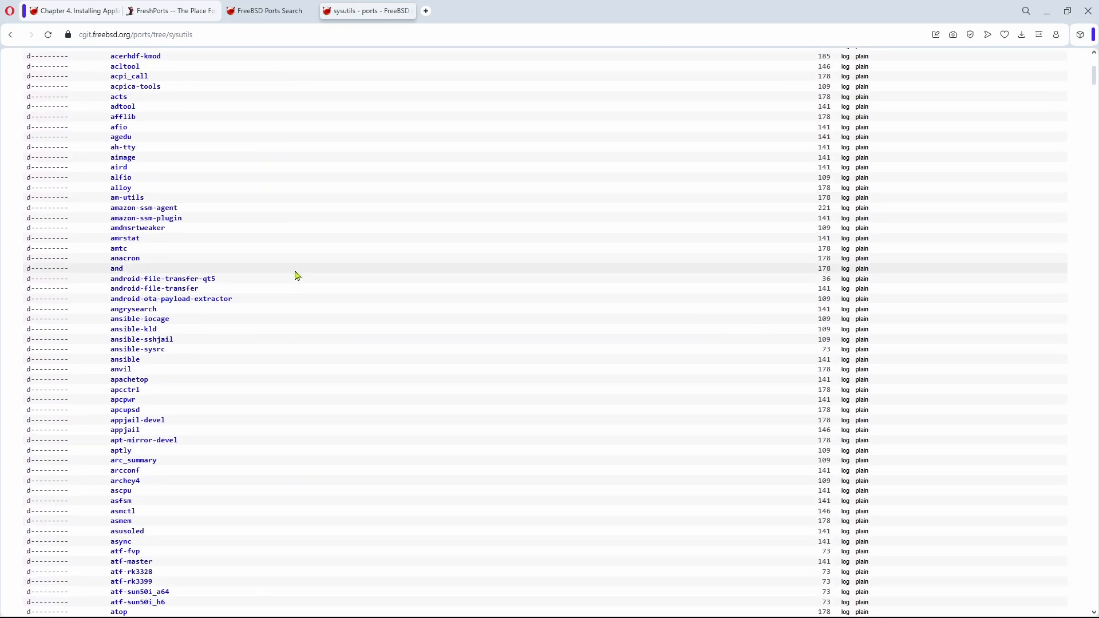
scroll(down, 3)
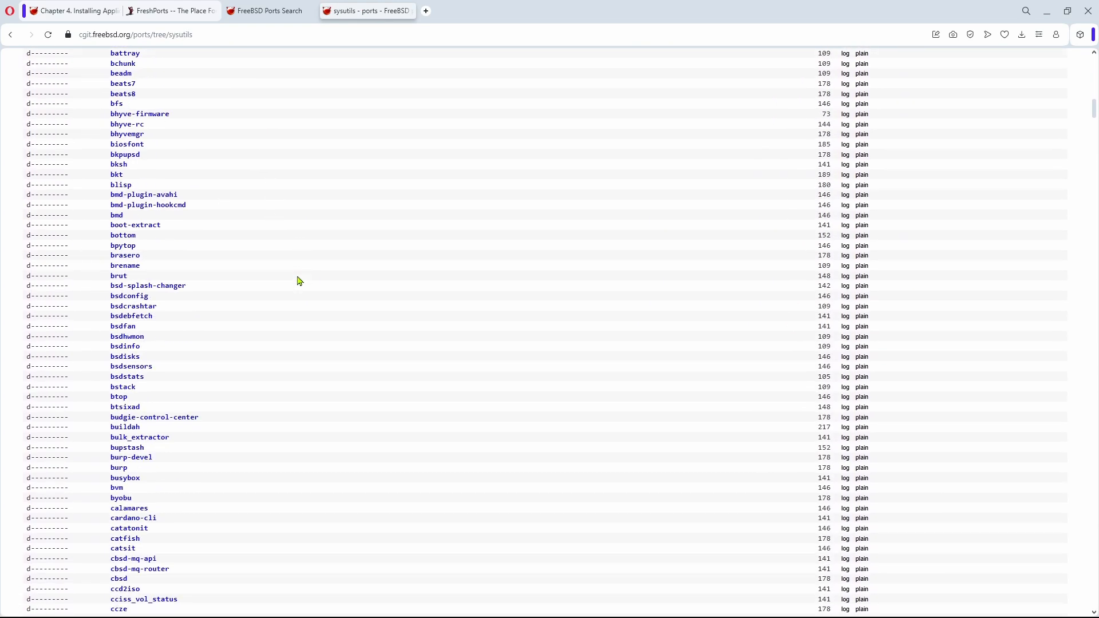
scroll(down, 3)
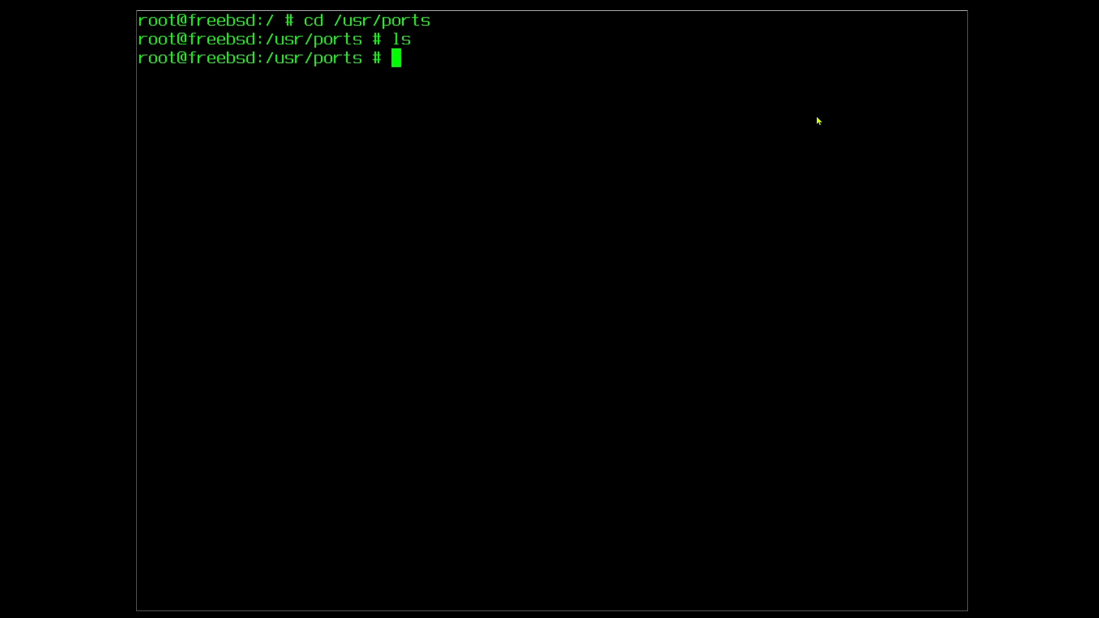
text(git clo)
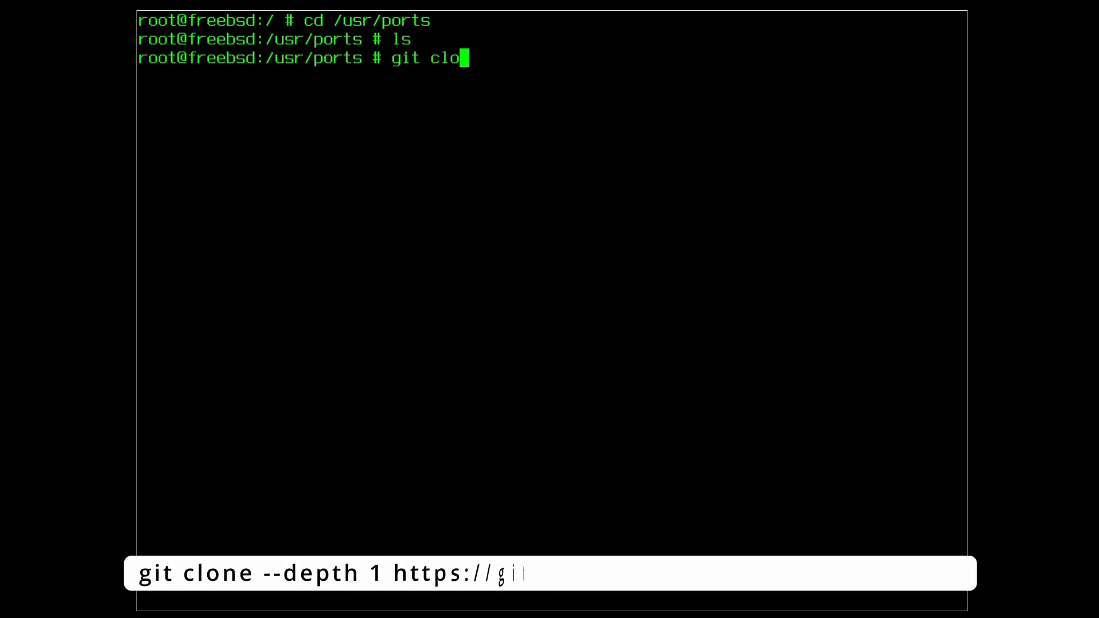
text(ne --depth)
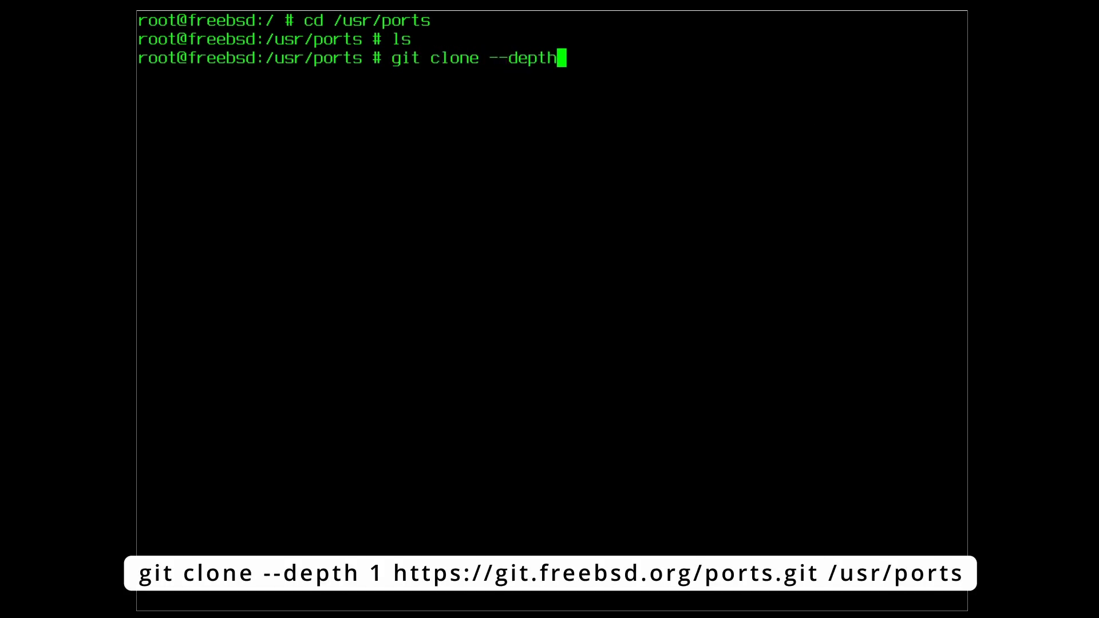
text(1)
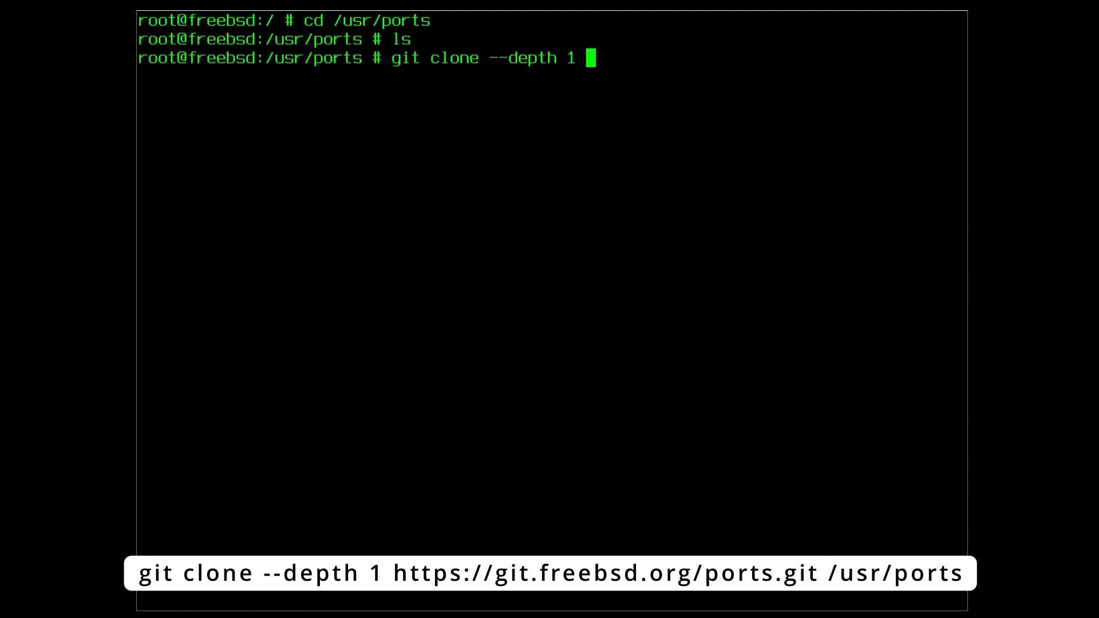
text(https)
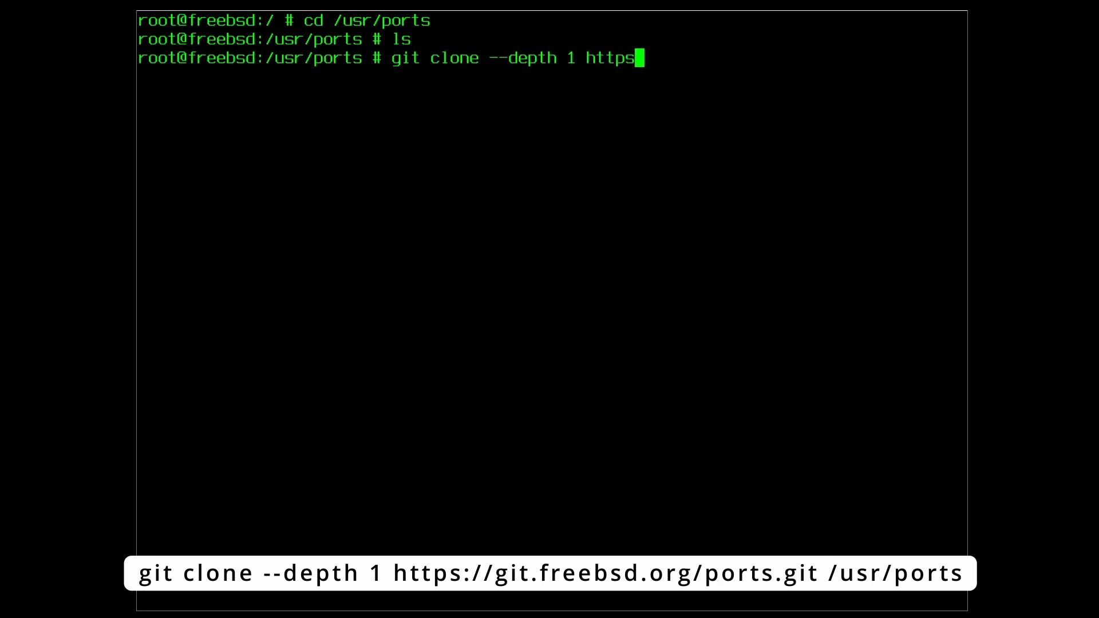
text(://git.free)
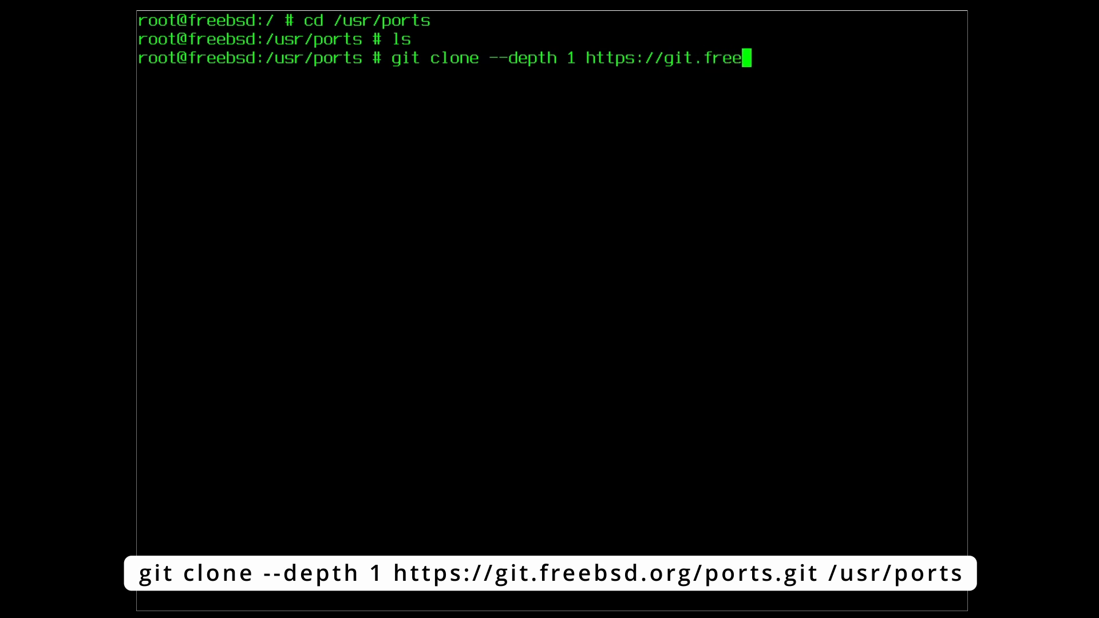
text(bsd.org/)
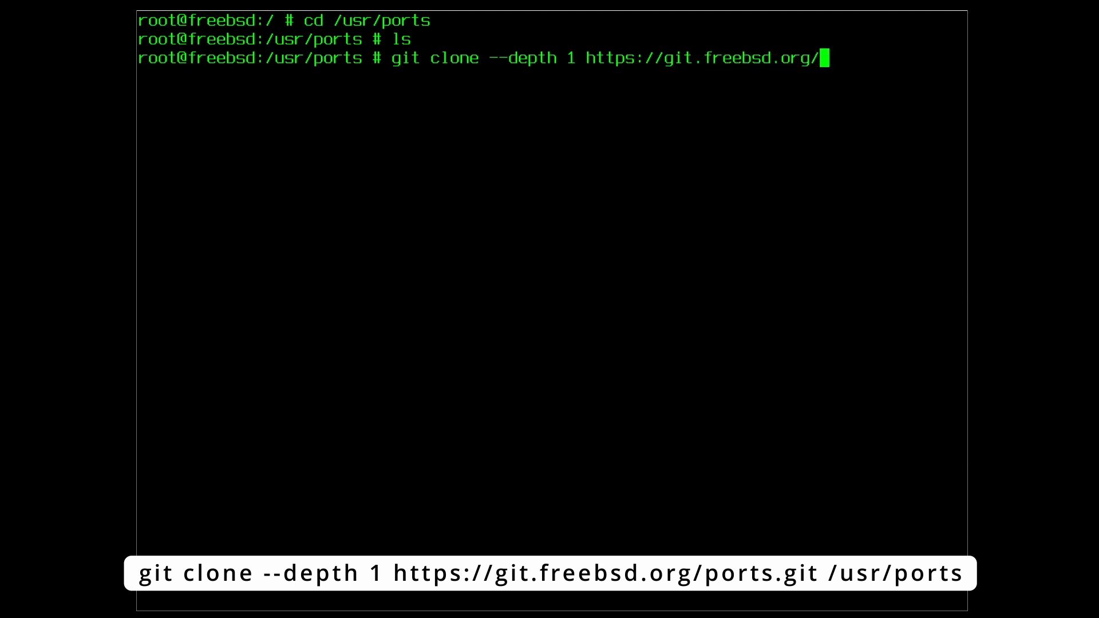
text(ports.git)
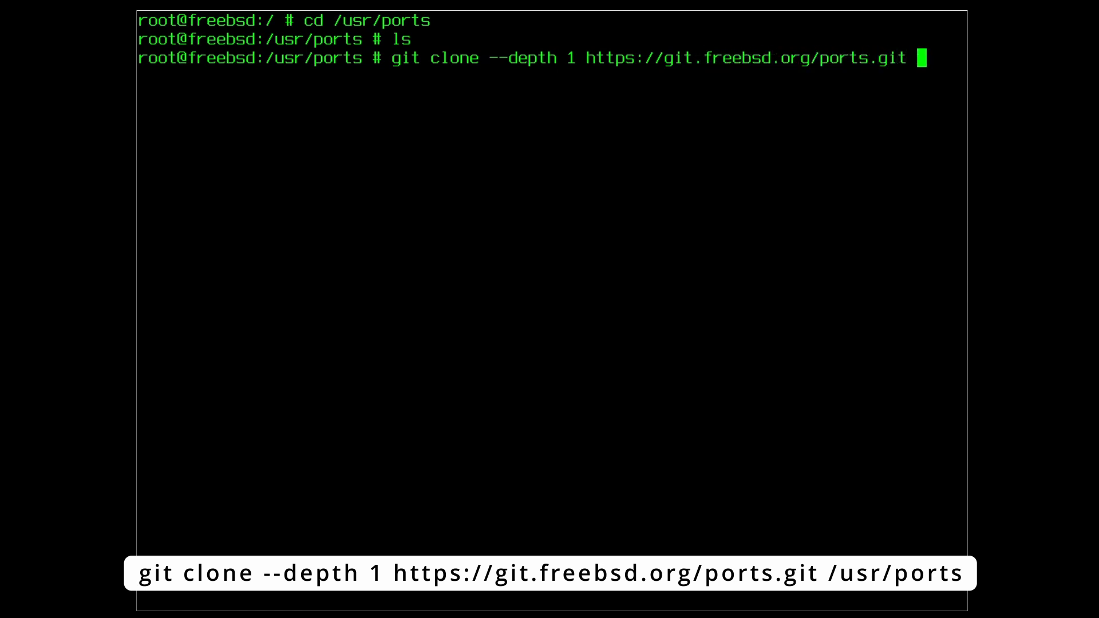
text(/usr/p)
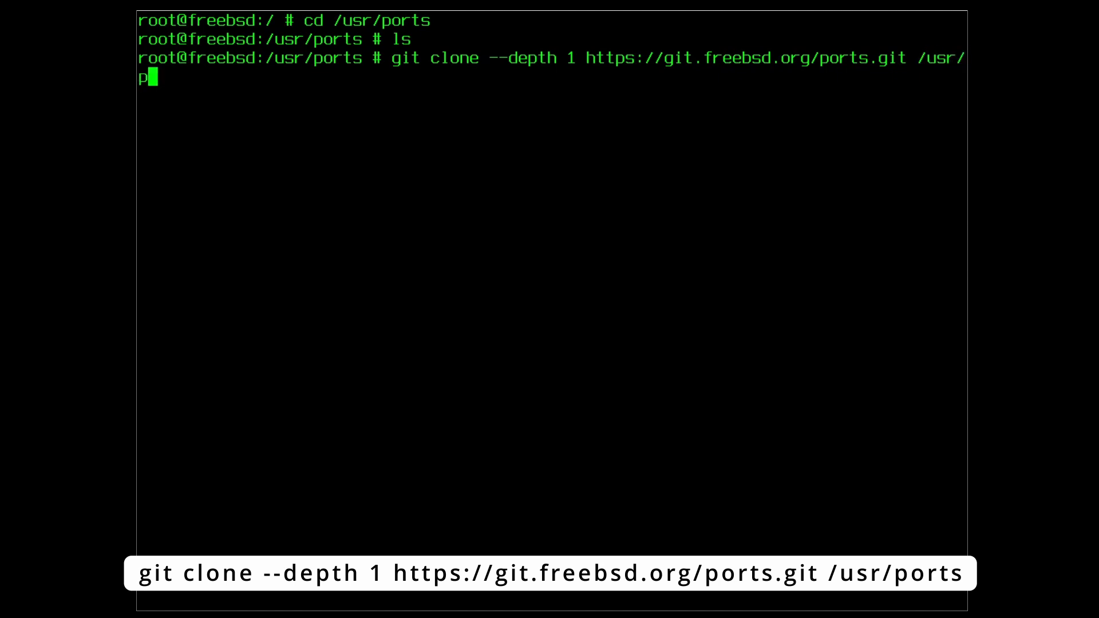
text(orts)
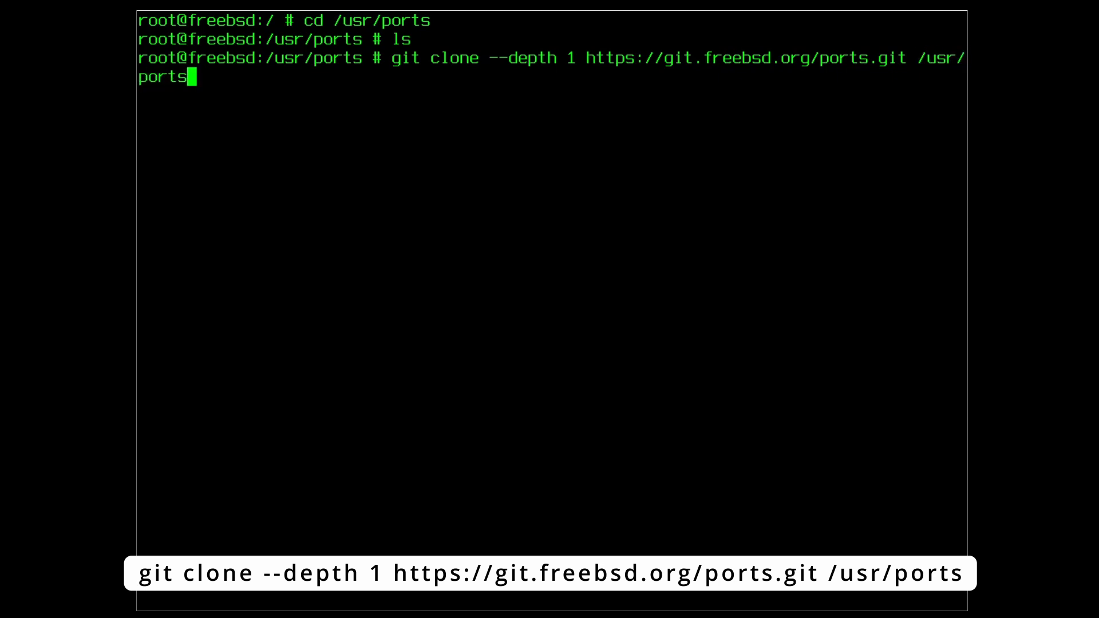
key(enter)
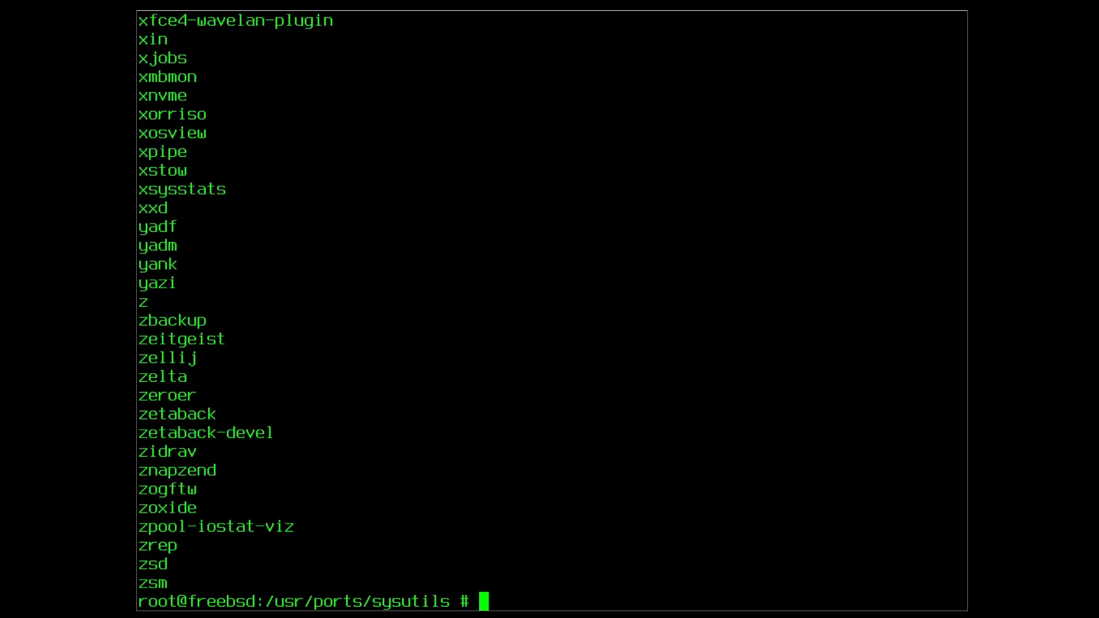
- Page through ls -l | more of the sysutils category a few screens at a time
text(ls -l |)
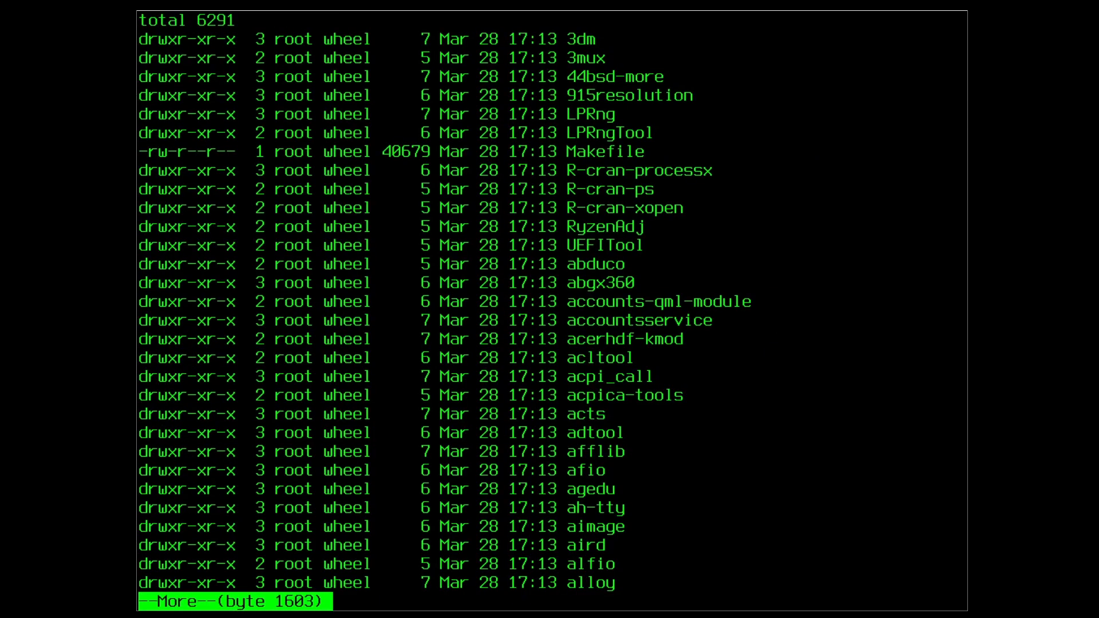
key(space)
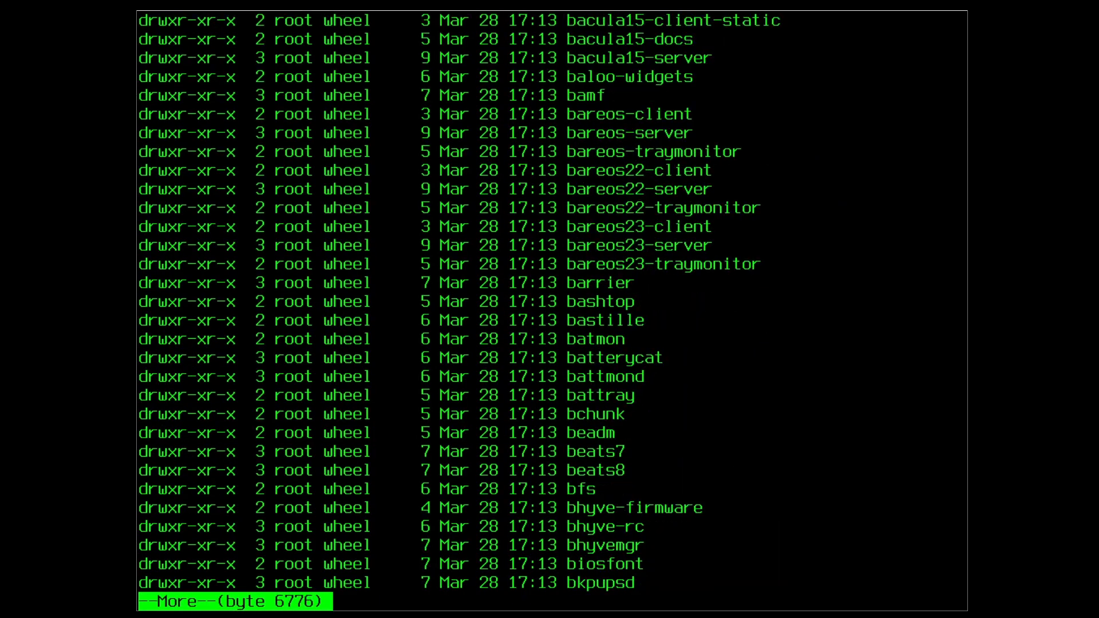
key(space)
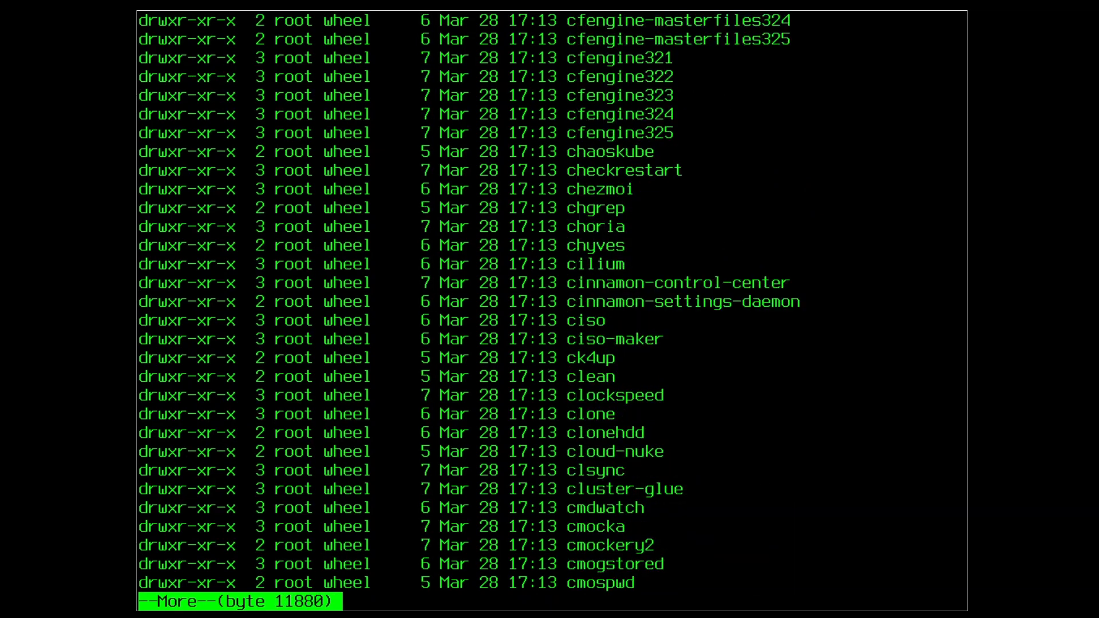
key(space)
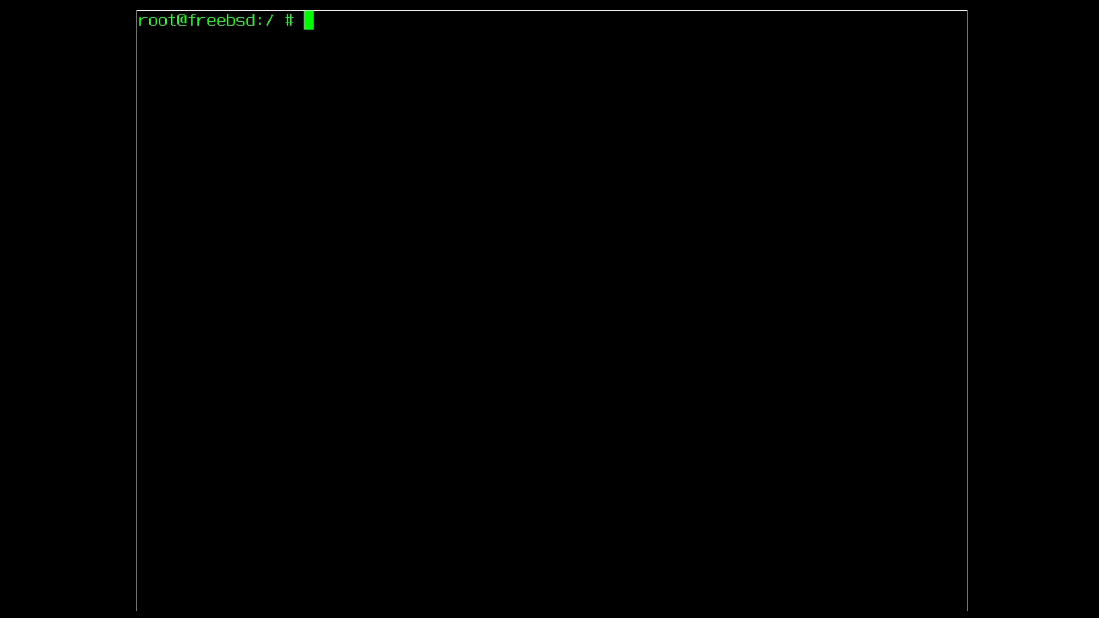
- Confirm lsof is absent, abandon pkg install lsof, and list /usr/ports/sysutils/lsof
text(lsof)
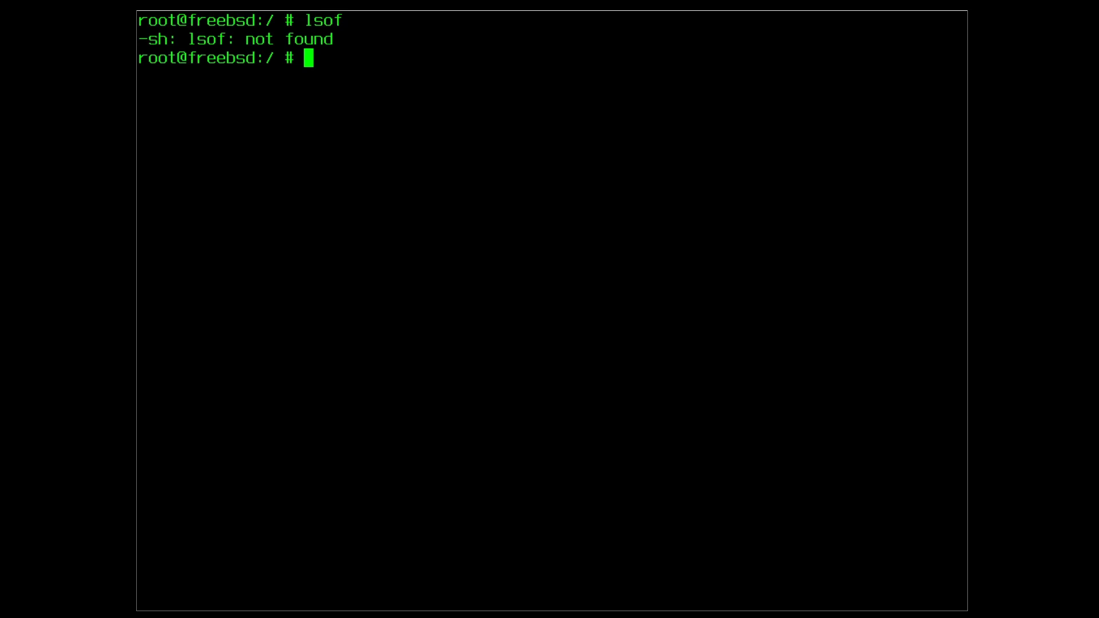
text(pkg install lsof)
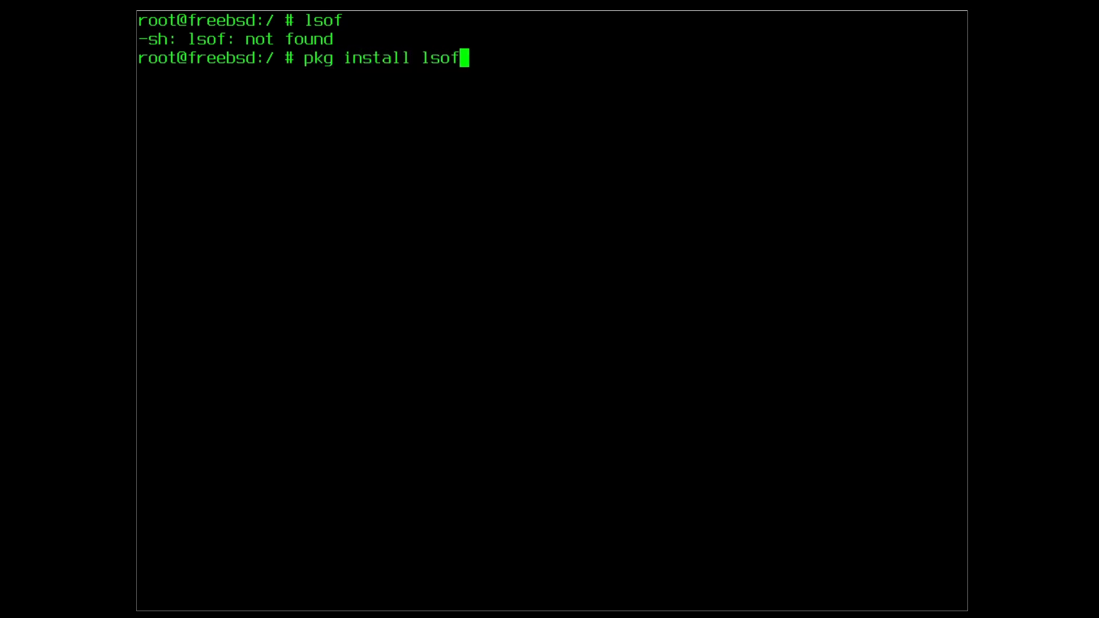
key(BackSpace)
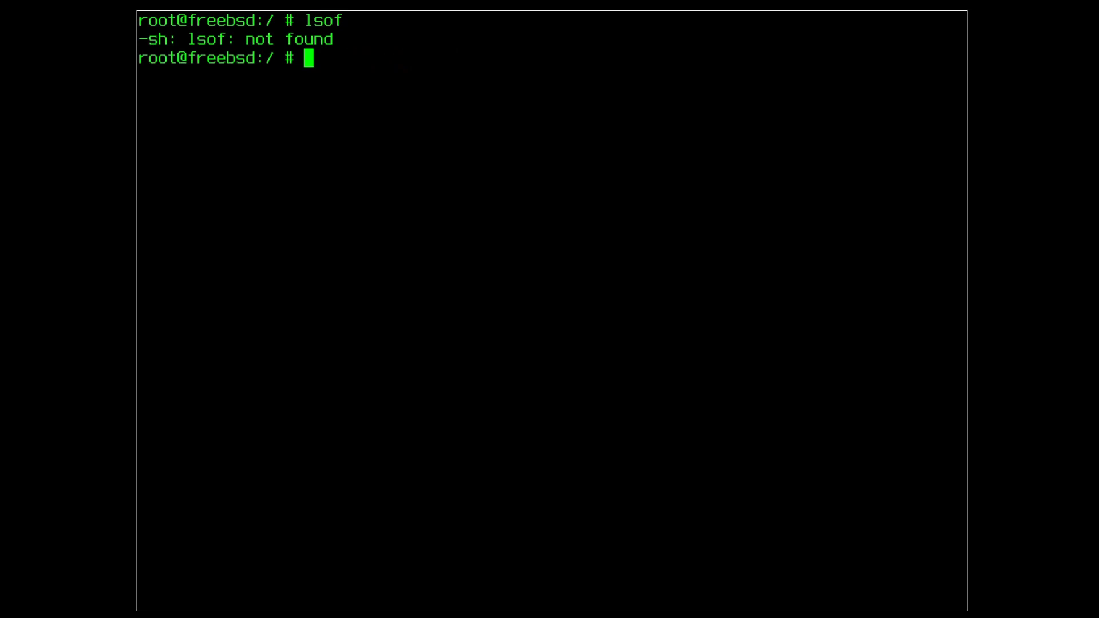
text(cd)
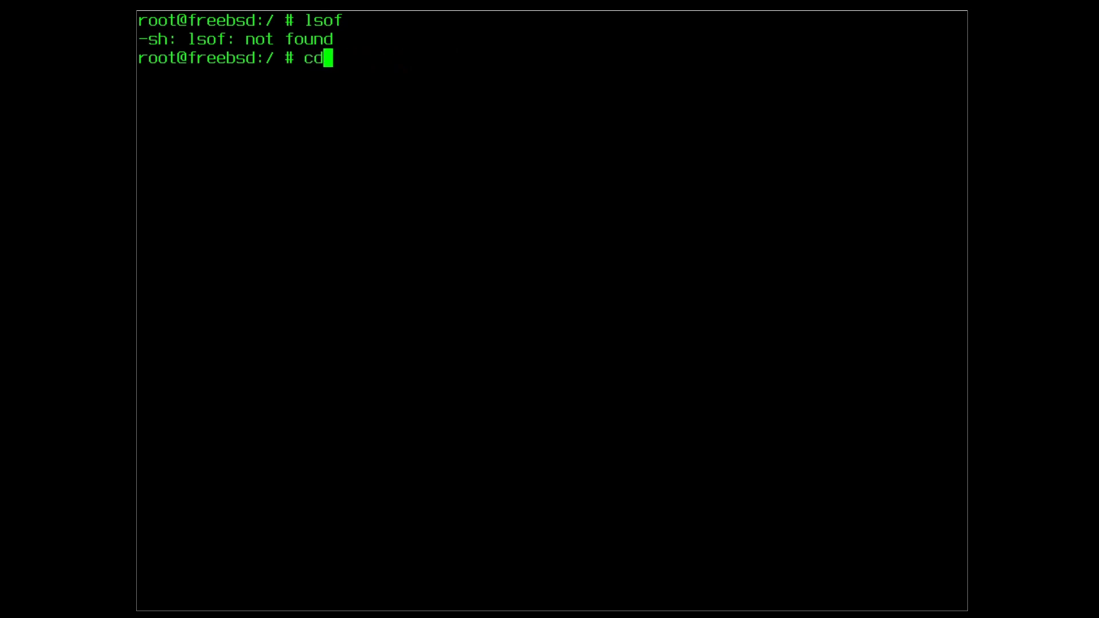
text(/usr/)
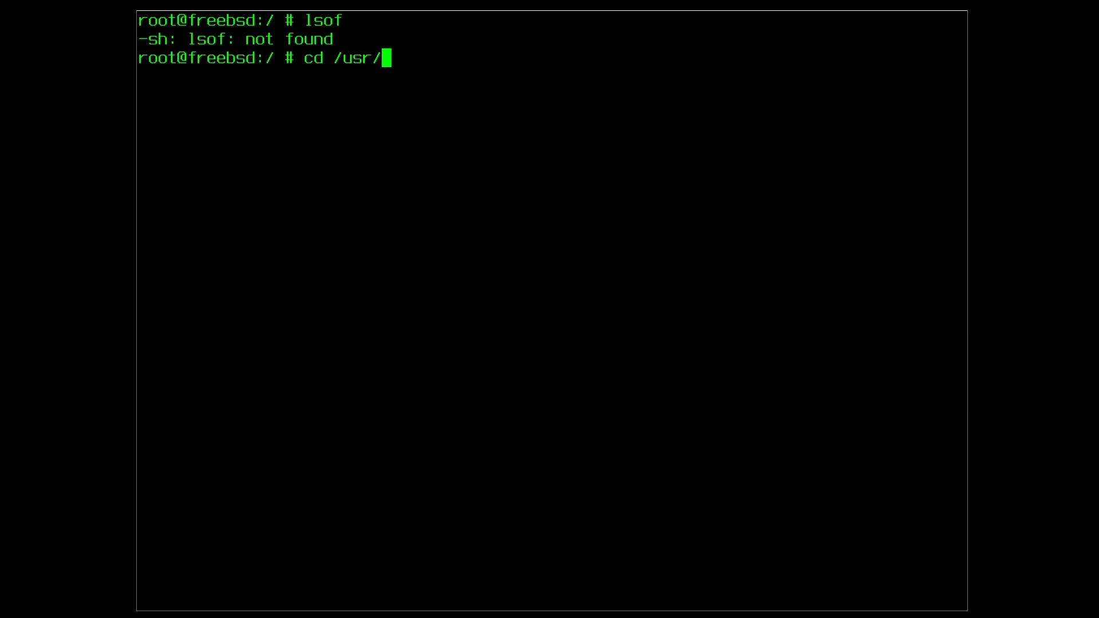
text(ports)
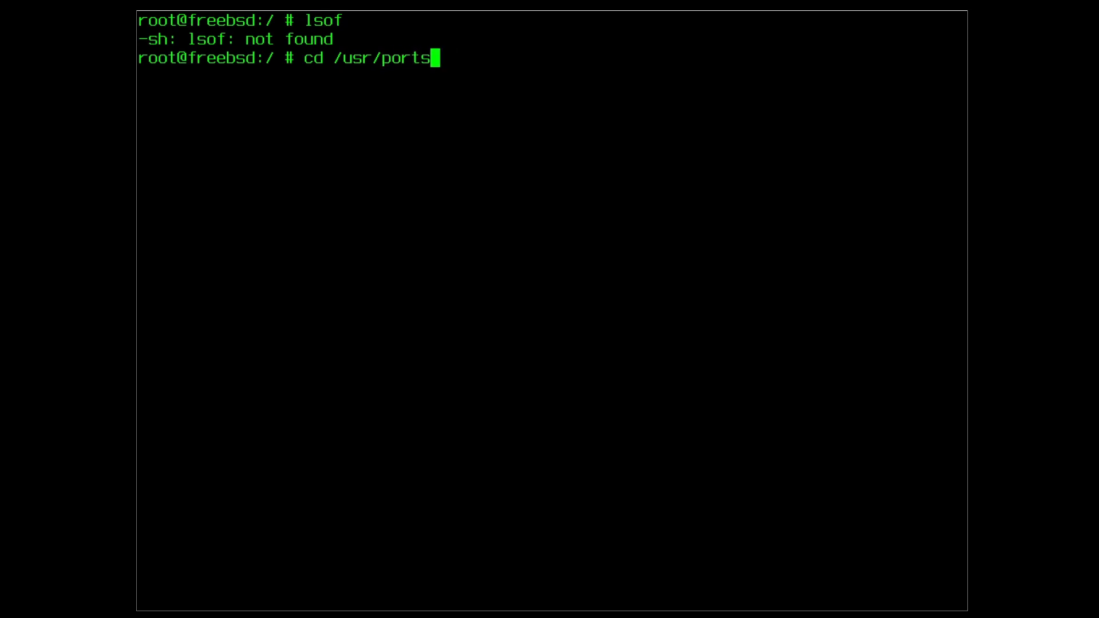
text(/sysutils/lsof)
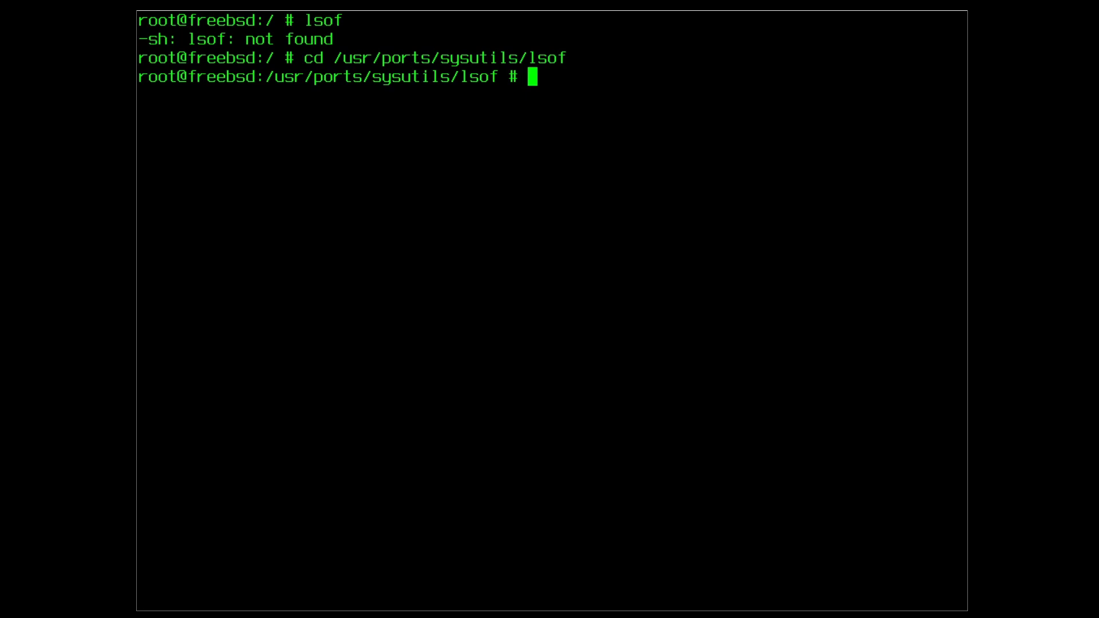
text(ls)
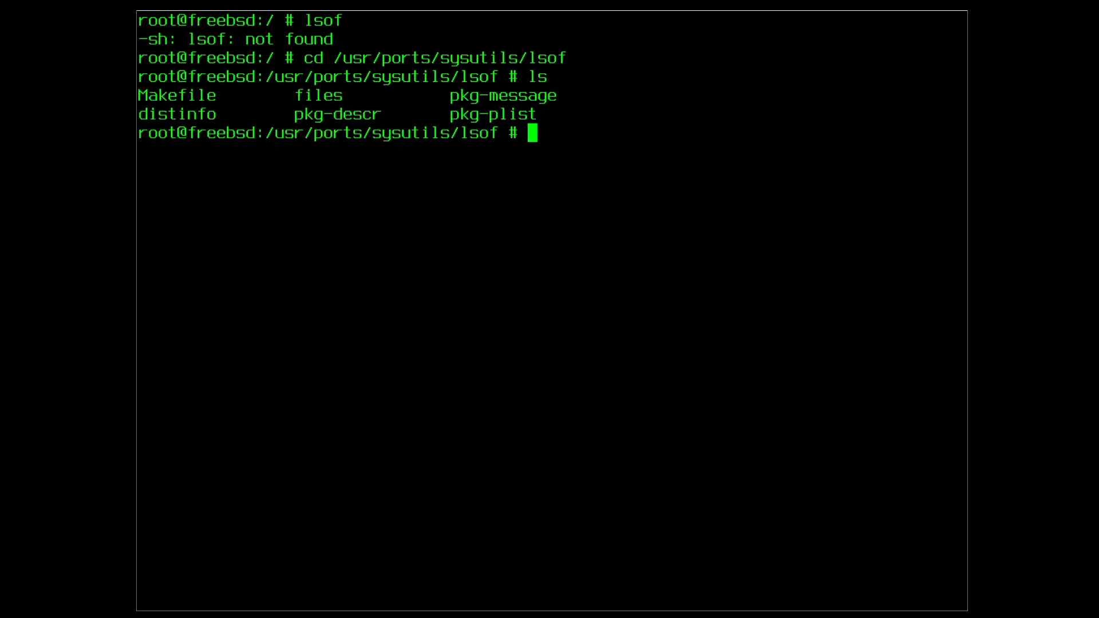
text(ls -l)
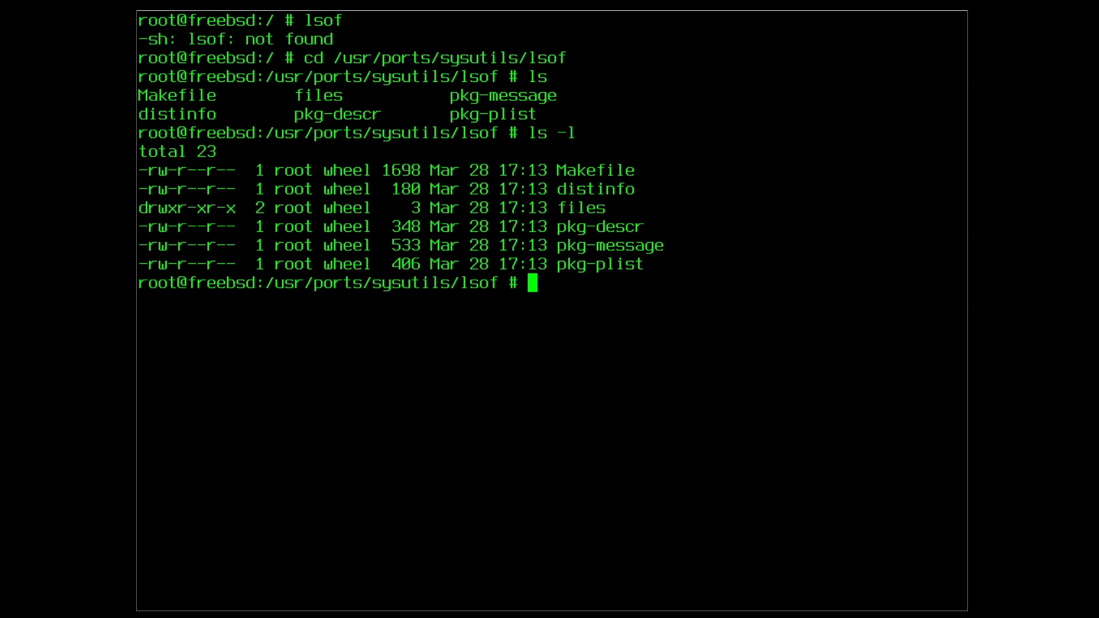
- Run make install, see it fail for missing kernel sources, and confirm /usr/src is empty
text(make)
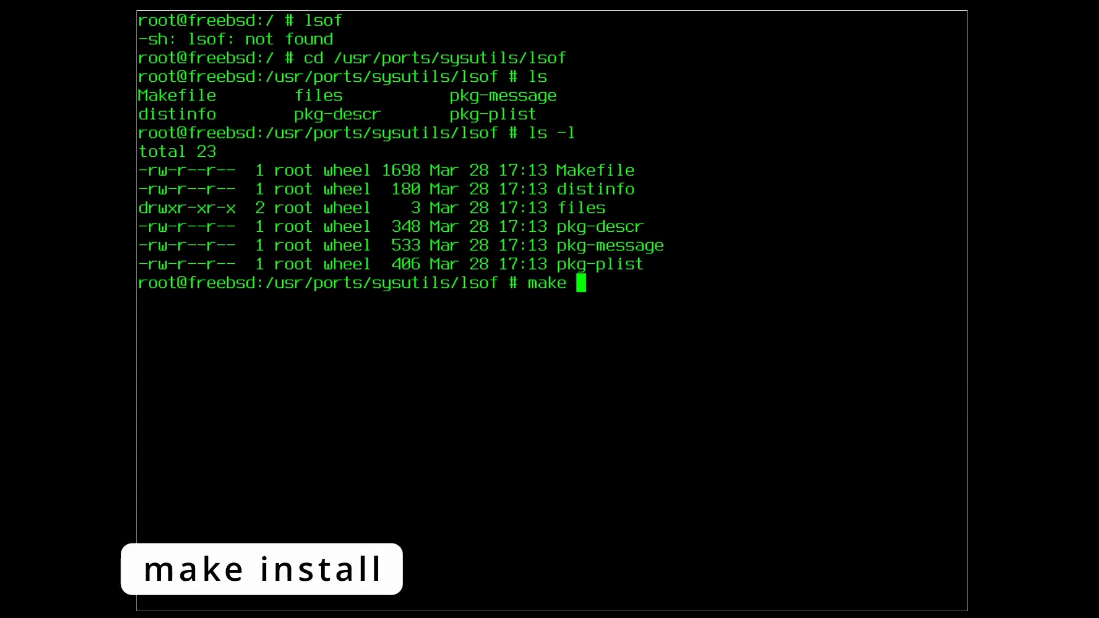
text(install)
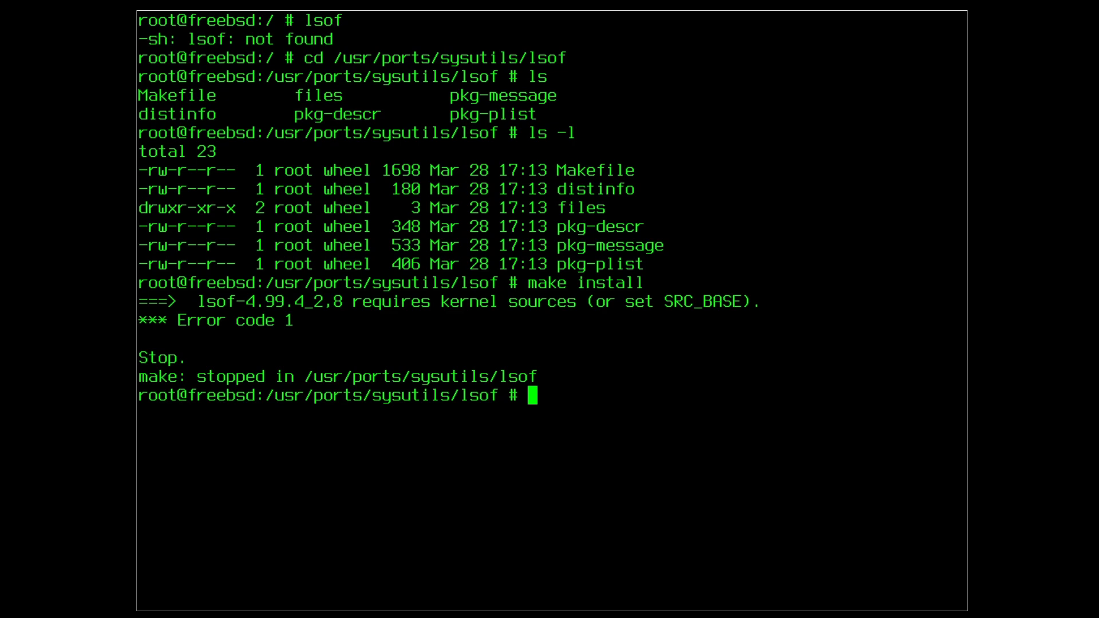
text(ls -l /usr/)
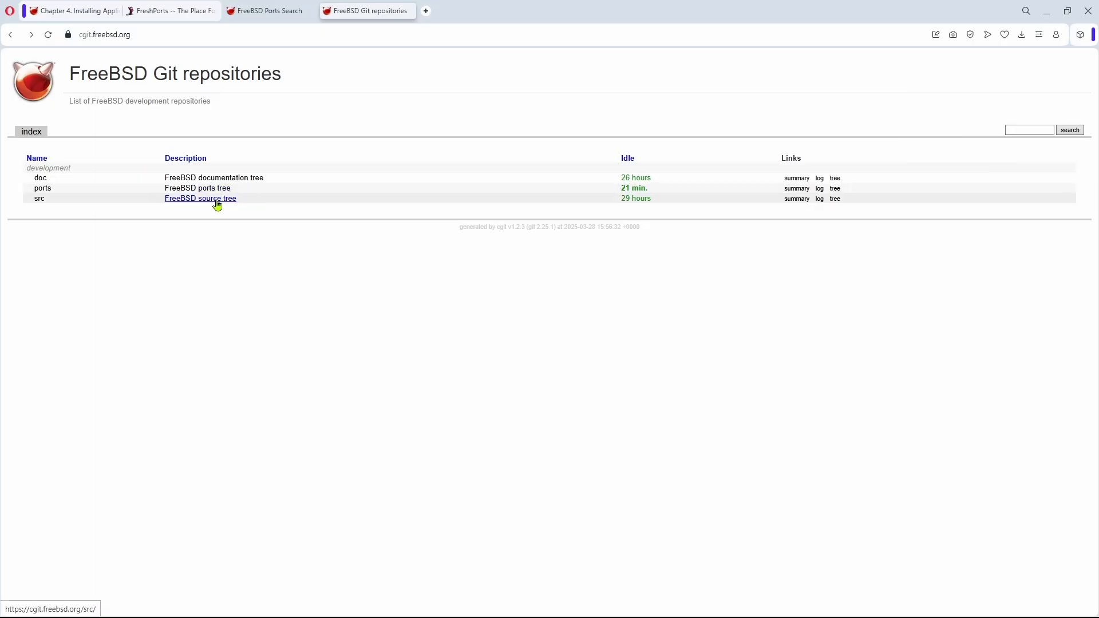
click(200, 199)
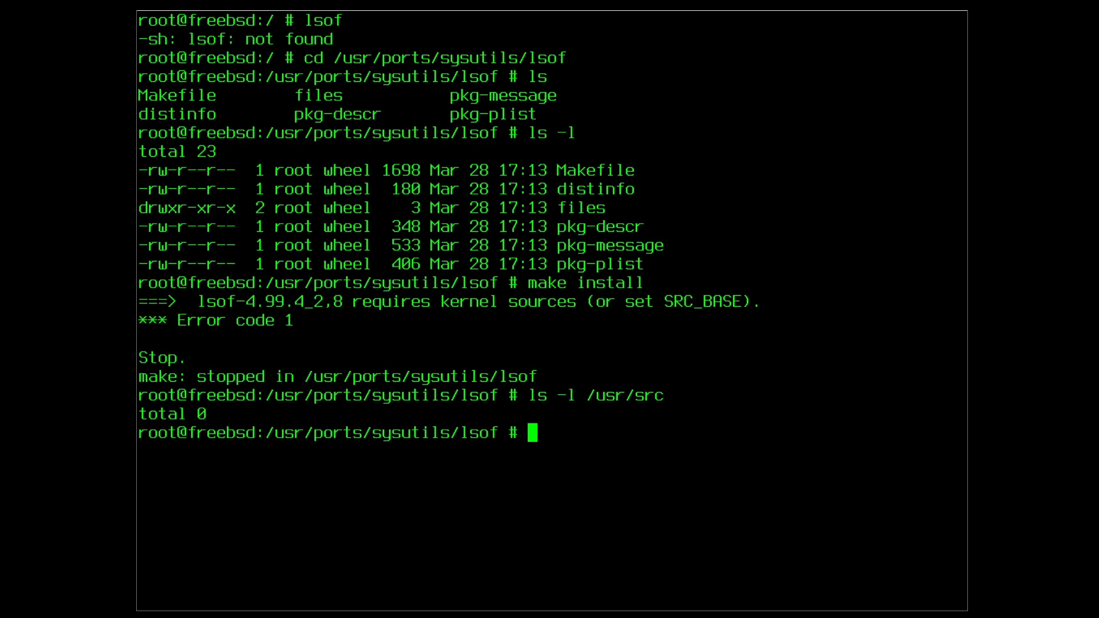
text(git clone --depth)
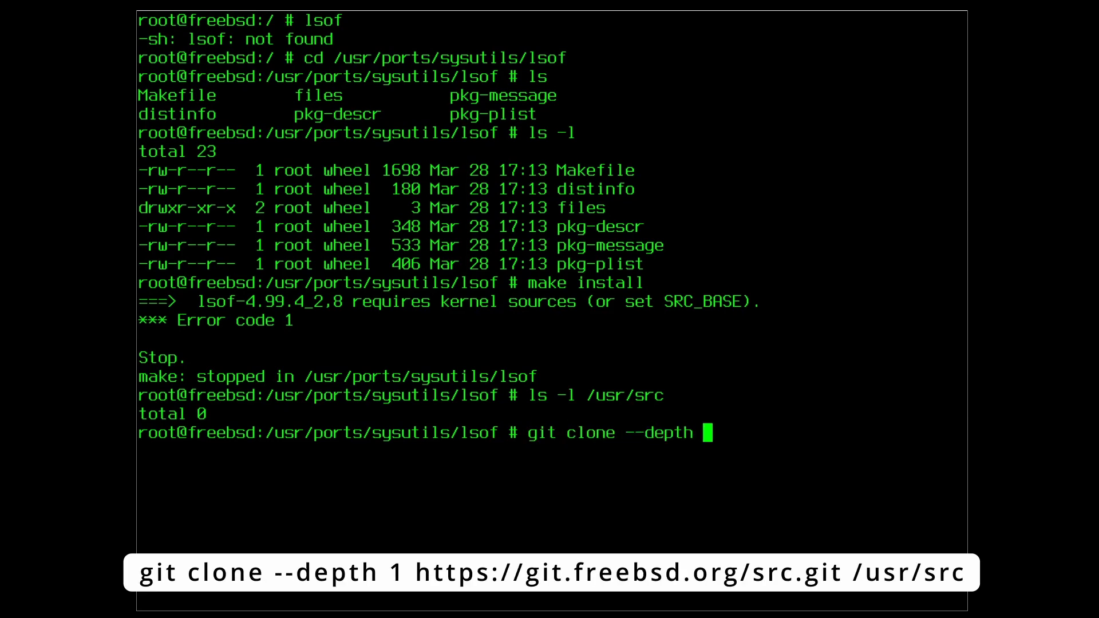
text(1 https)
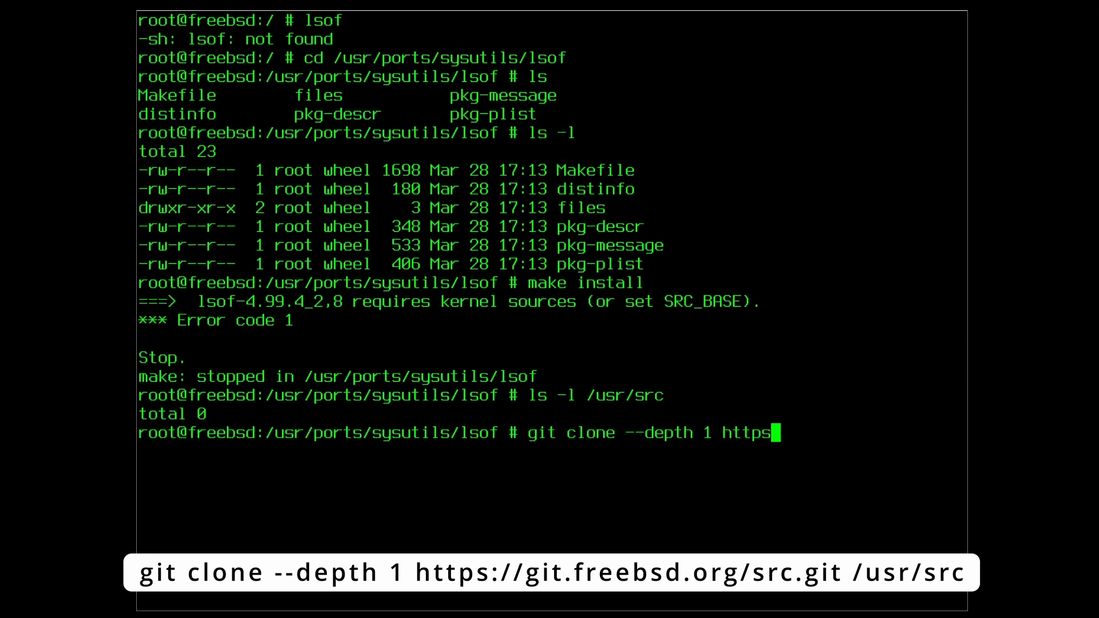
text(://g)
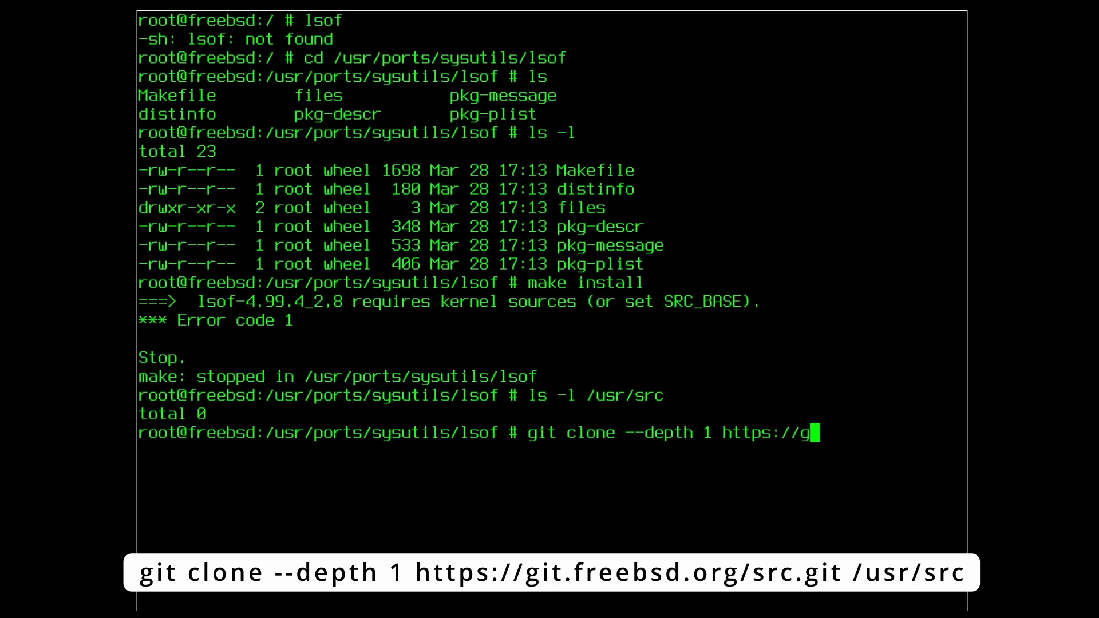
text(it.freebsd)
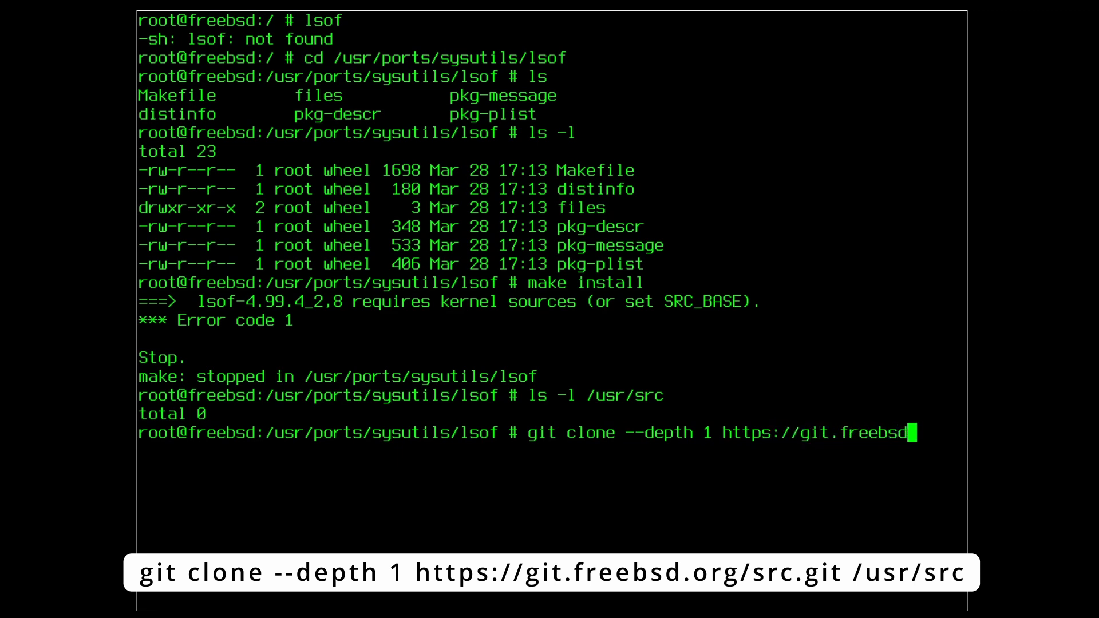
text(.org/src)
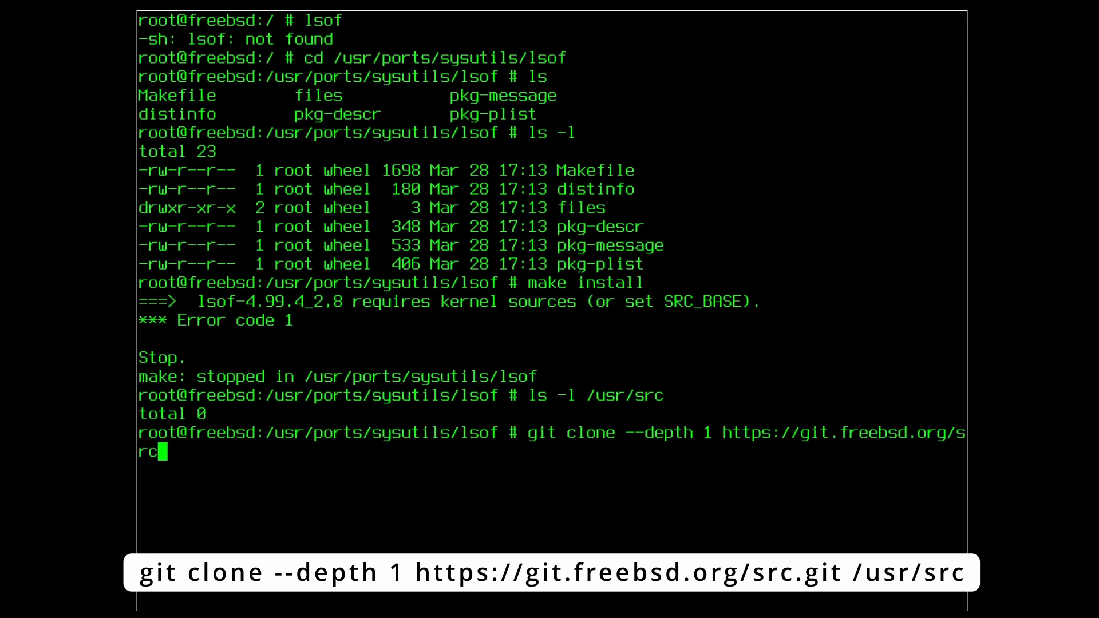
text(.git /usr/)
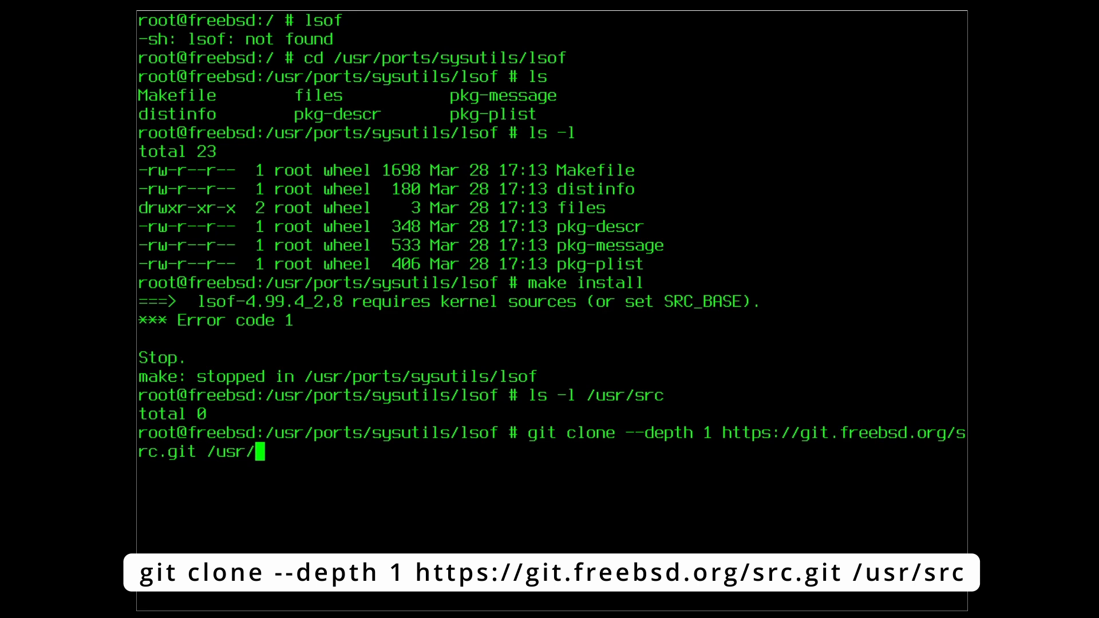
text(src)
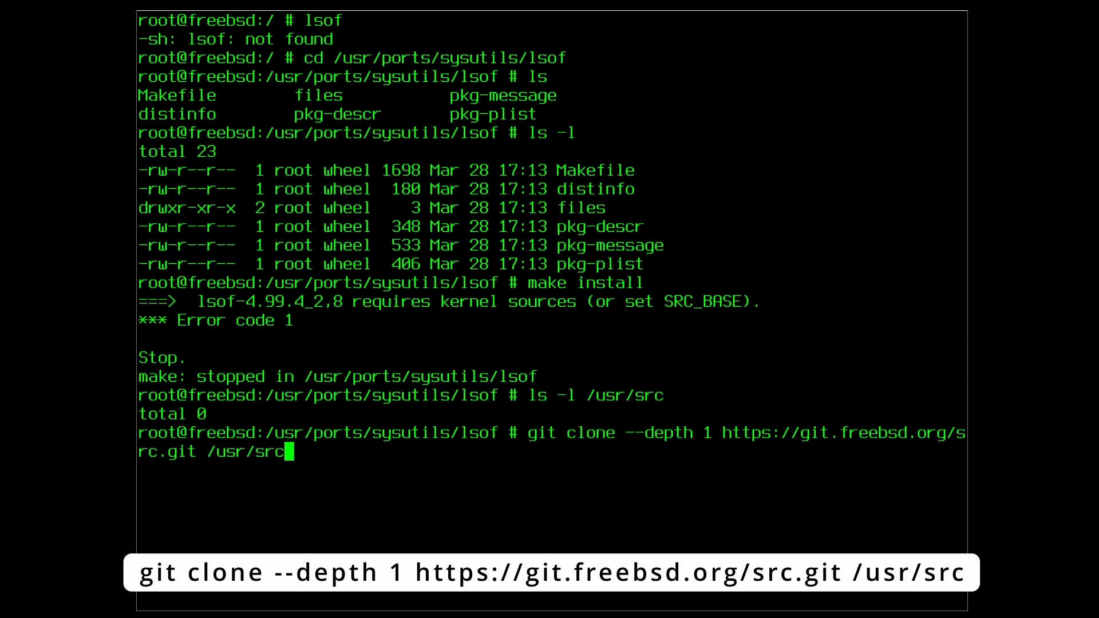
key(Return)
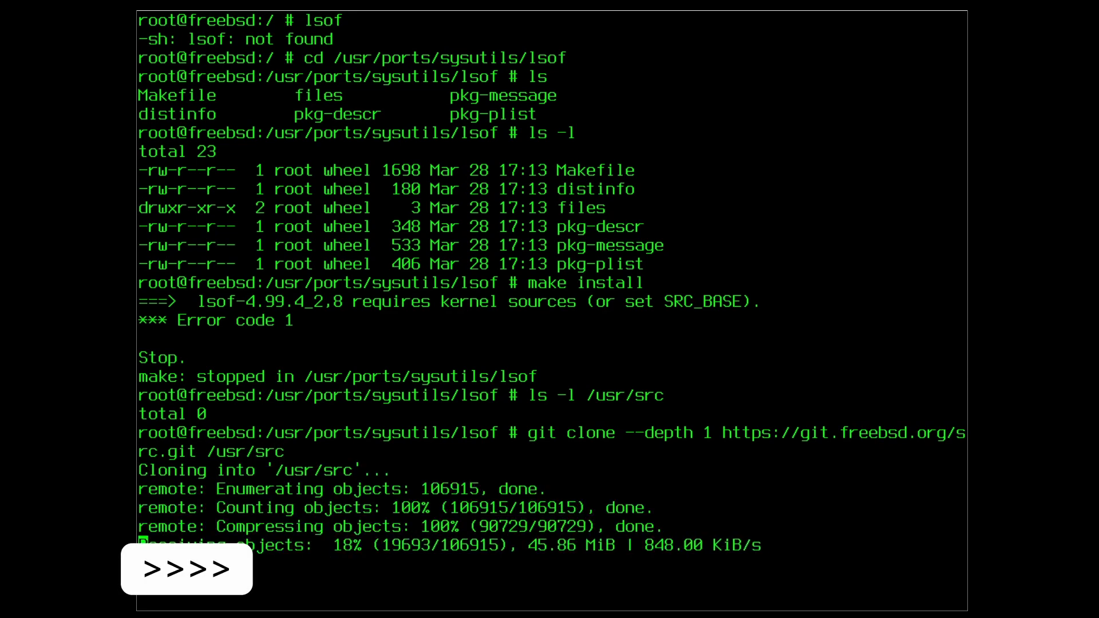
text(ls/lsof # ls)
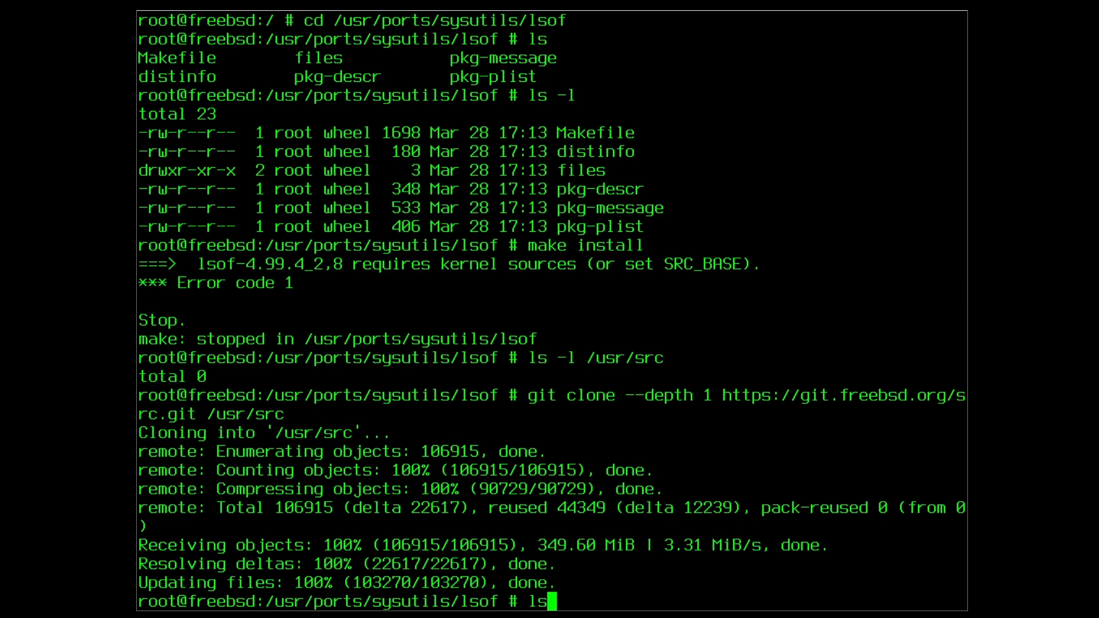
text(-l /usr/)
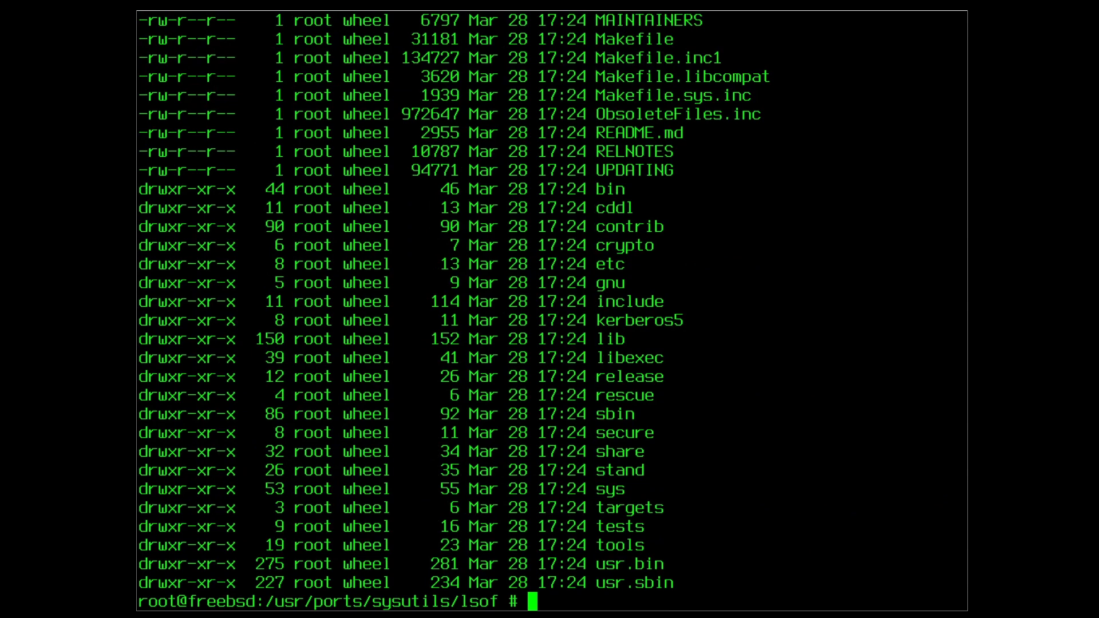
- Run make install for sysutils/lsof, accepting default options for bash, bison and the other dependency
text(make install)
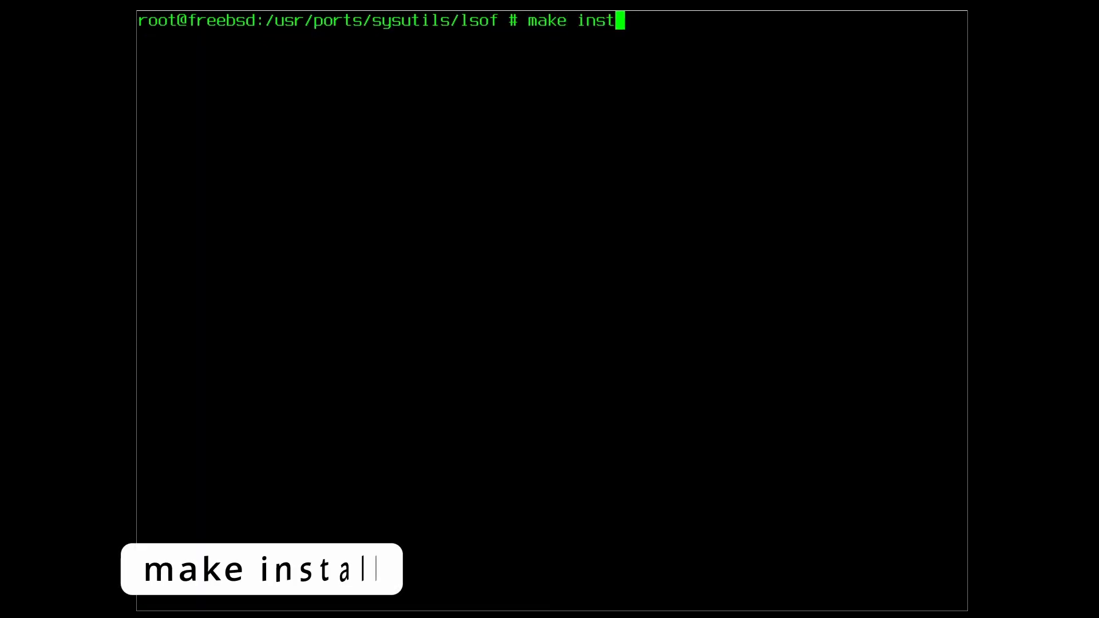
text(all)
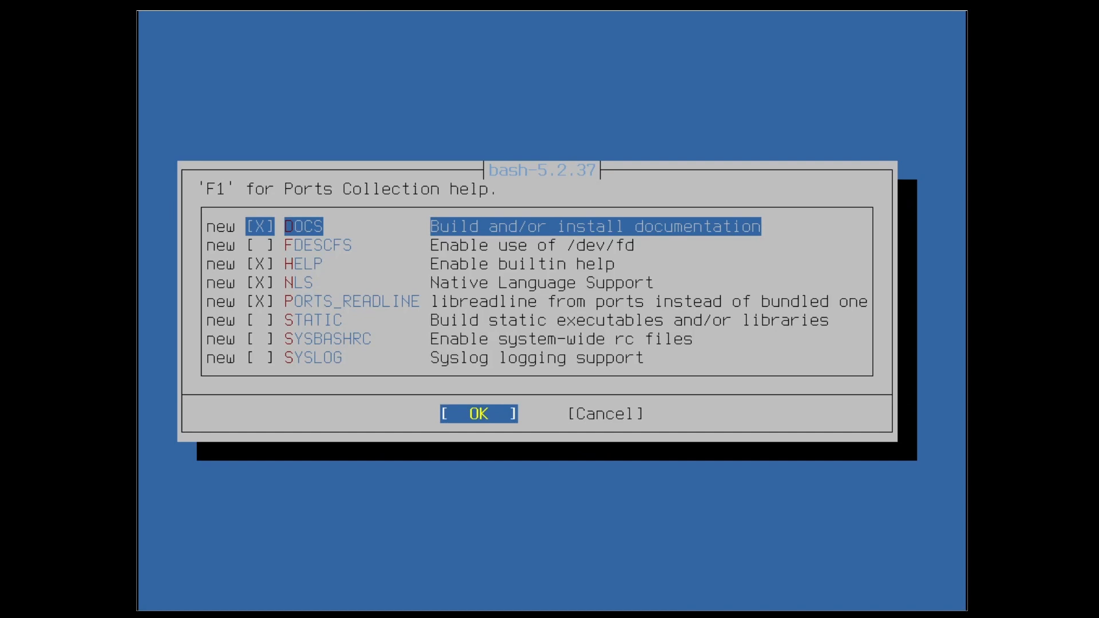
click(479, 413)
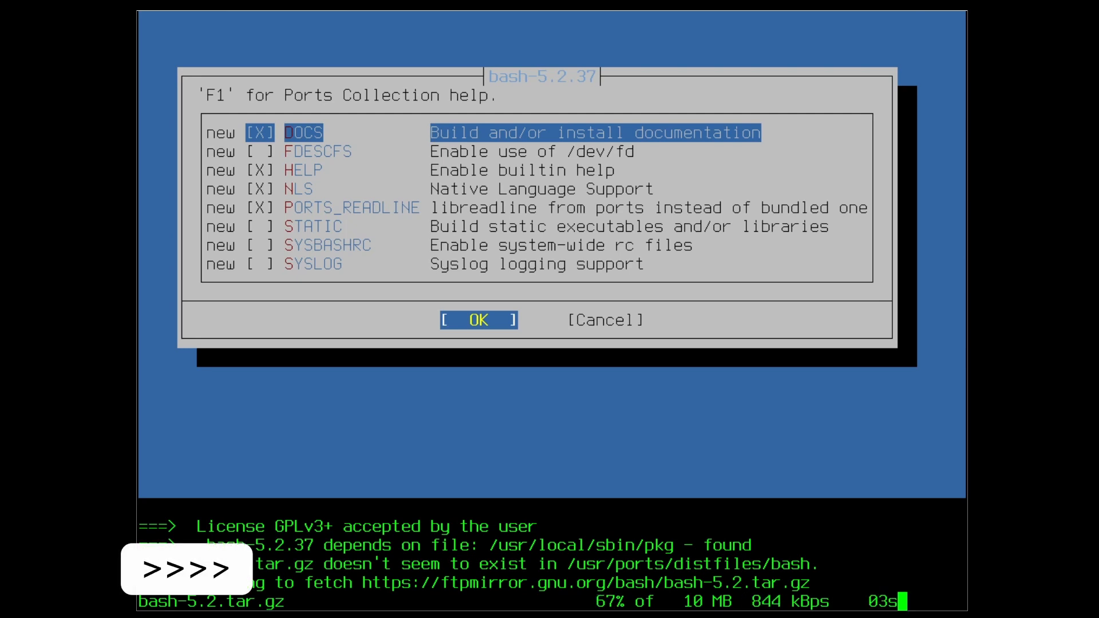
click(479, 321)
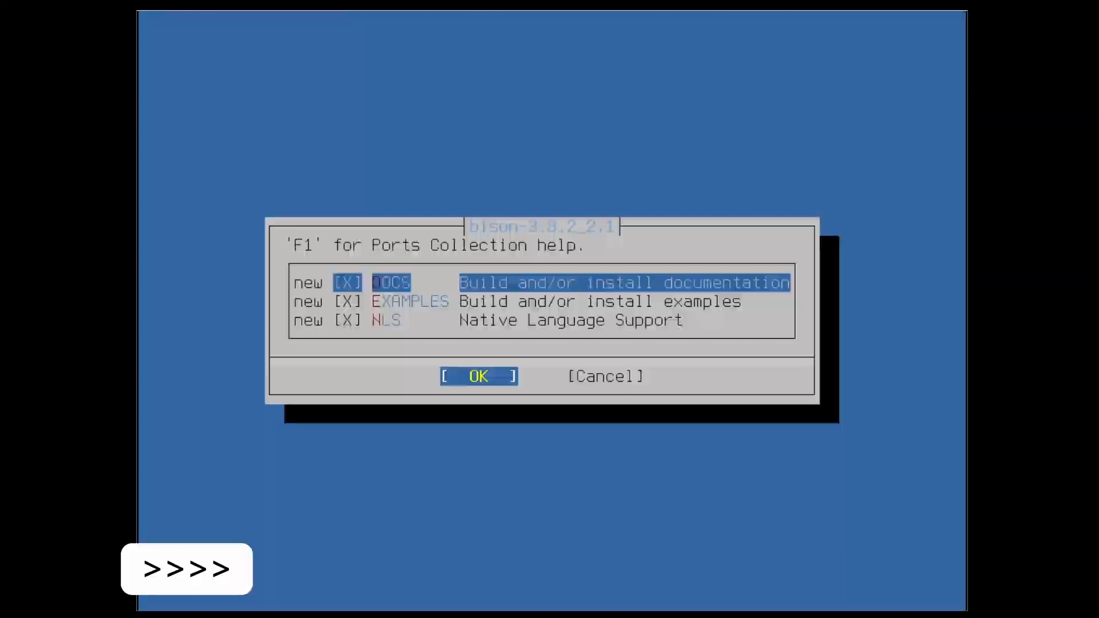
click(479, 377)
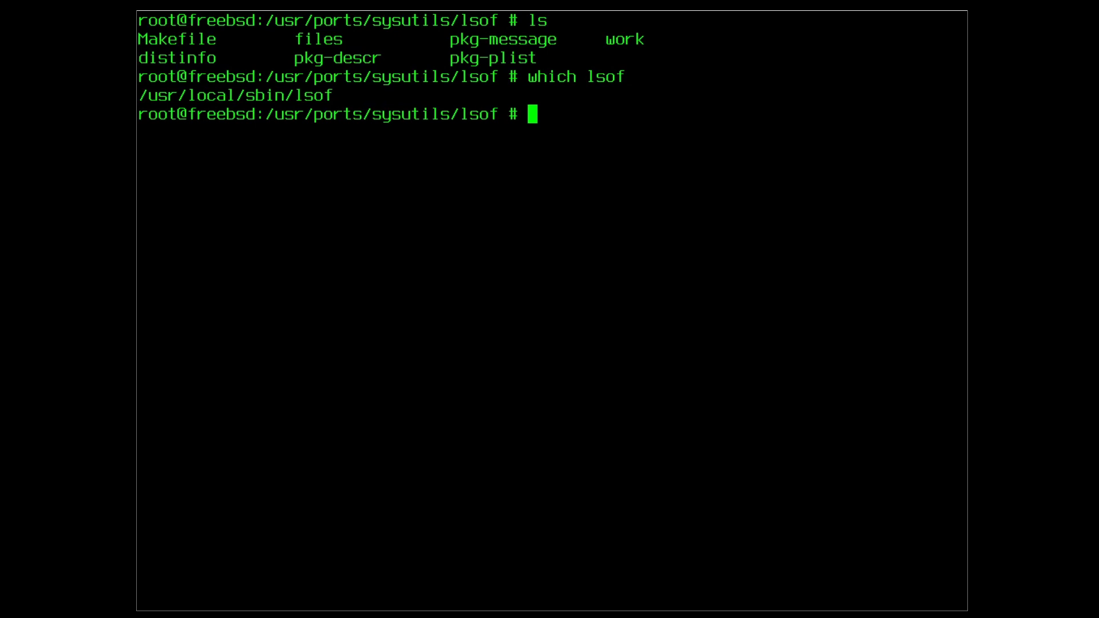
- Confirm which lsof reports /usr/local/sbin/lsof
text(lsof)
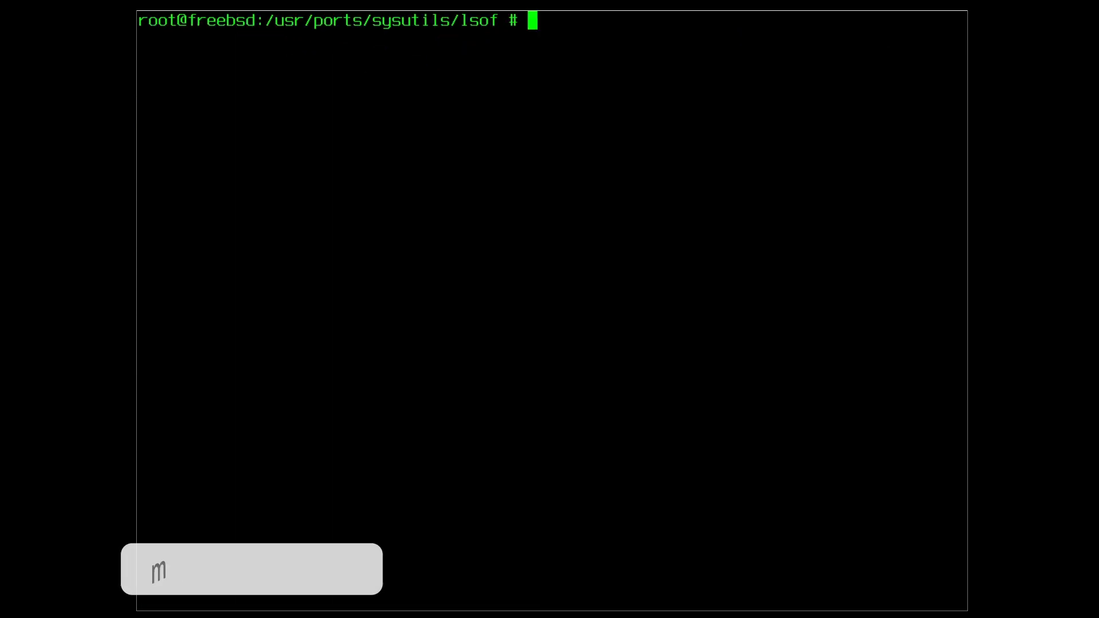
- Clean the lsof build, then review its installed files with pkg list and pkg info
text(make clean)
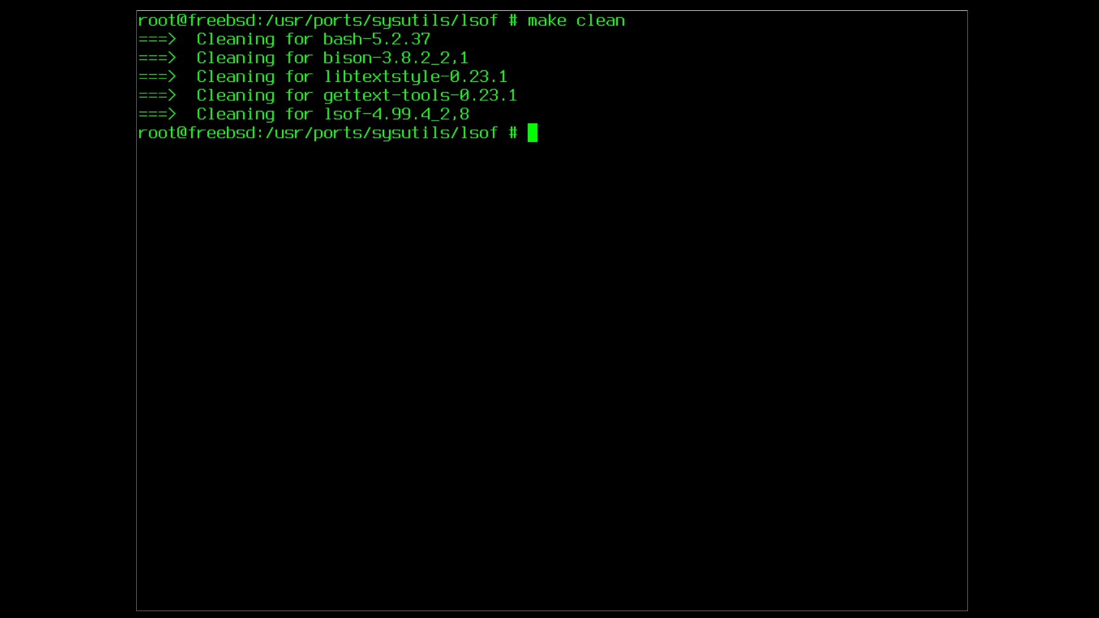
text(pkg list lsof)
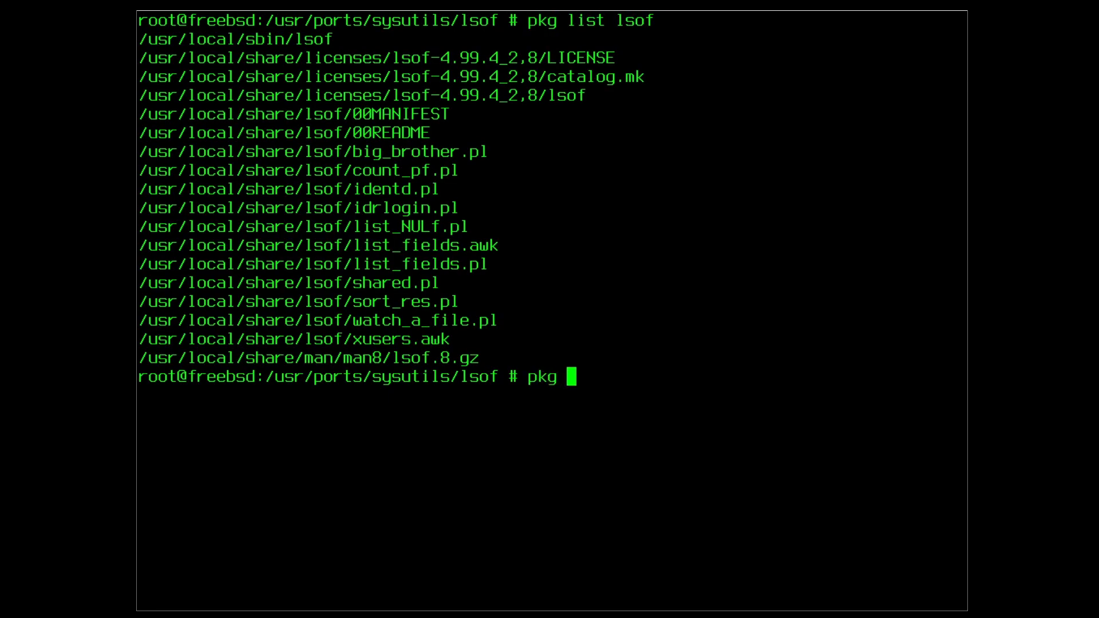
text(info lsof)
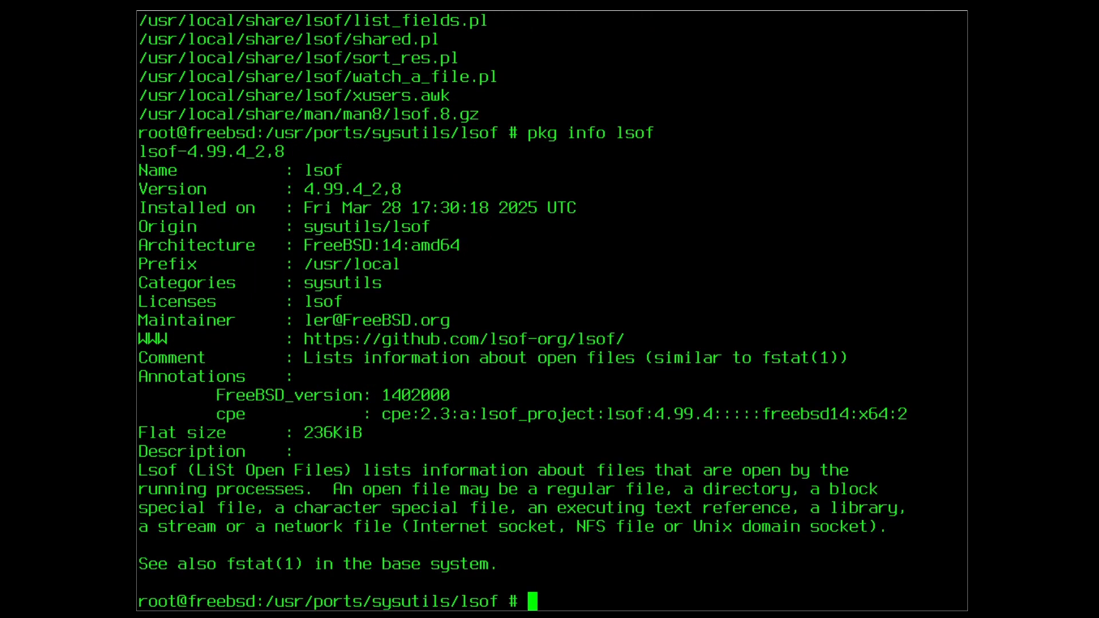
- Start pkg delete lsof and answer n to cancel the removal
text(pkg del)
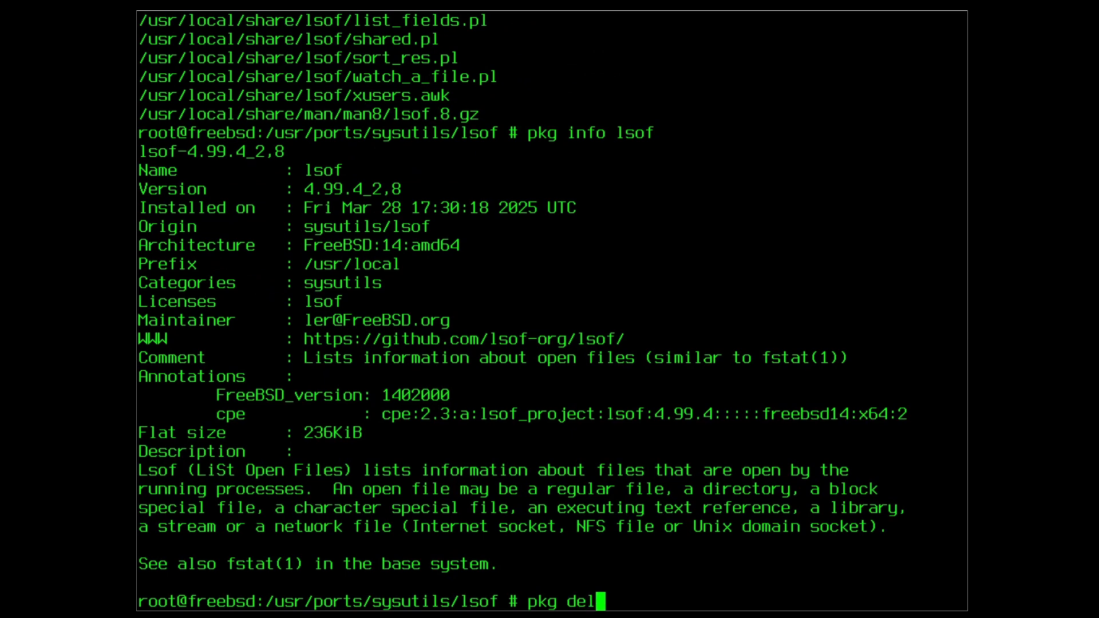
text(ete lsof)
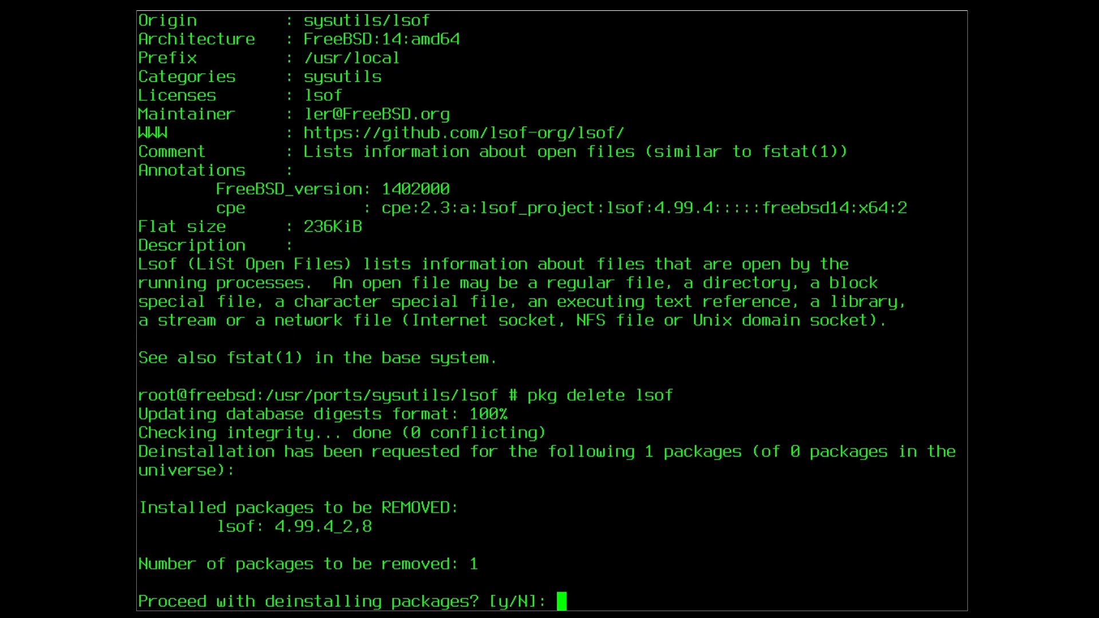
text(n)
text(pkg)
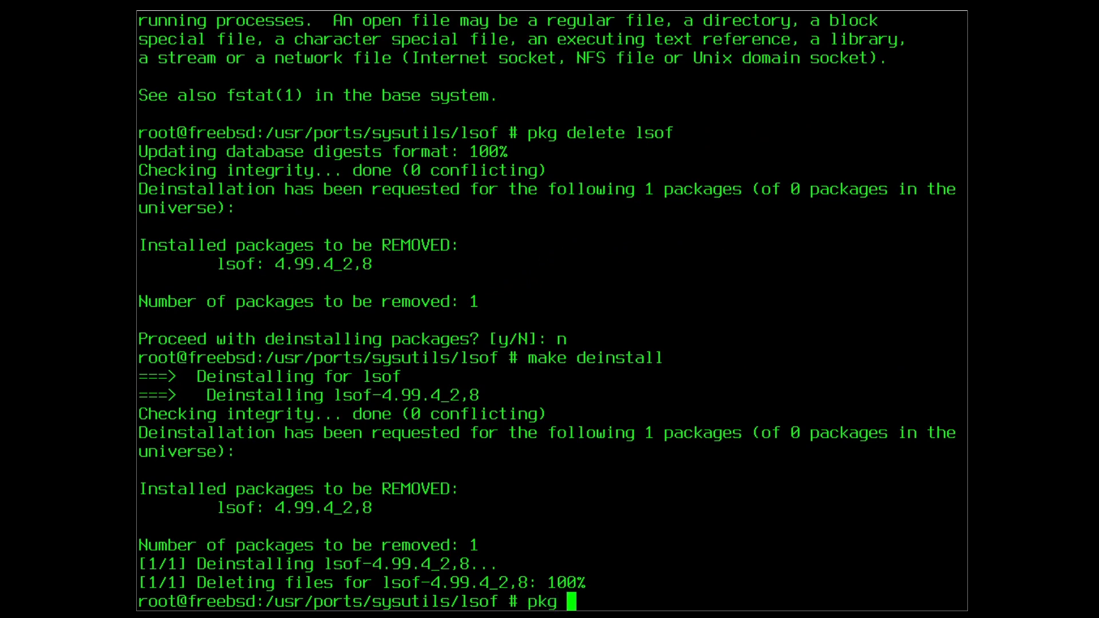
- Remove lsof-4.99.4_2,8 with make deinstall and verify no matching package remains
text(list lsinfo)
text(pkg info lsinfo)
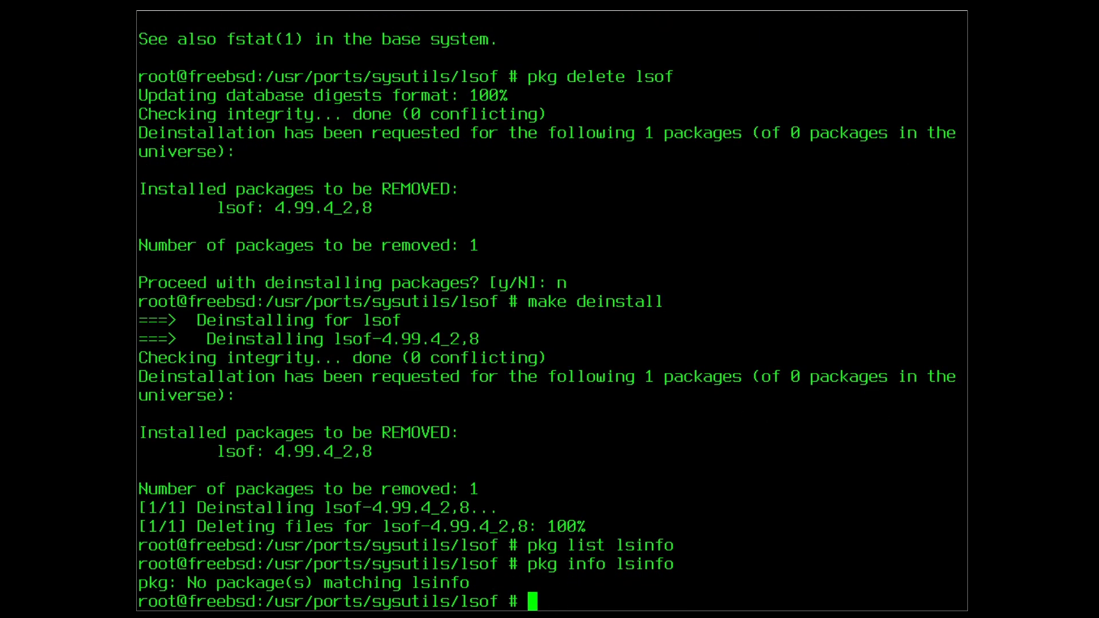
text(which)
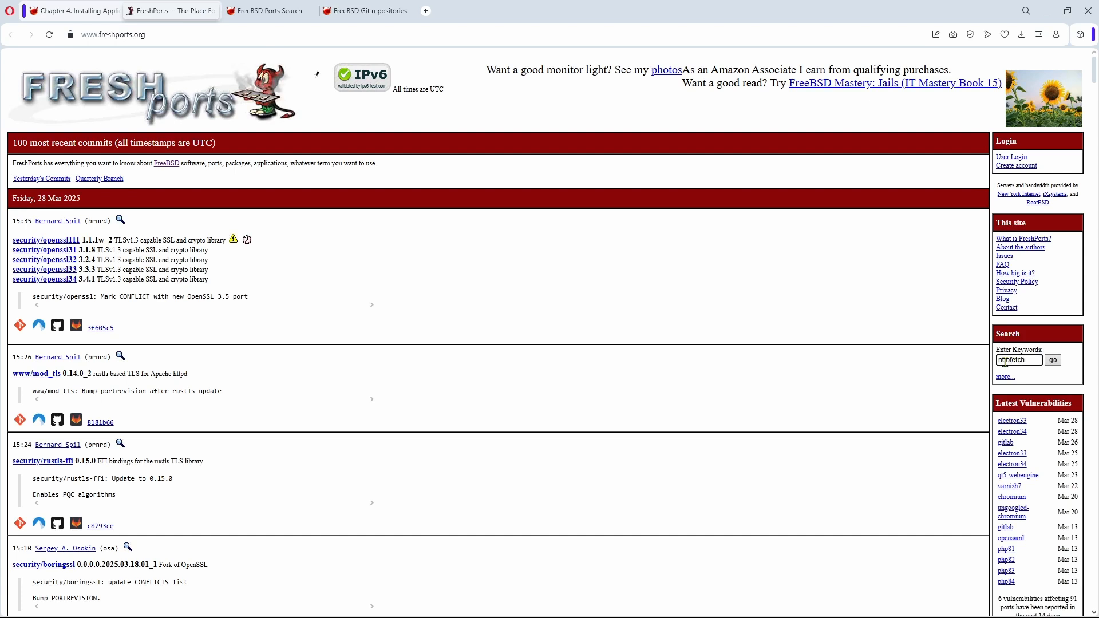
- Search FreshPorts for neofetch, open its sysutils/neofetch page and select the install command
click(1052, 360)
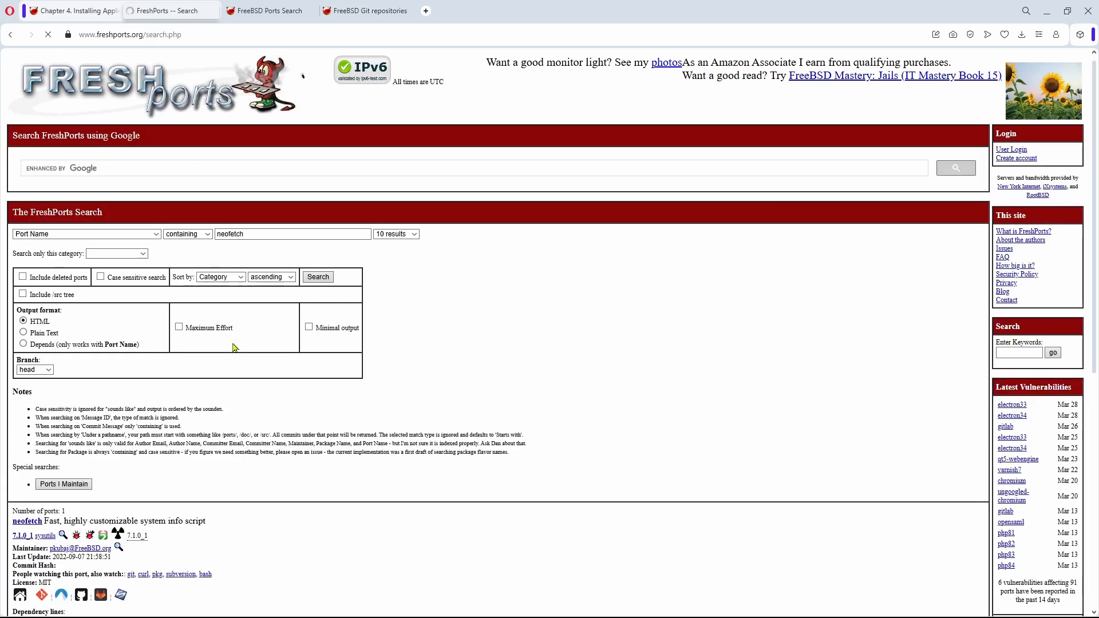
scroll(down, 3)
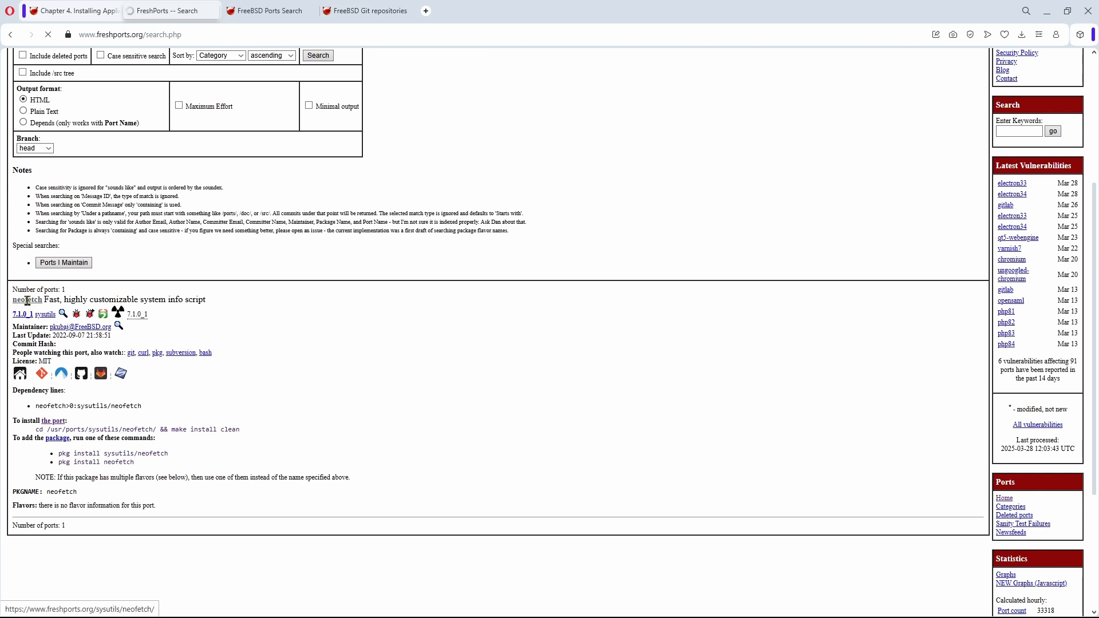
click(27, 298)
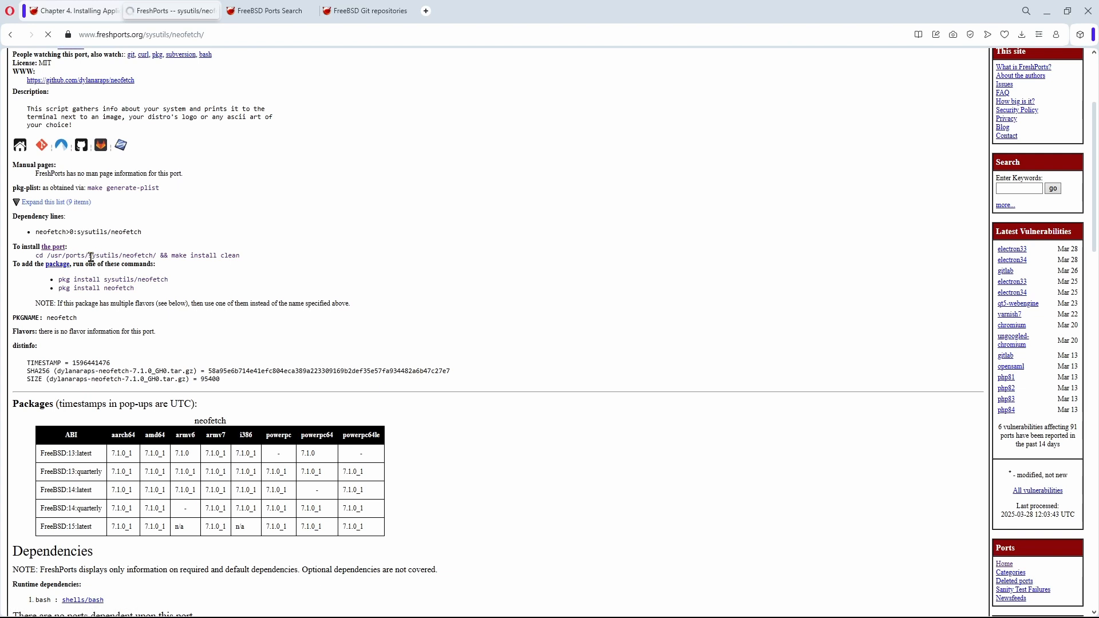
double_click(118, 256)
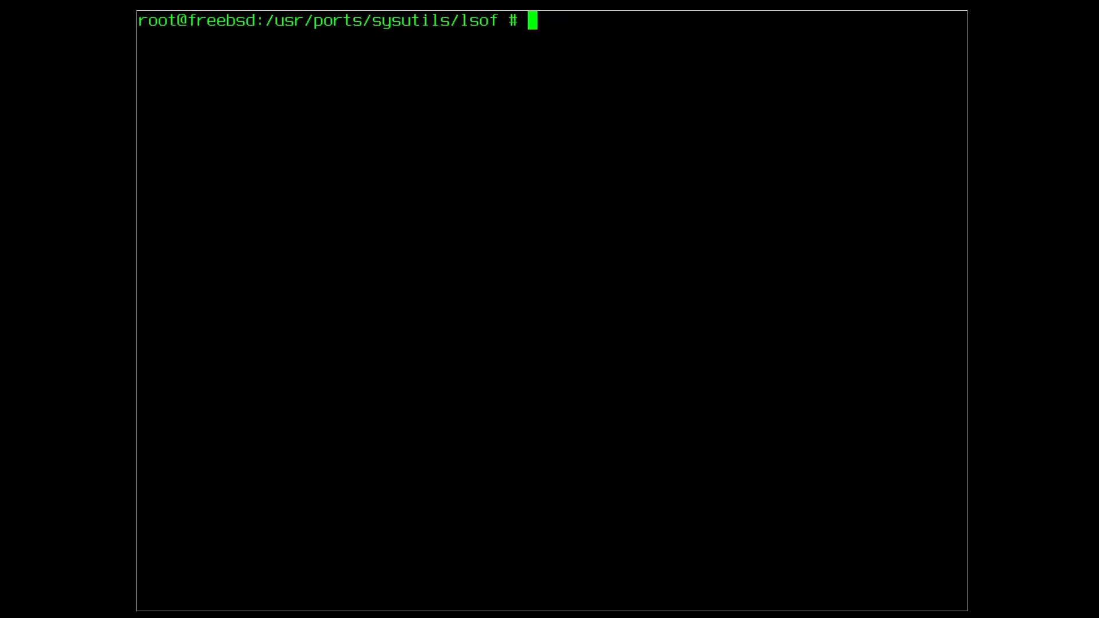
- Change to ../neofetch and run make install clean with default build options
text(c)
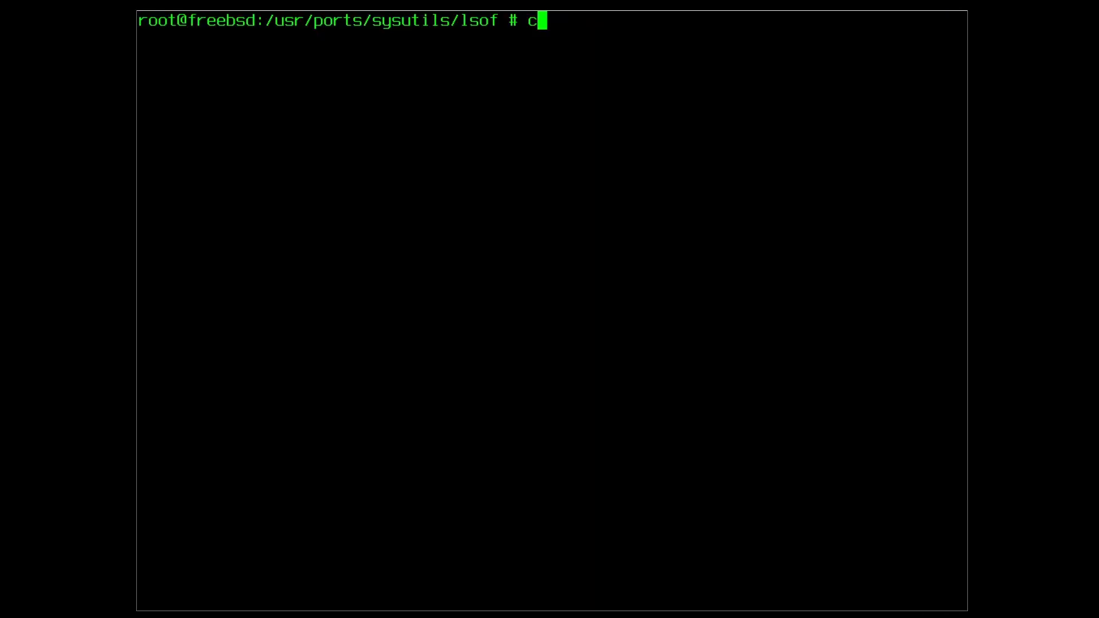
text(d ../neofetch)
text(ls)
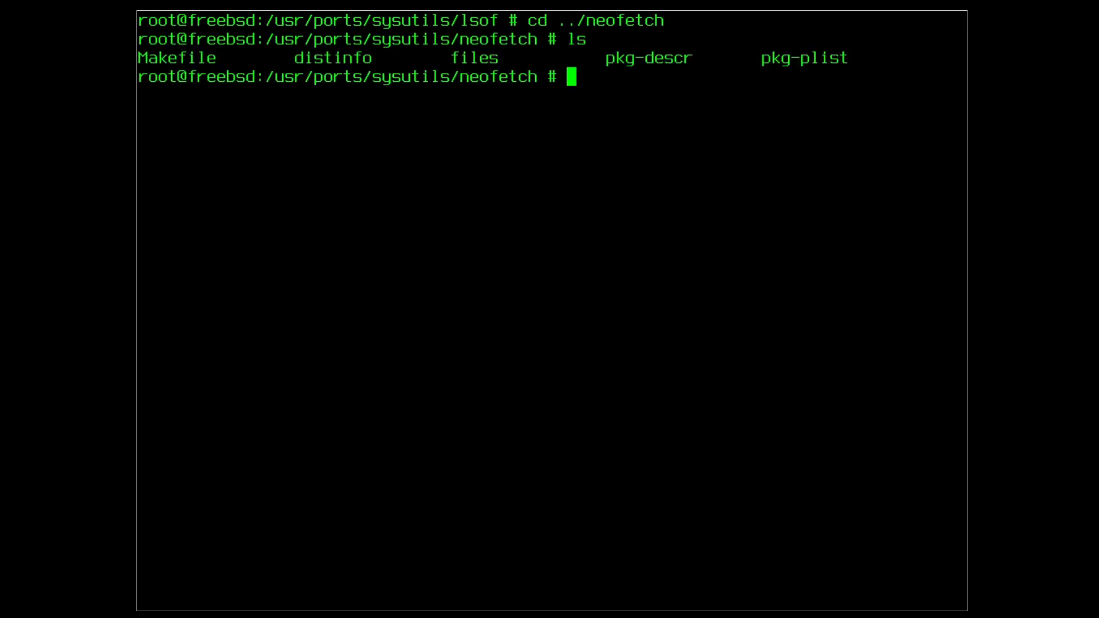
text(make inst)
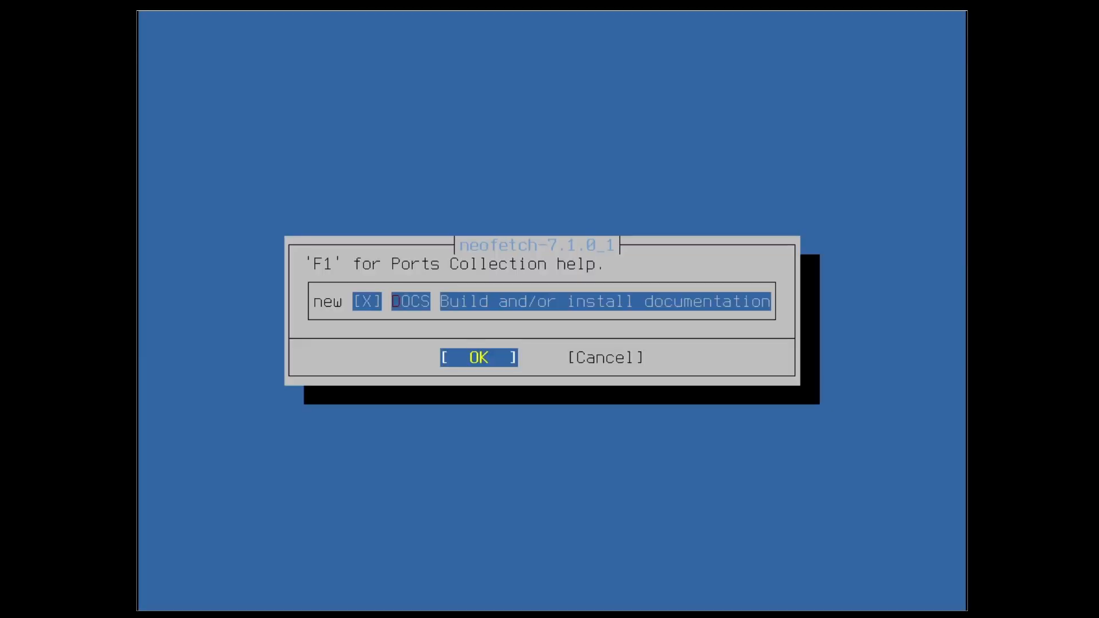
click(479, 358)
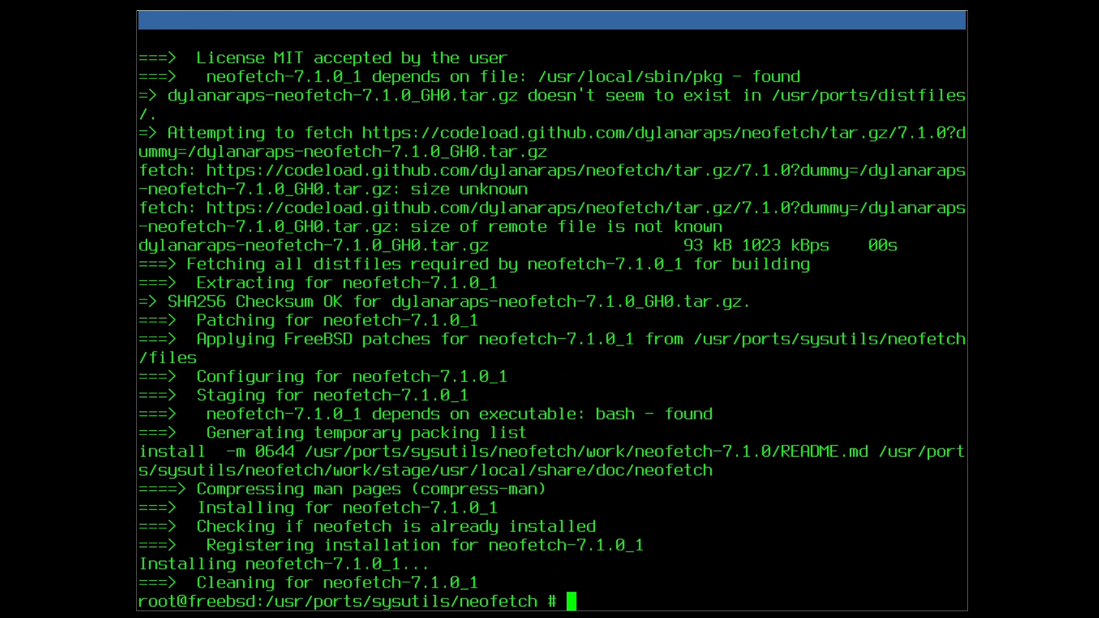
- Locate neofetch with which and run it to show the system summary
text(which neofetch)
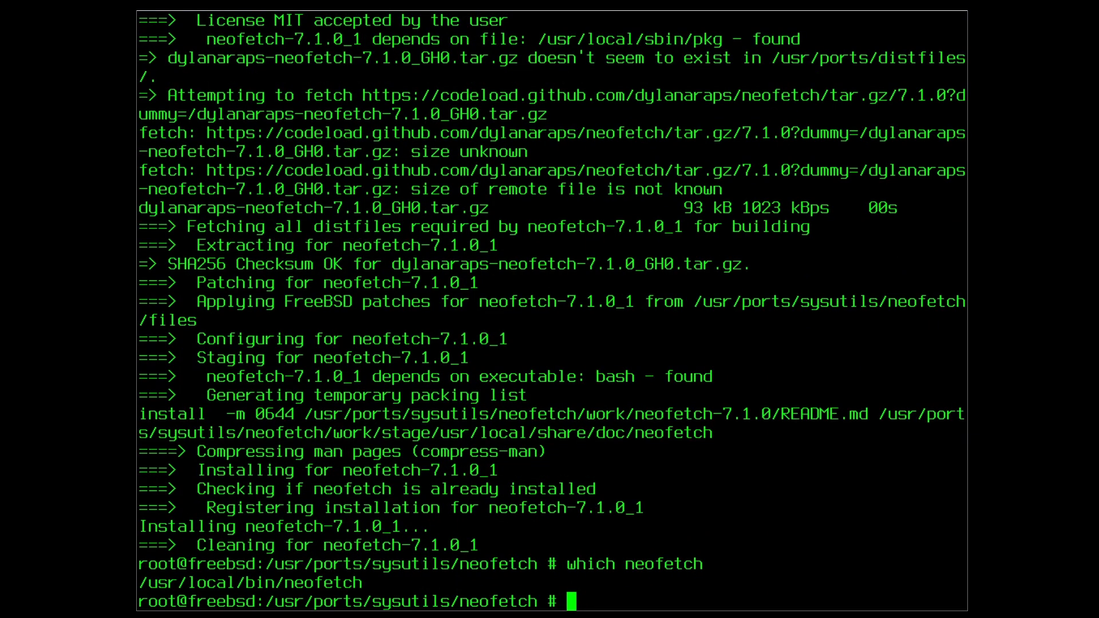
text(neofetch)
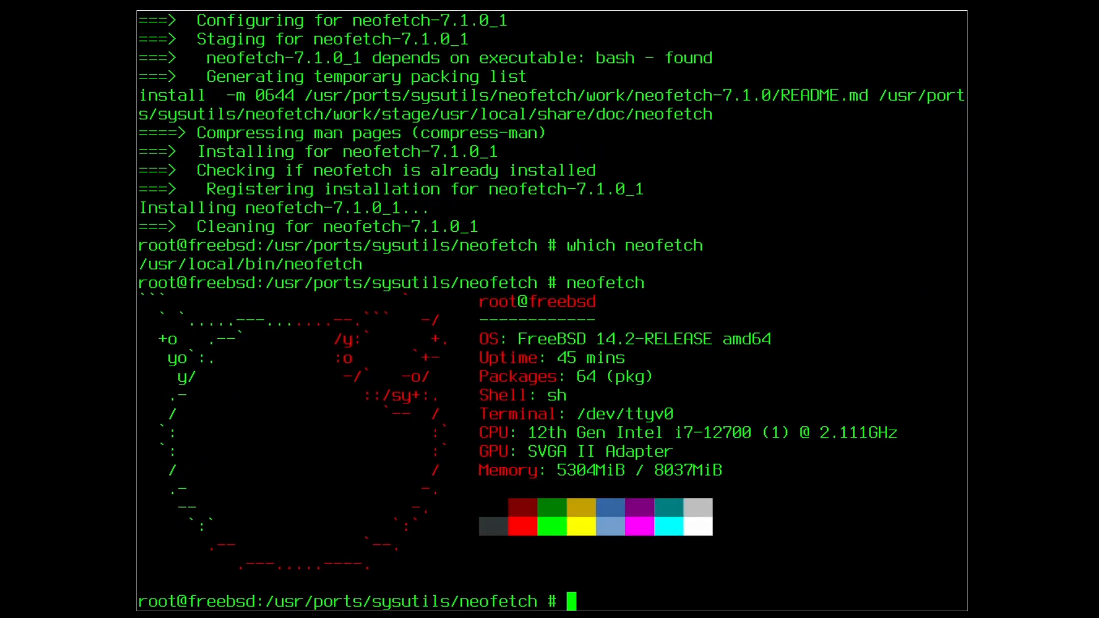
- Deinstall neofetch from the port and confirm neofetch is no longer found
text(make deinstall)
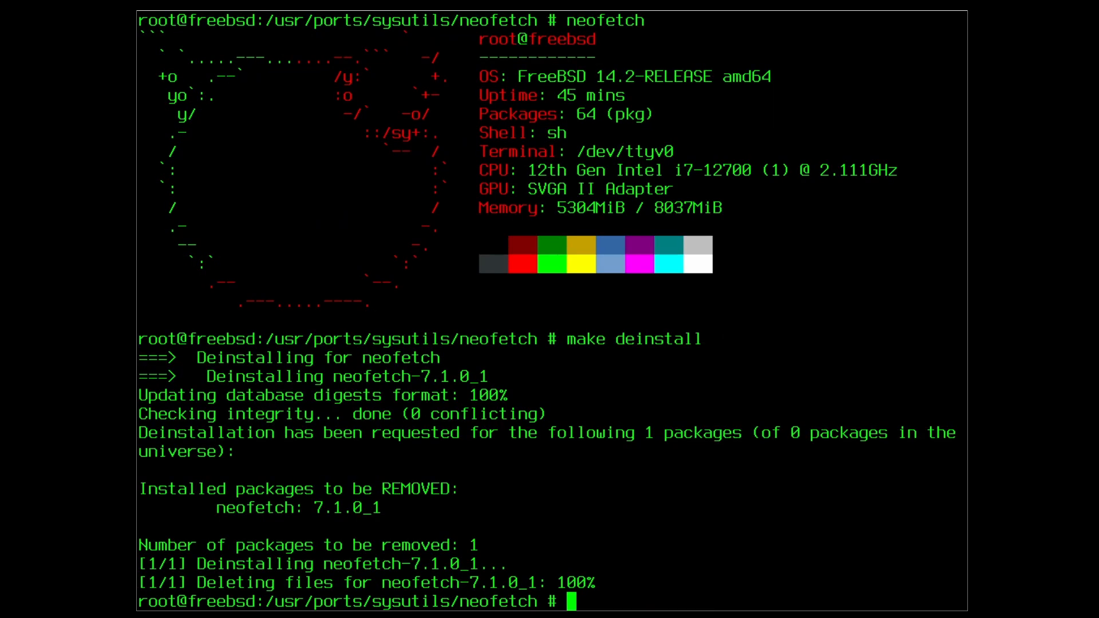
text(neofetch)
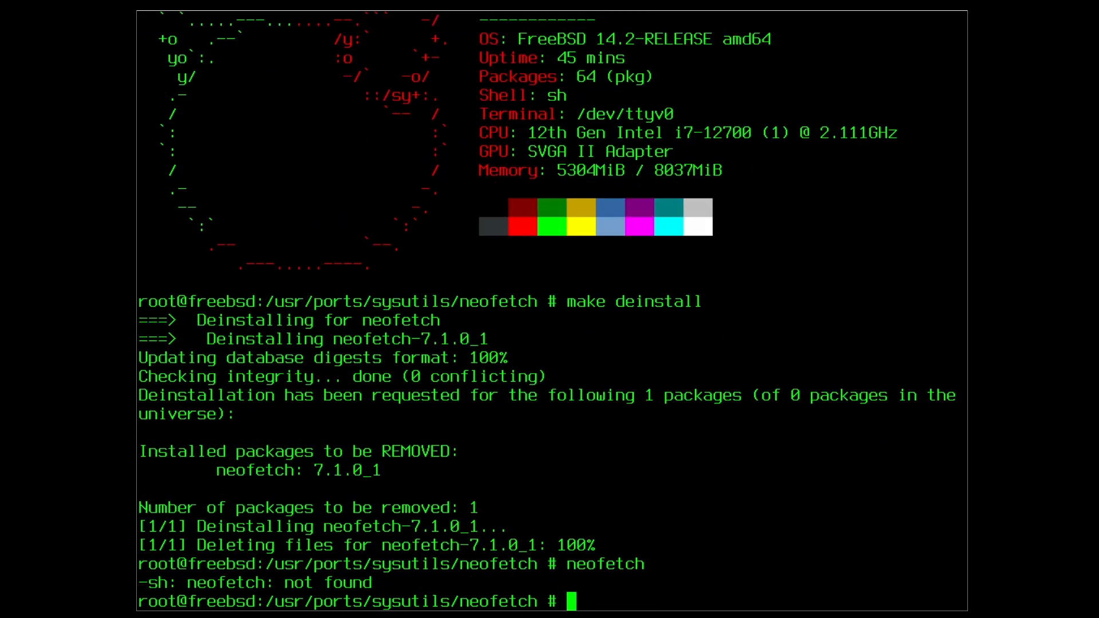